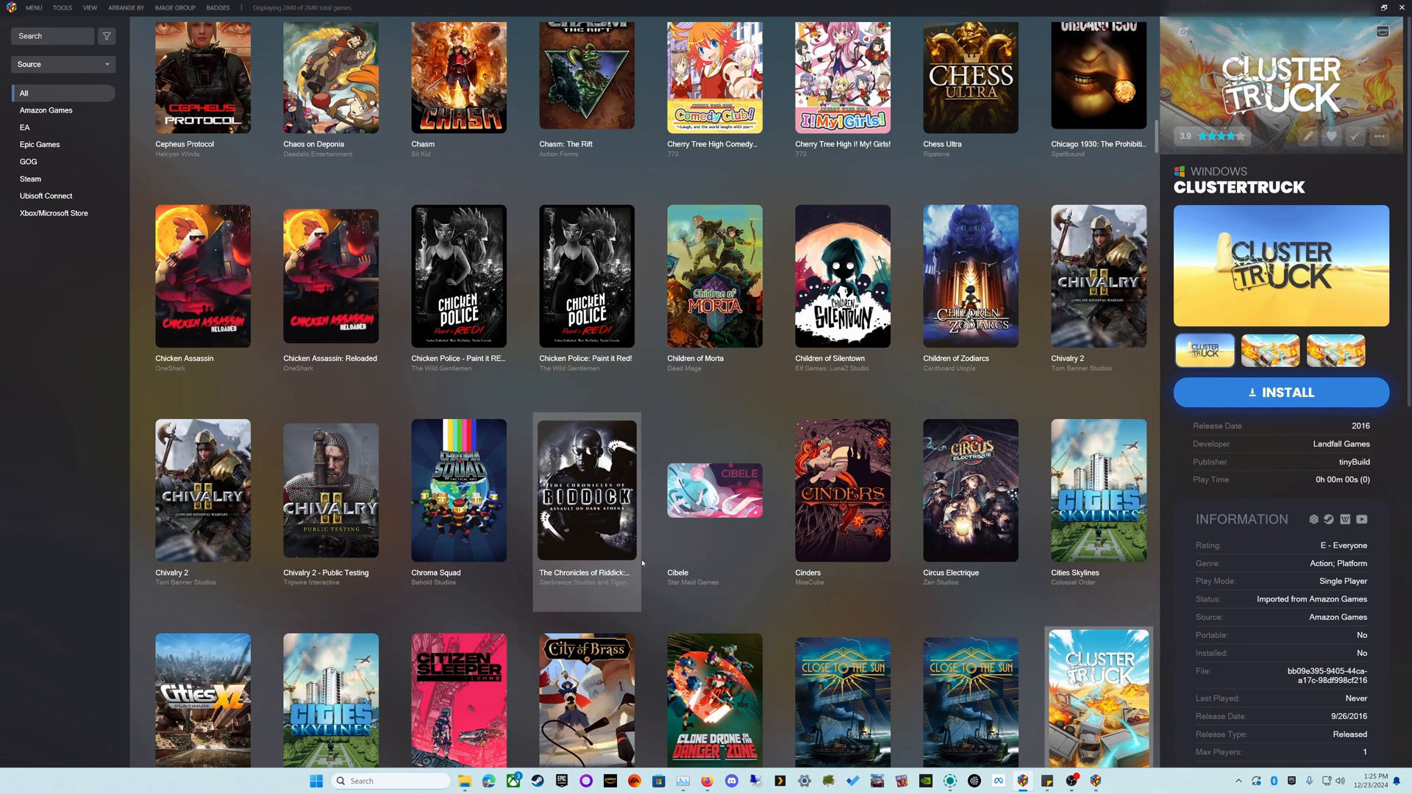
Browse down the newly imported library and view details for the Epic copy of Call of the Sea.
{"action": "scroll", "scroll_direction": "down", "scroll_amount": 3}
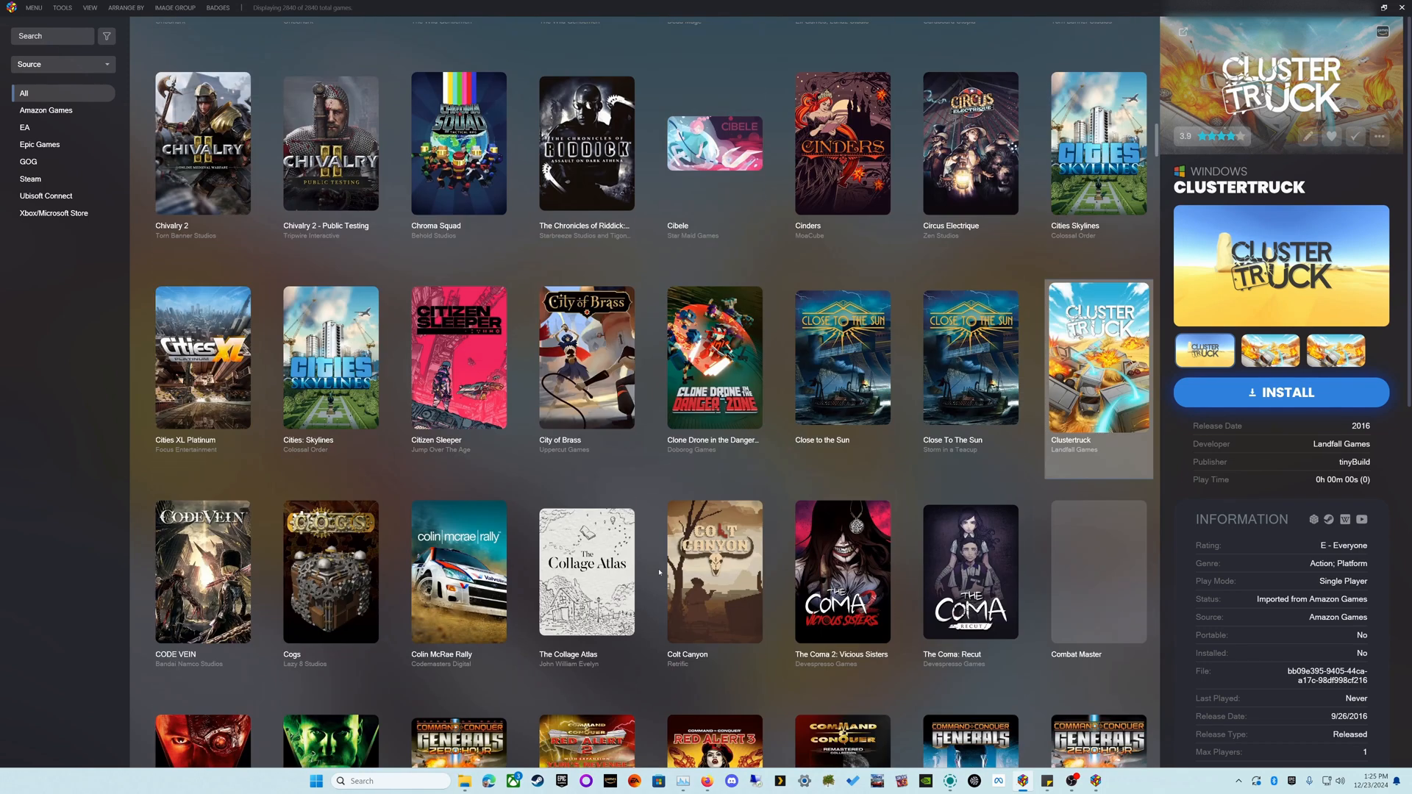
{"action": "scroll", "scroll_direction": "down", "scroll_amount": 3}
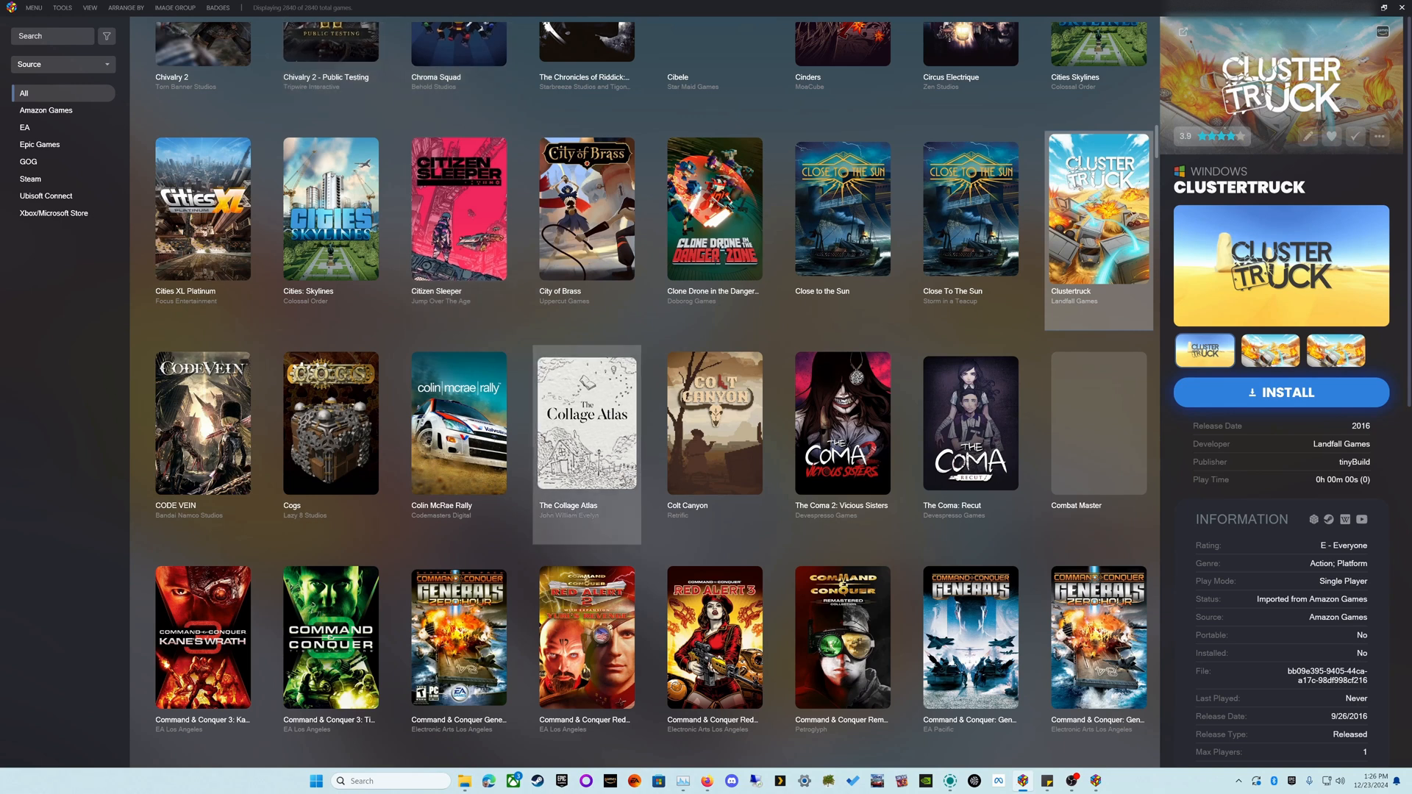
{"action": "scroll", "scroll_direction": "down", "scroll_amount": 3}
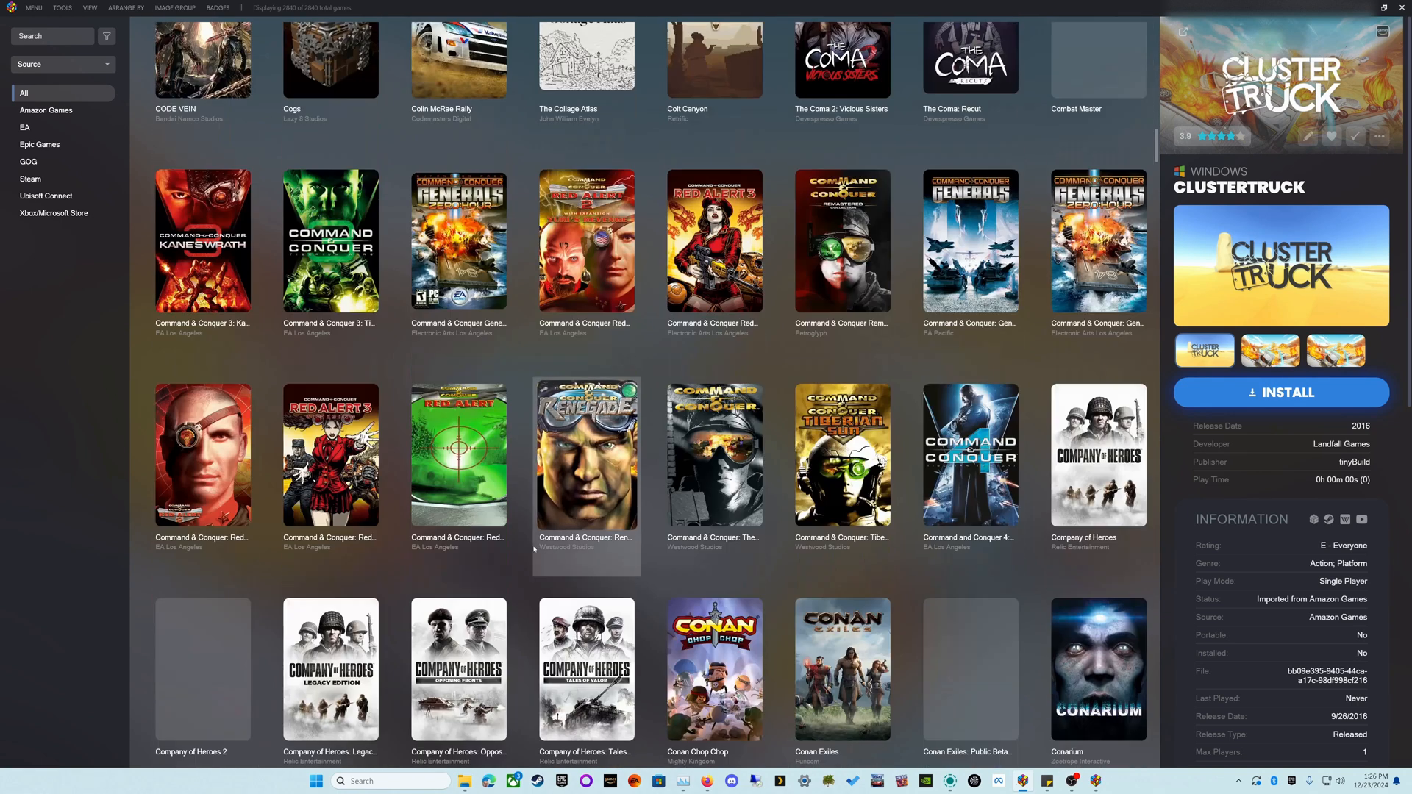
{"action": "scroll", "scroll_direction": "down", "scroll_amount": 3}
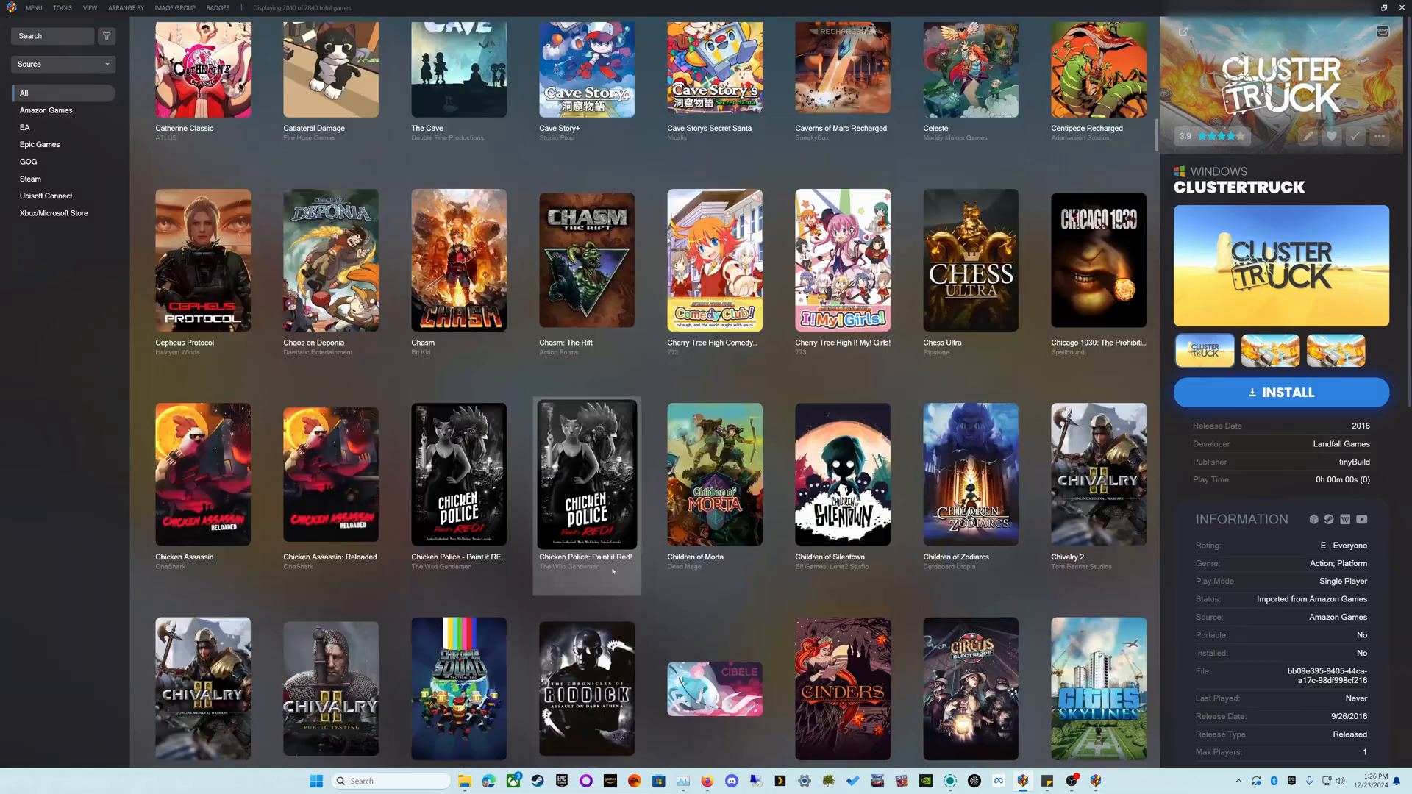
{"action": "scroll", "scroll_direction": "down", "scroll_amount": 3}
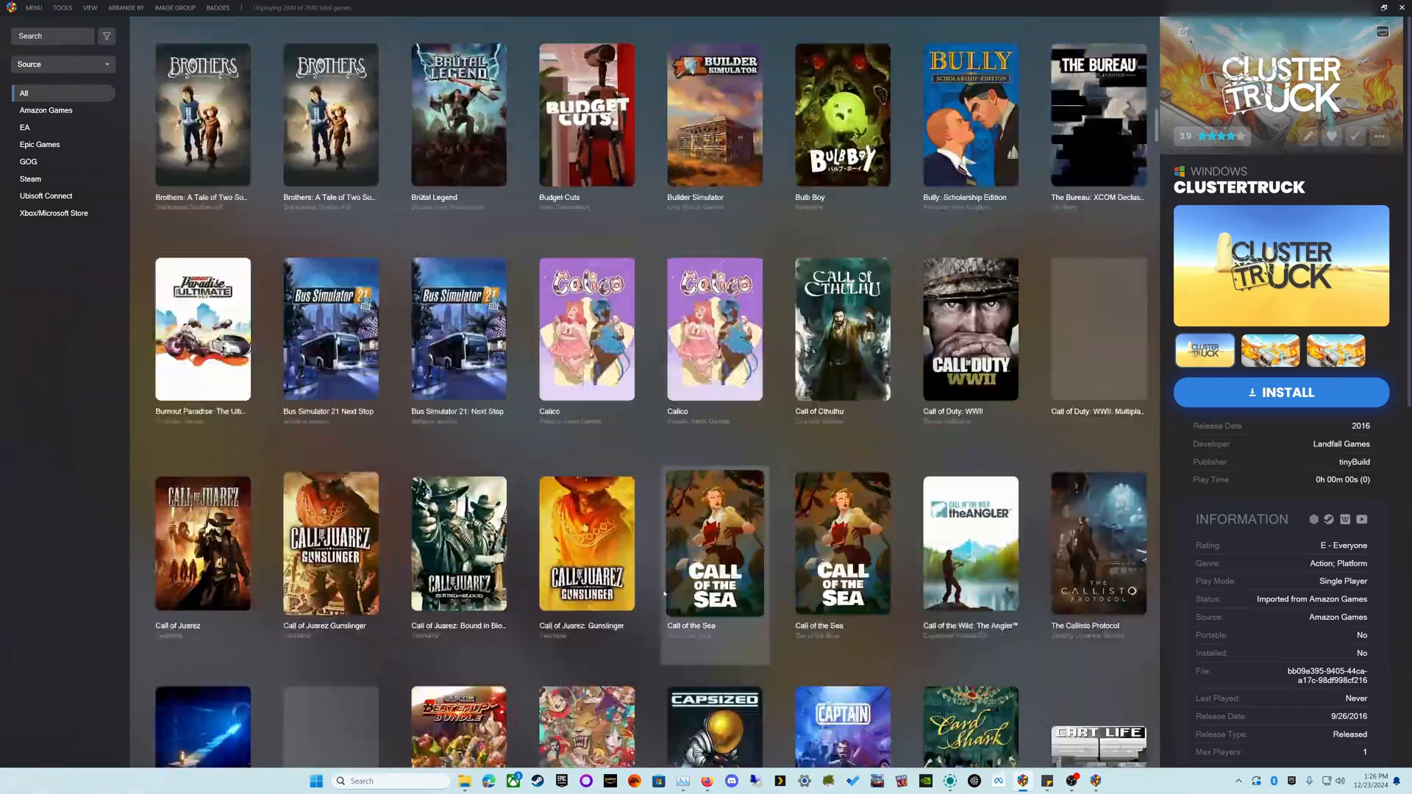
{"action": "scroll", "scroll_direction": "down", "scroll_amount": 3}
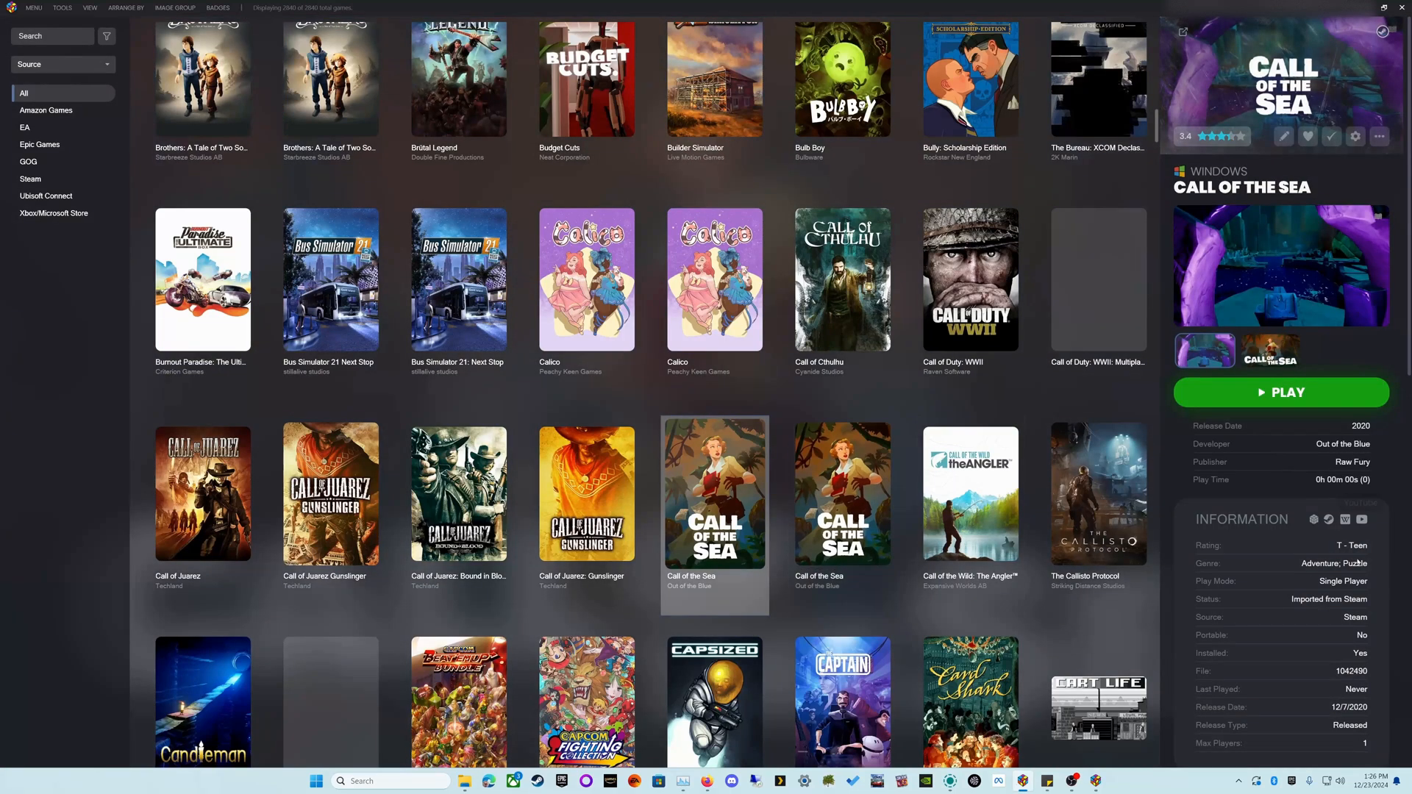
{"action": "left_click", "coordinate": [841, 494]}
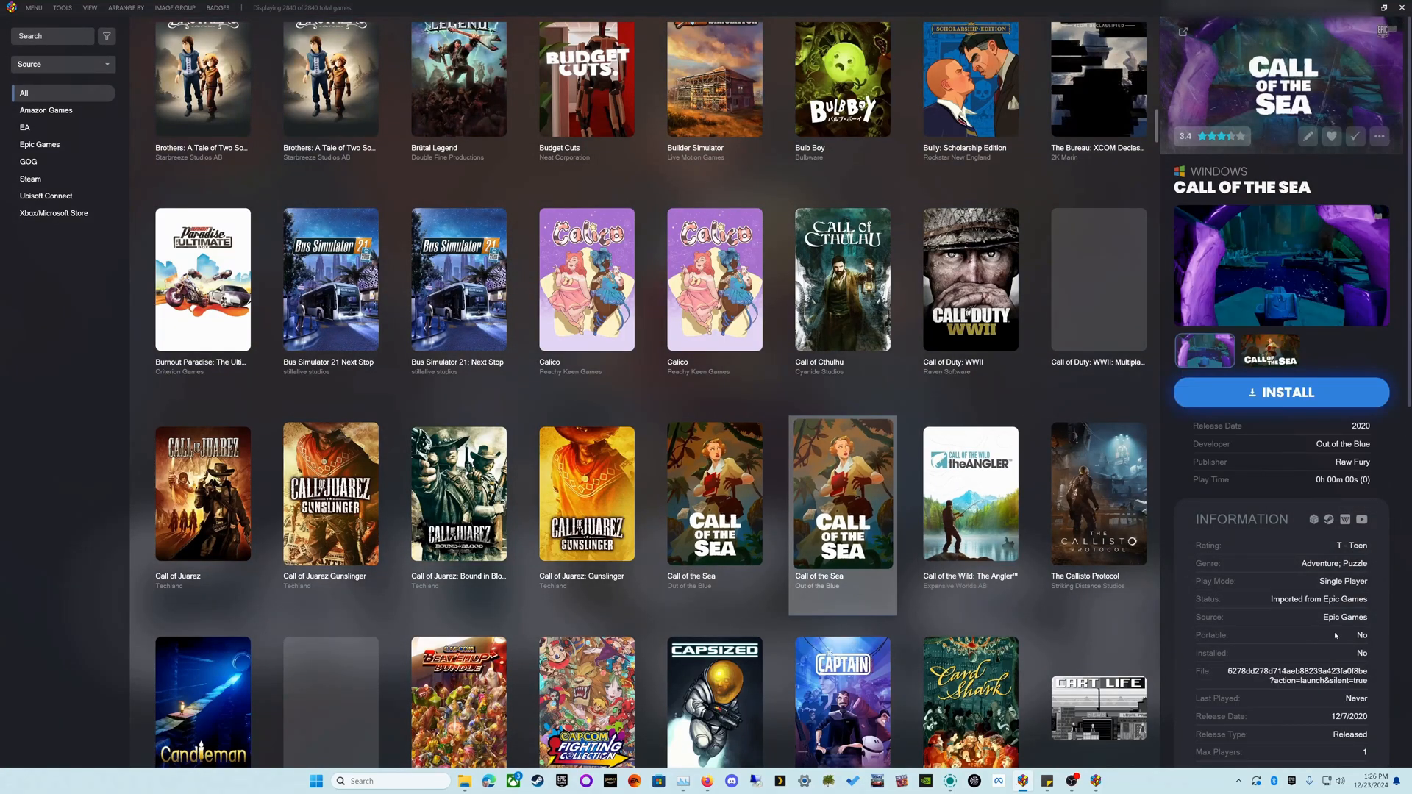
{"action": "mouse_move", "coordinate": [790, 474]}
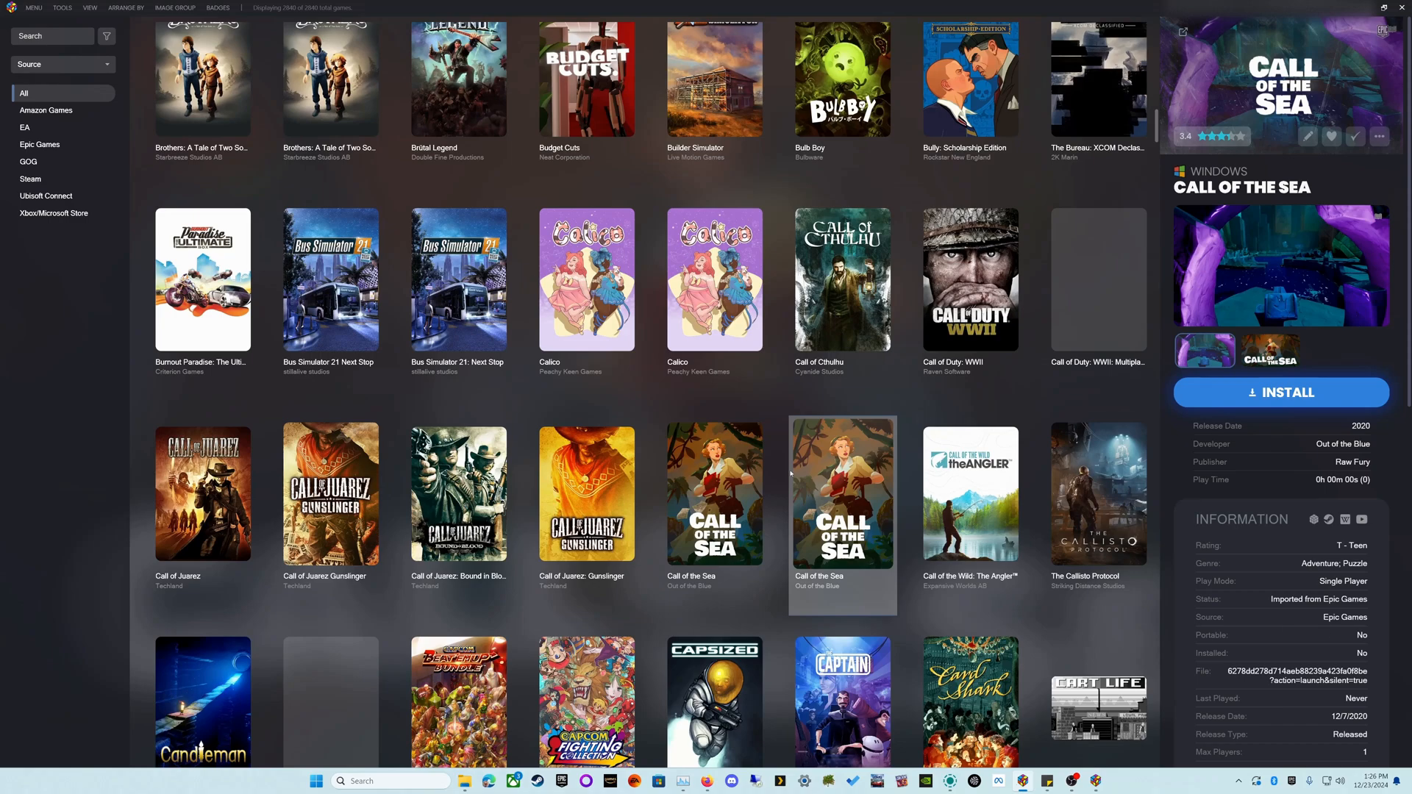
View details for Cosmic Trip, Crayon Physics Deluxe, Crawl and Costume Quest 2 while media downloads.
{"action": "scroll", "scroll_direction": "down", "scroll_amount": 3}
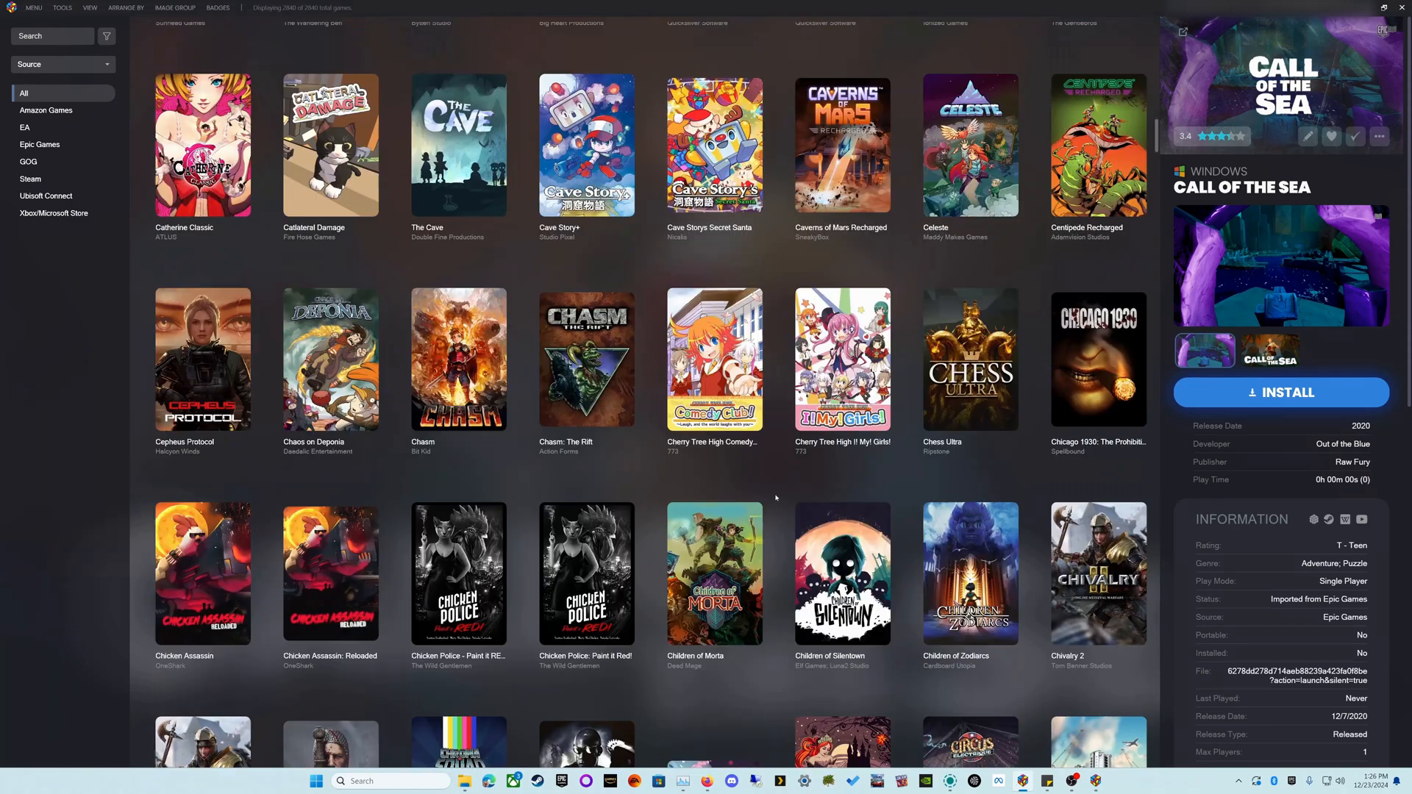
{"action": "scroll", "scroll_direction": "down", "scroll_amount": 3}
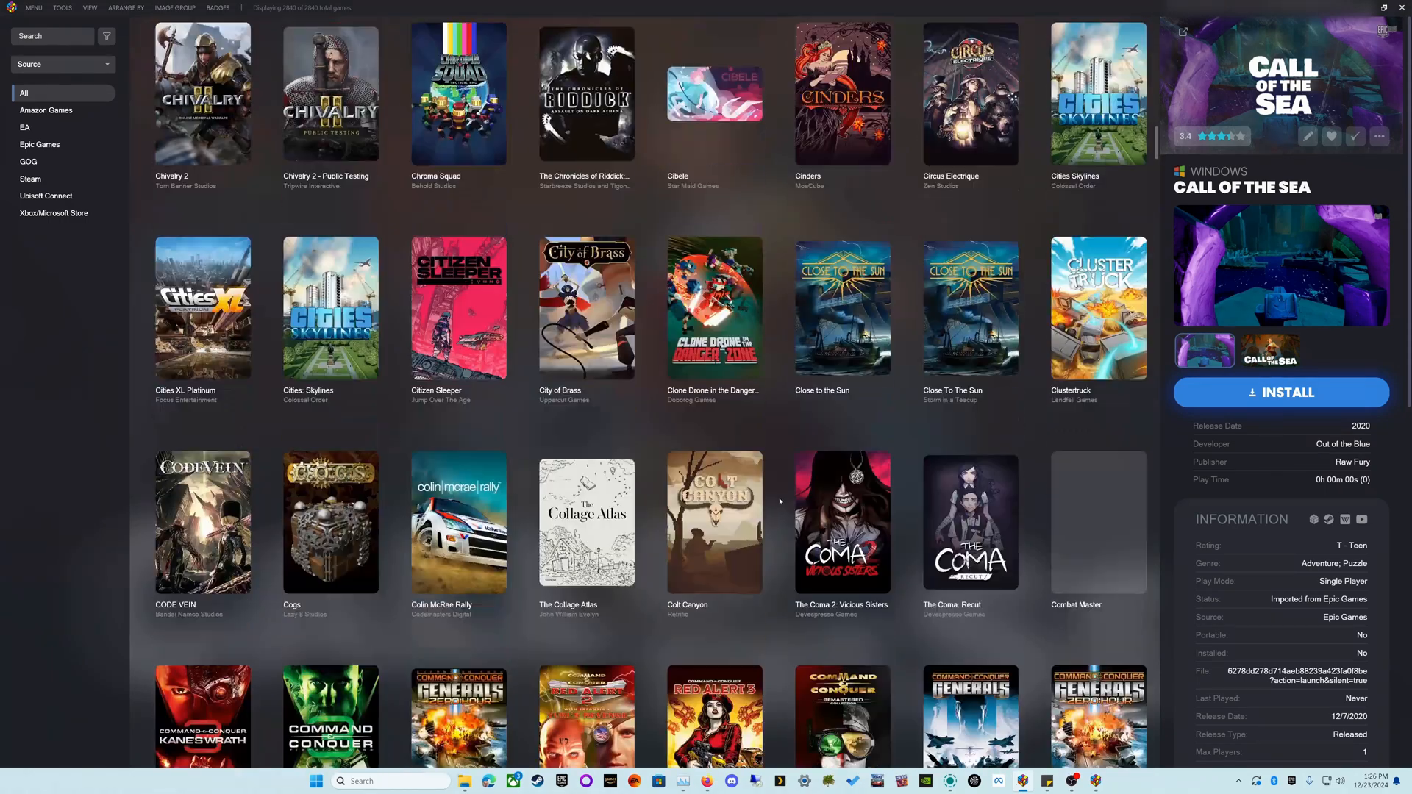
{"action": "scroll", "scroll_direction": "down", "scroll_amount": 3}
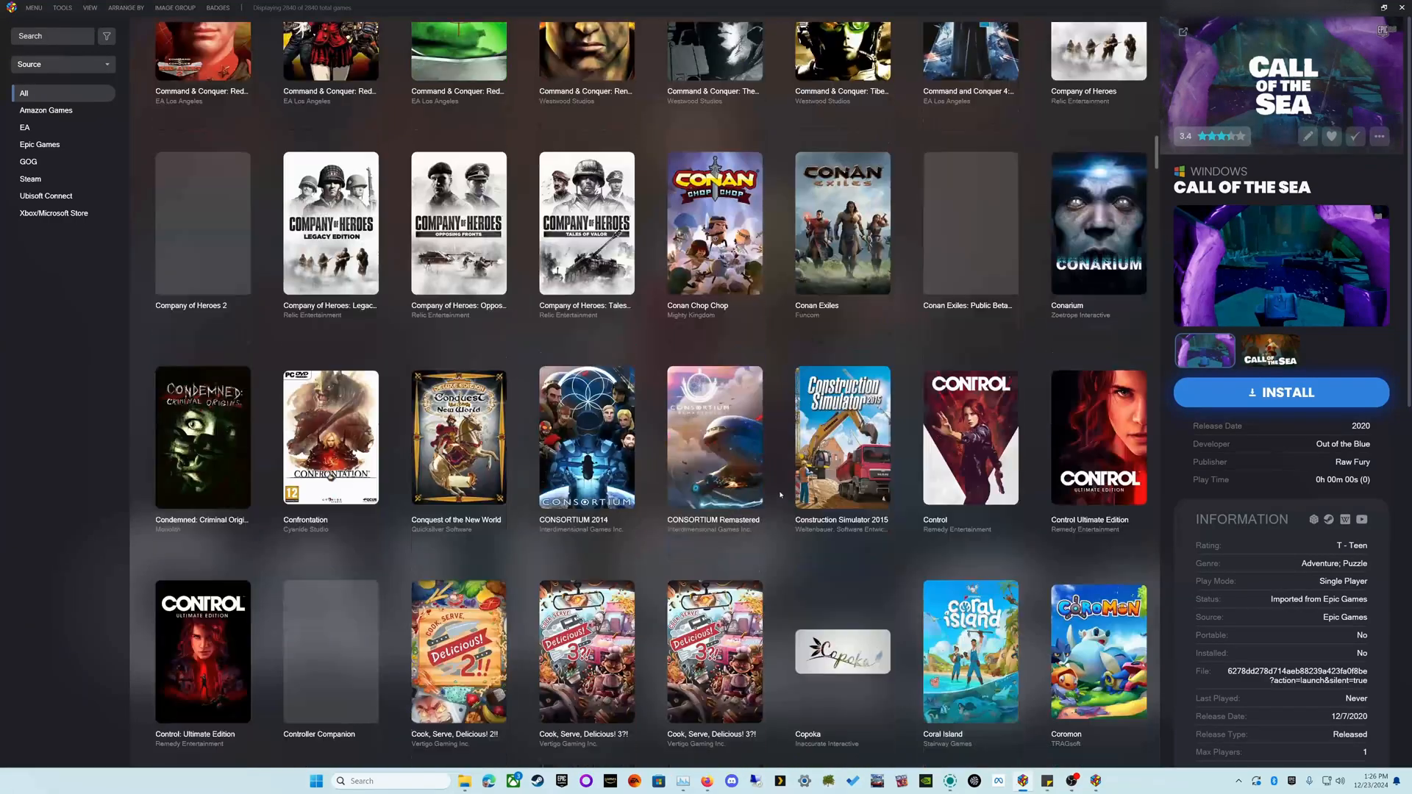
{"action": "scroll", "scroll_direction": "down", "scroll_amount": 3}
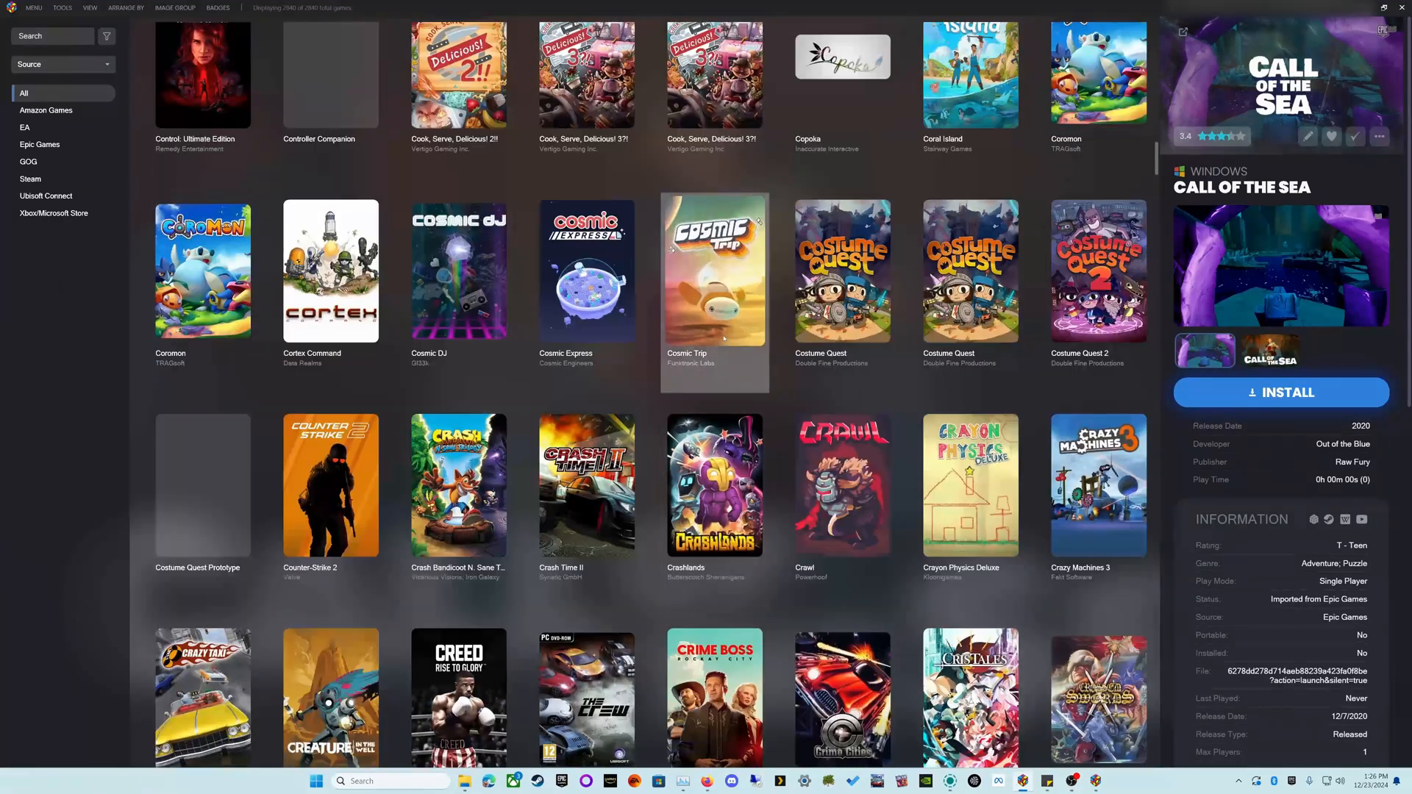
{"action": "left_click", "coordinate": [715, 271]}
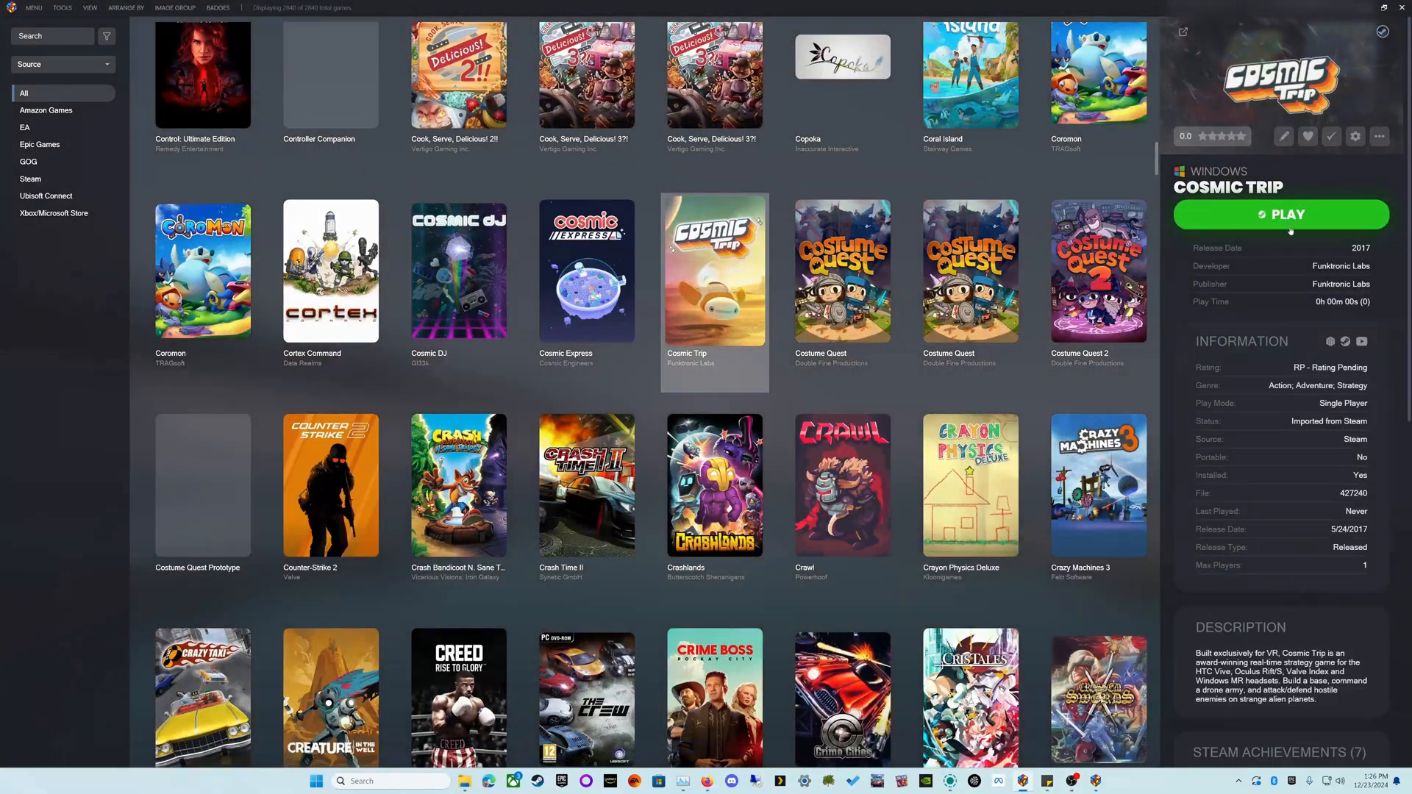
{"action": "left_click", "coordinate": [971, 484]}
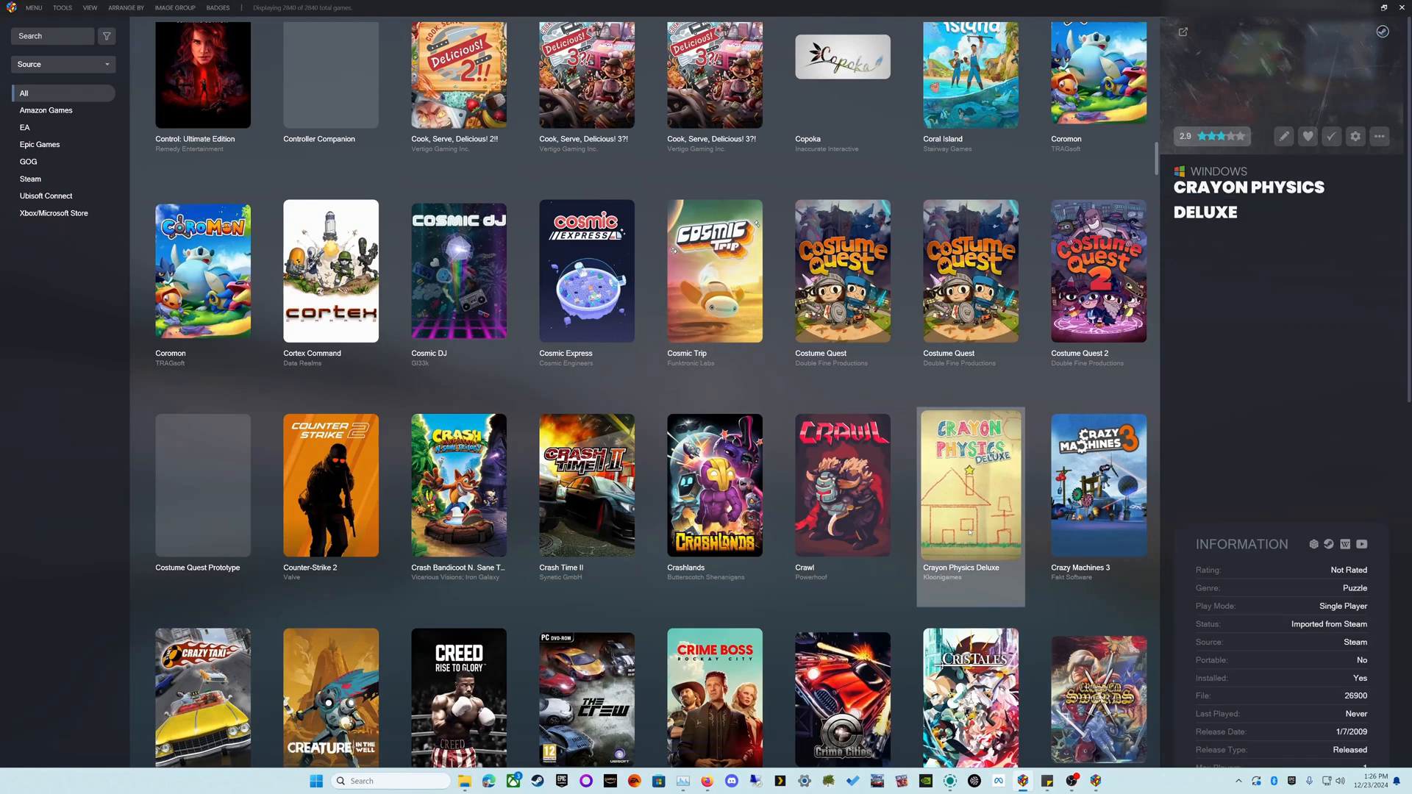
{"action": "left_click", "coordinate": [841, 486]}
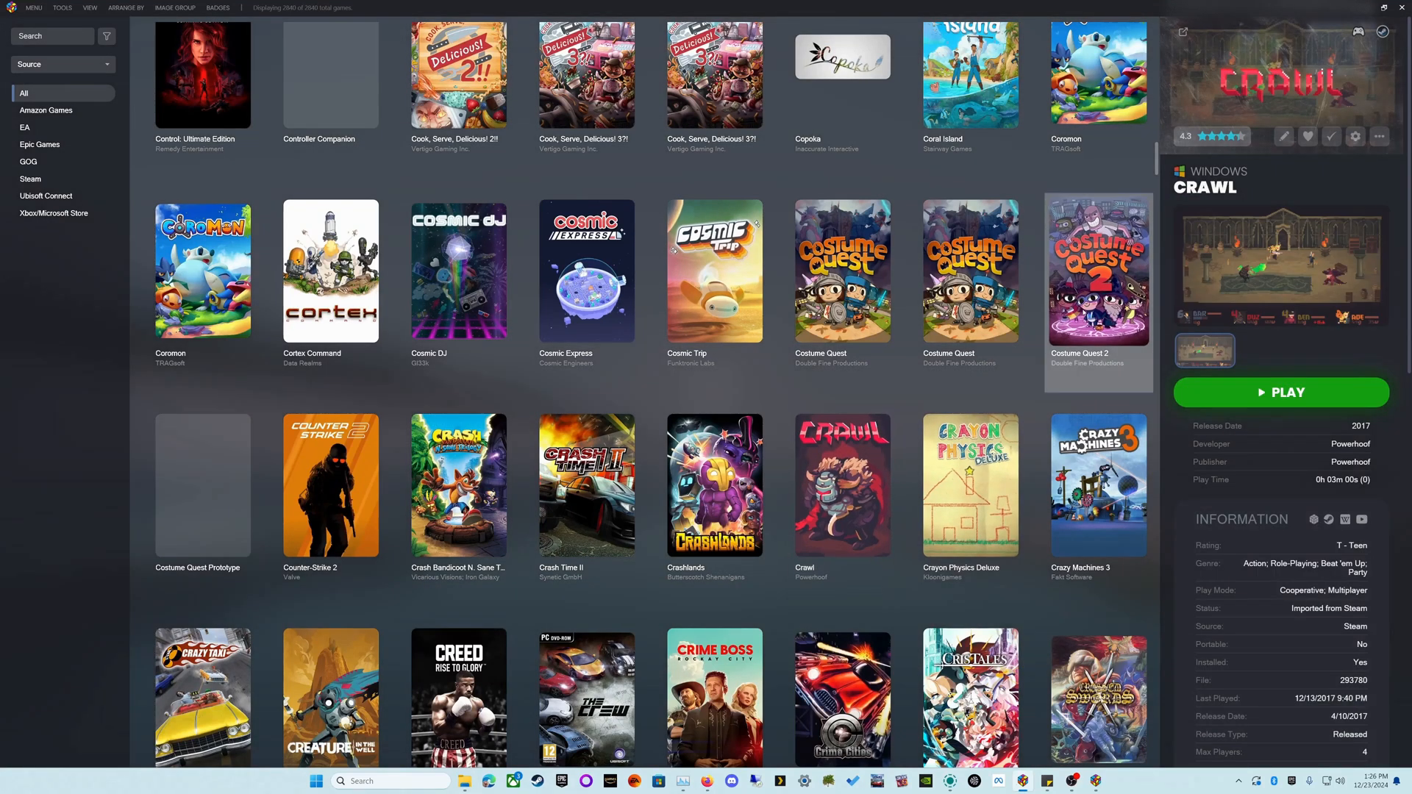
{"action": "left_click", "coordinate": [1099, 270]}
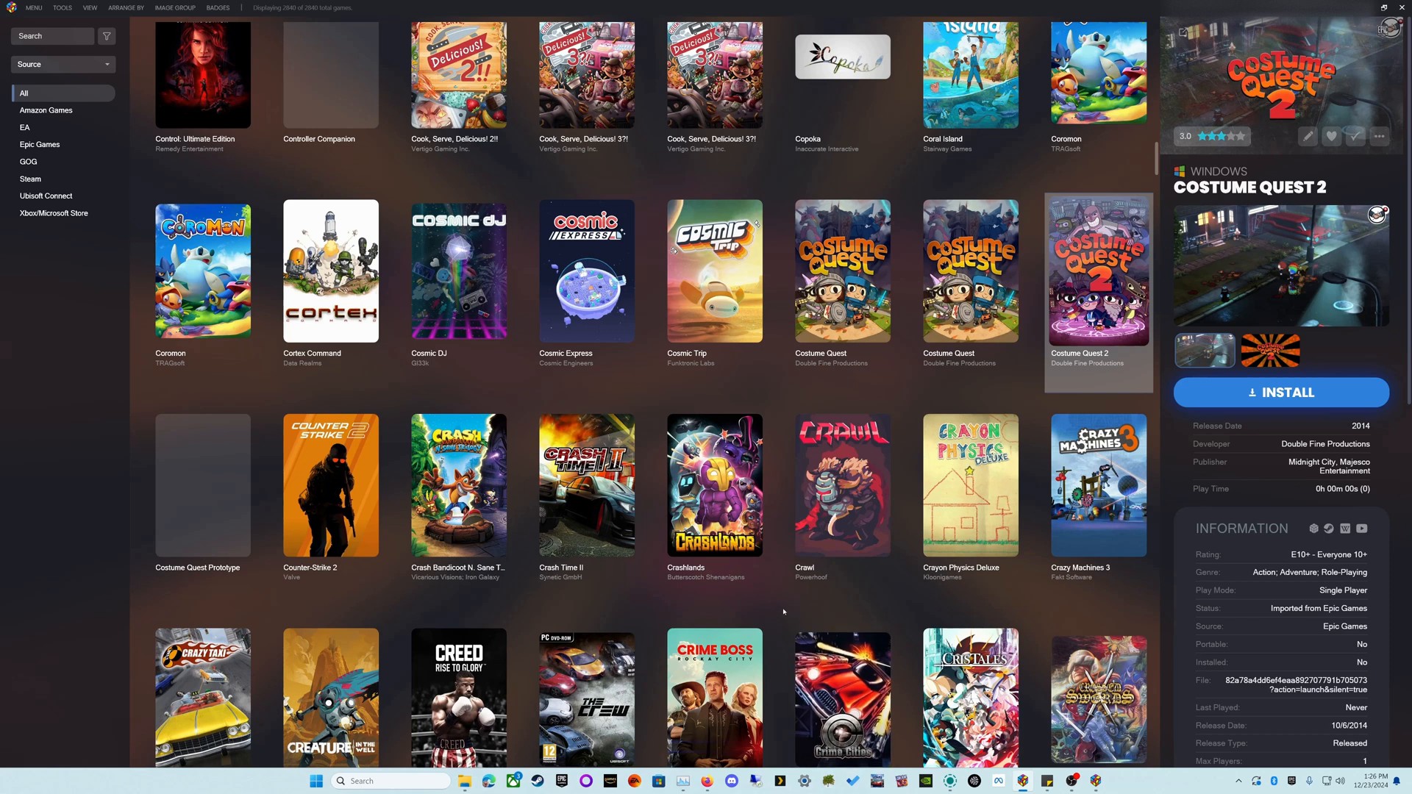
{"action": "scroll", "scroll_direction": "down", "scroll_amount": 3}
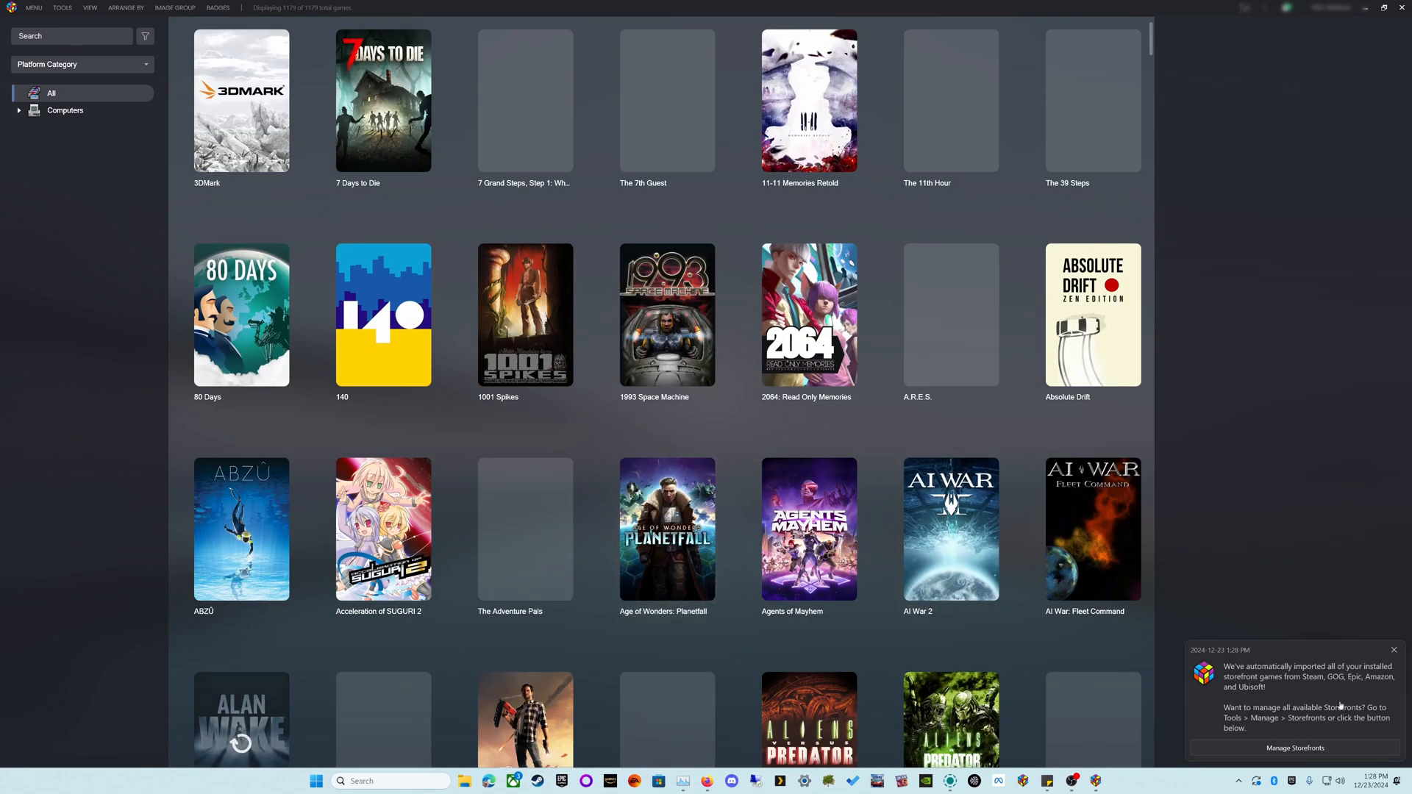
{"action": "mouse_move", "coordinate": [1315, 689]}
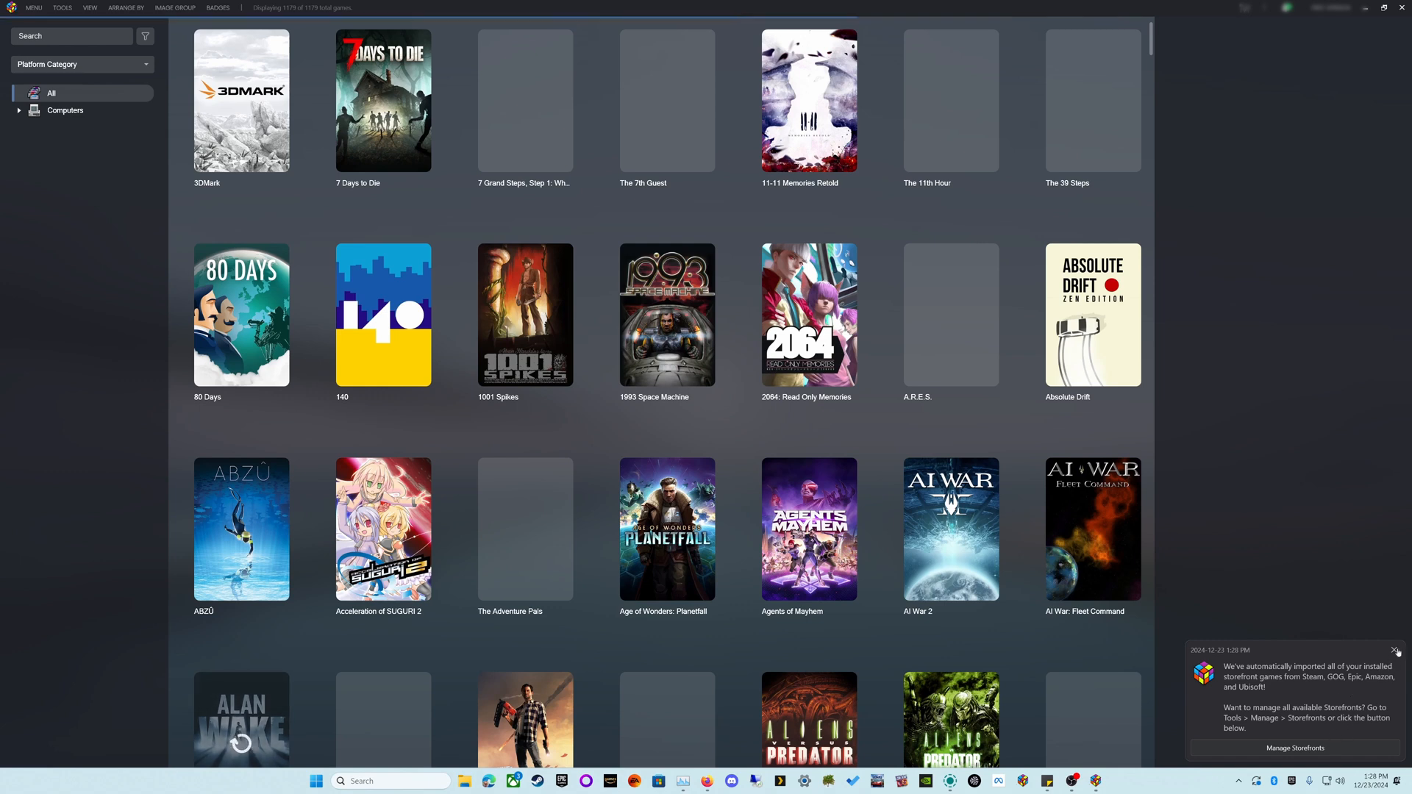
Dismiss the storefront import notification and keep browsing the library.
{"action": "left_click", "coordinate": [1395, 650]}
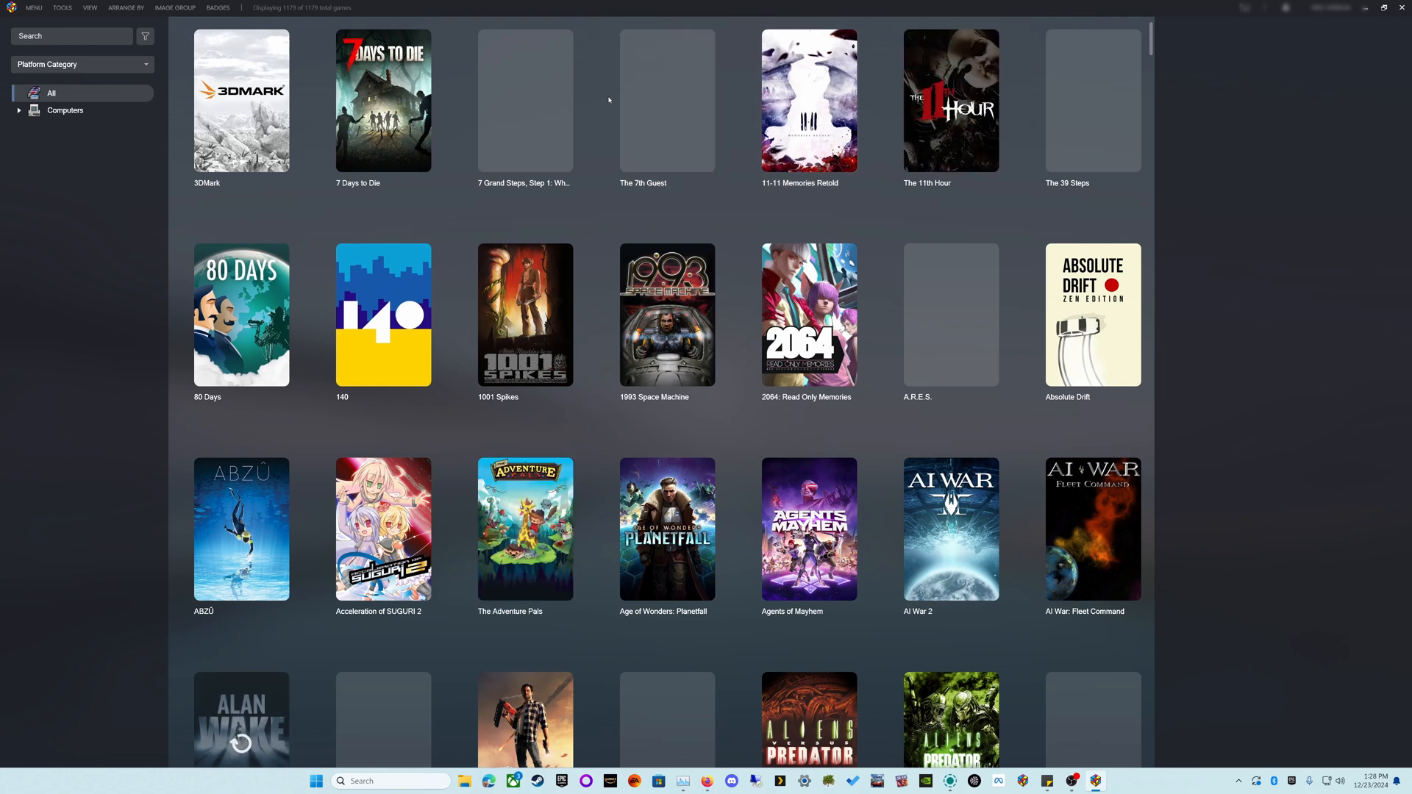
{"action": "mouse_move", "coordinate": [878, 444]}
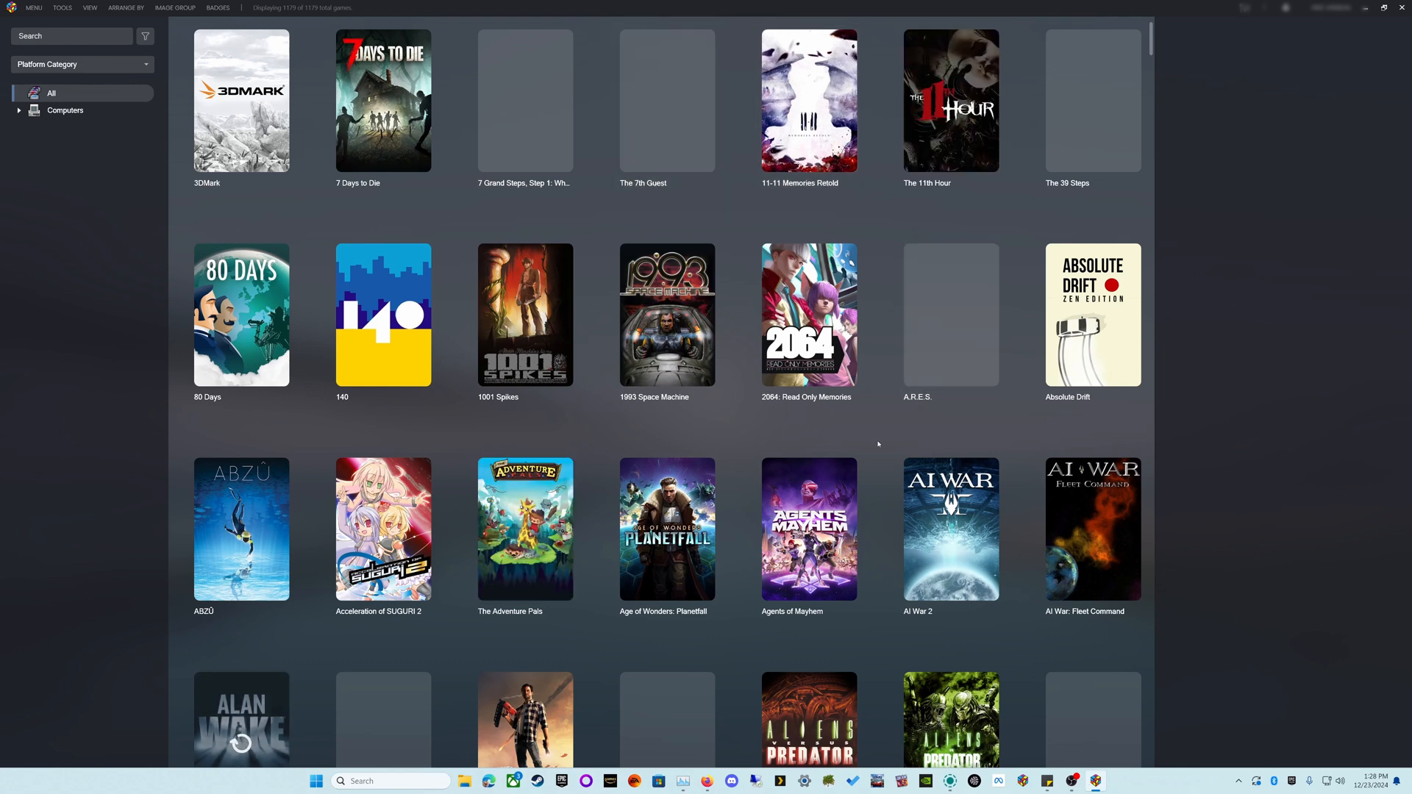
{"action": "scroll", "scroll_direction": "down", "scroll_amount": 3}
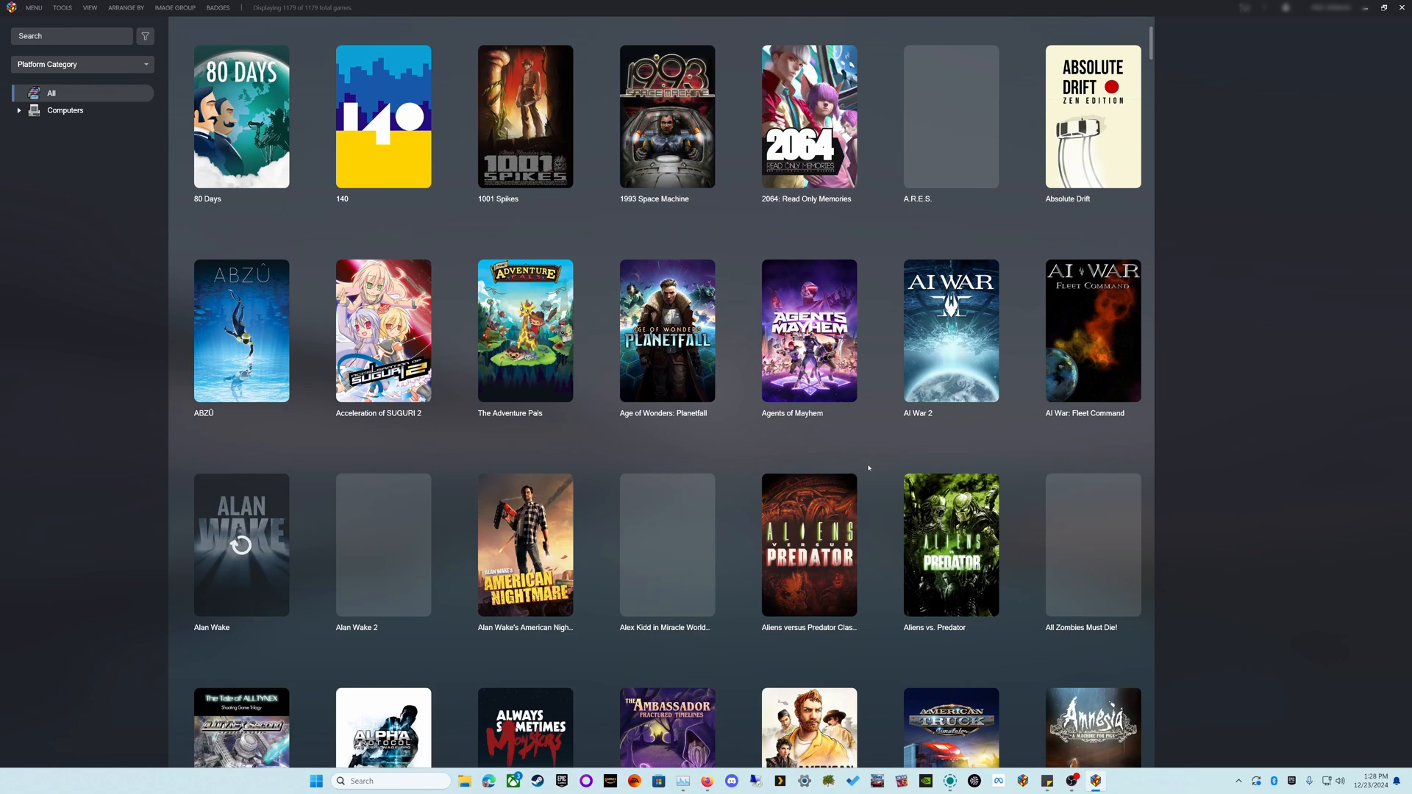
{"action": "scroll", "scroll_direction": "down", "scroll_amount": 3}
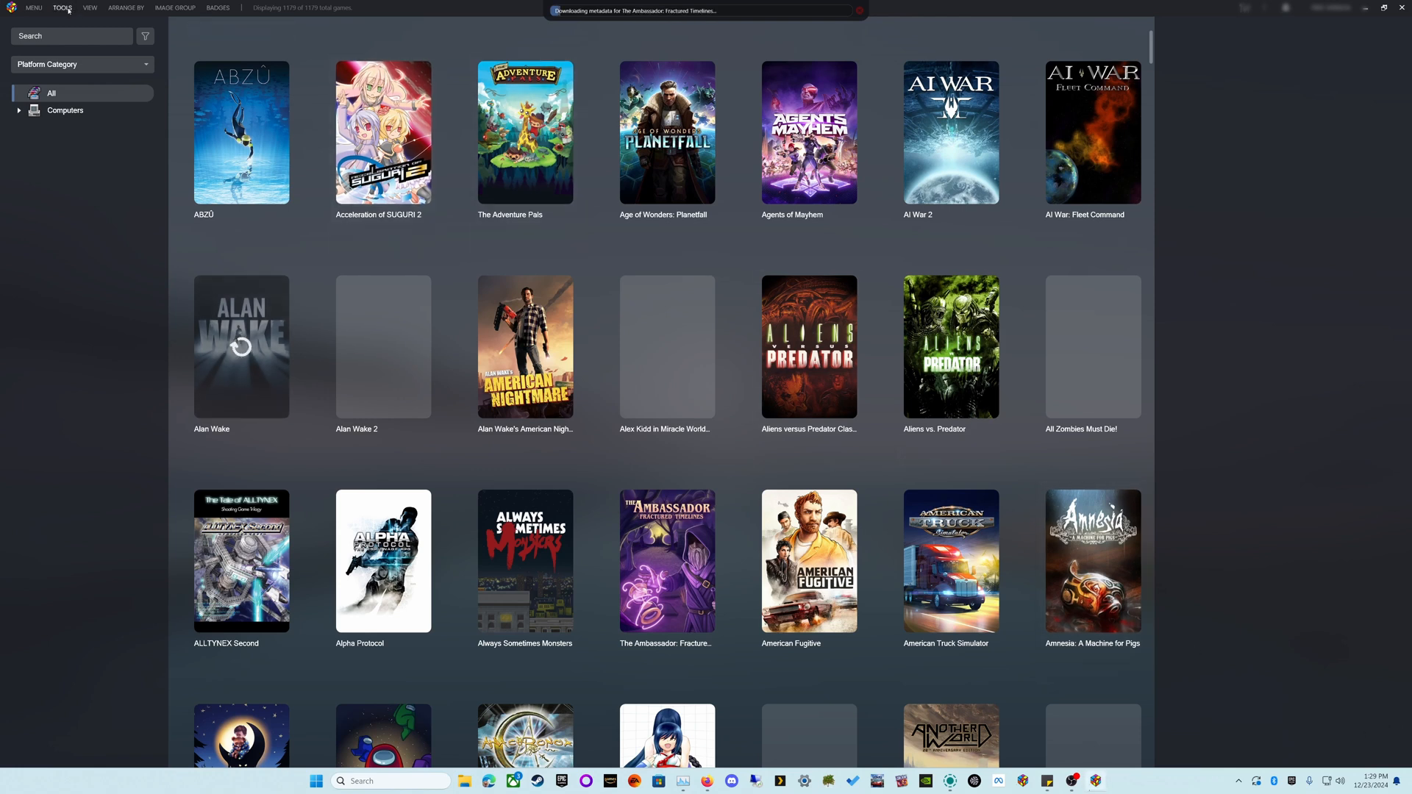
In Manage Storefronts, set Amazon Games and GOG to import All Games and start the GOG login.
{"action": "left_click", "coordinate": [65, 9]}
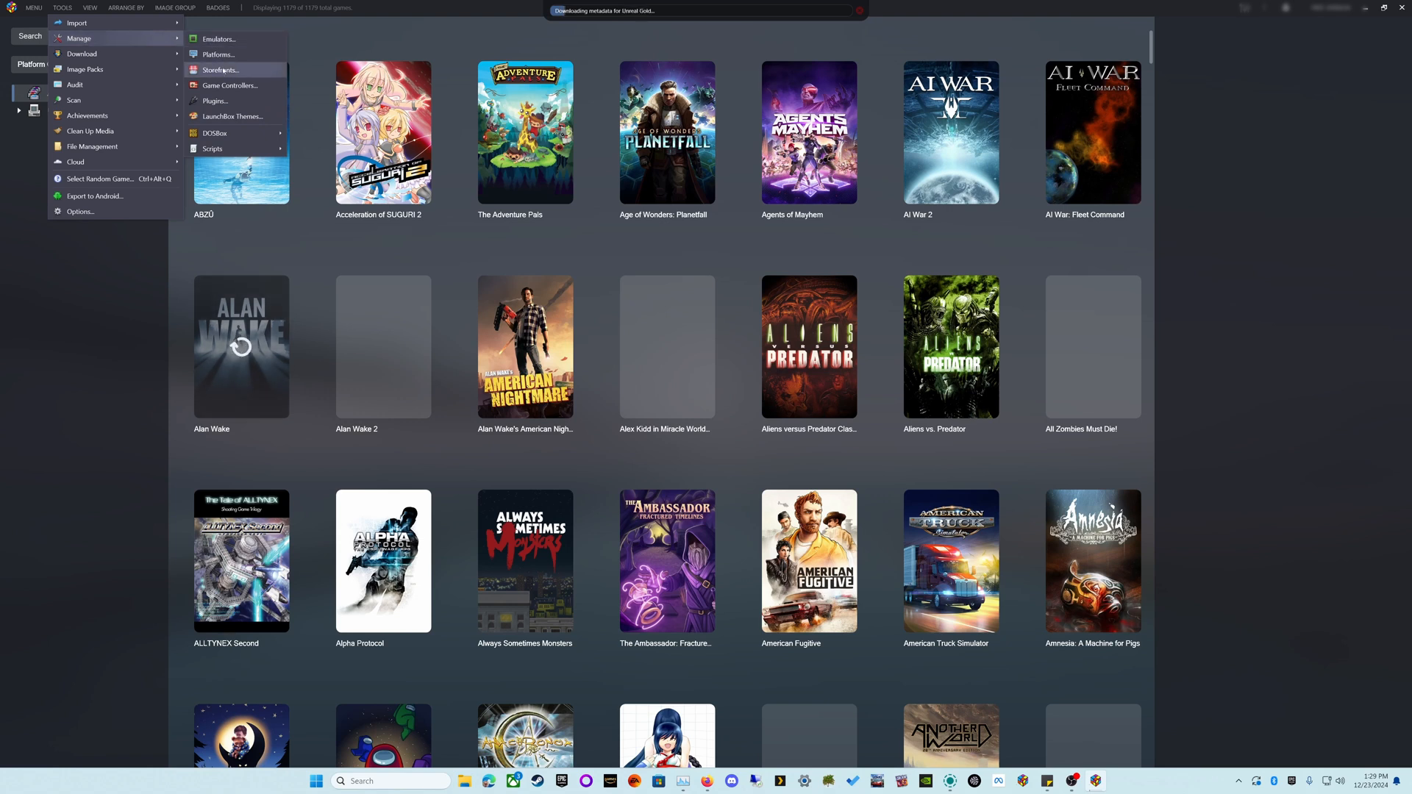
{"action": "left_click", "coordinate": [218, 69]}
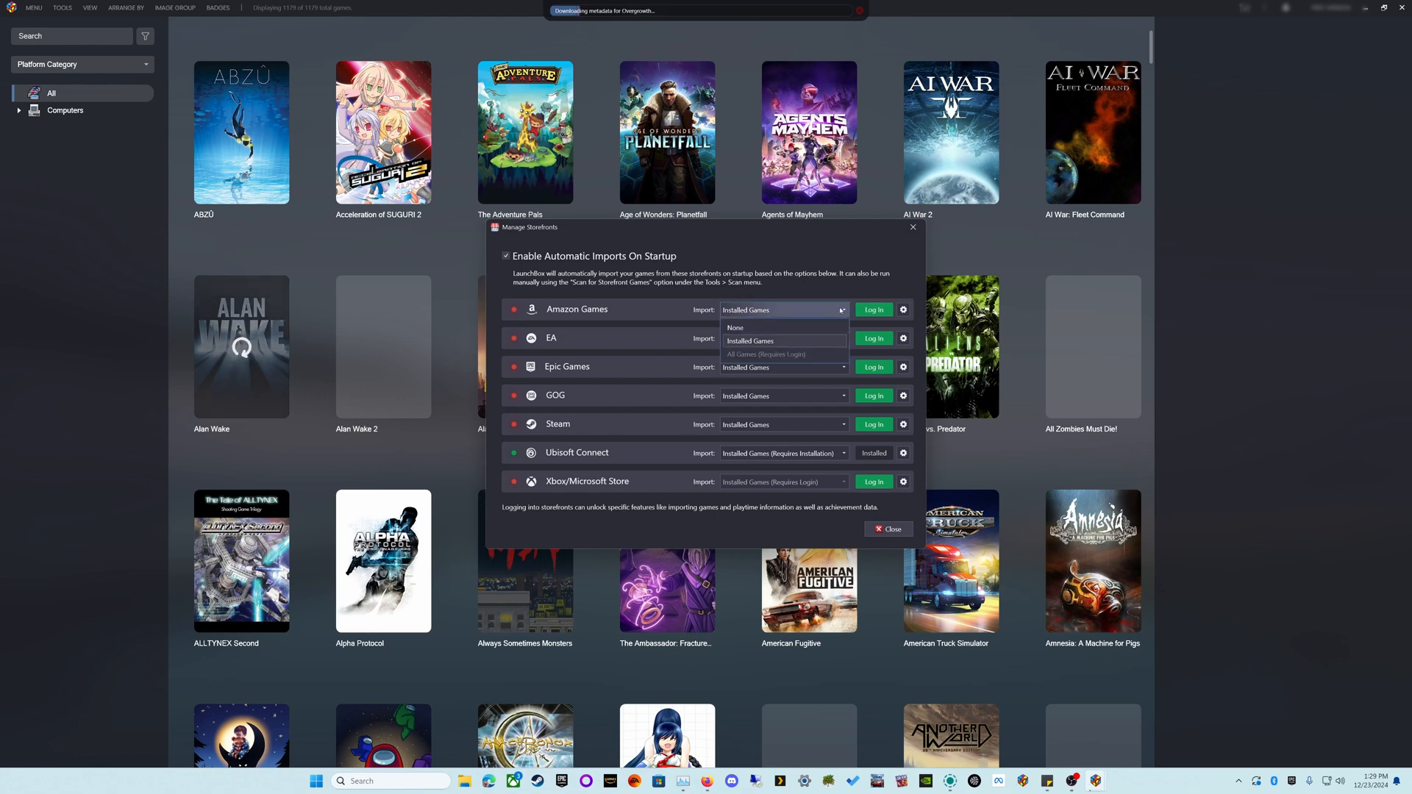
{"action": "left_click", "coordinate": [765, 353]}
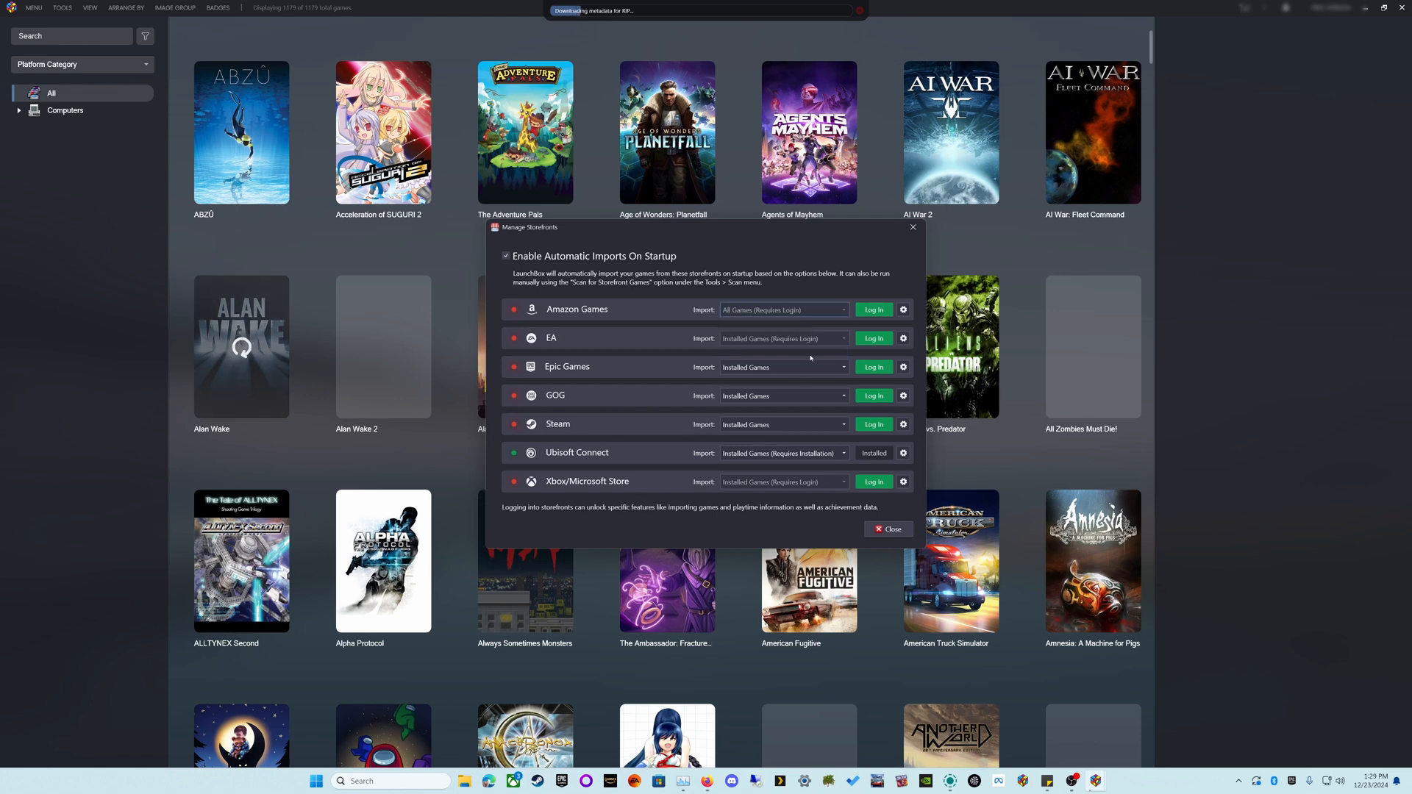
{"action": "mouse_move", "coordinate": [874, 309]}
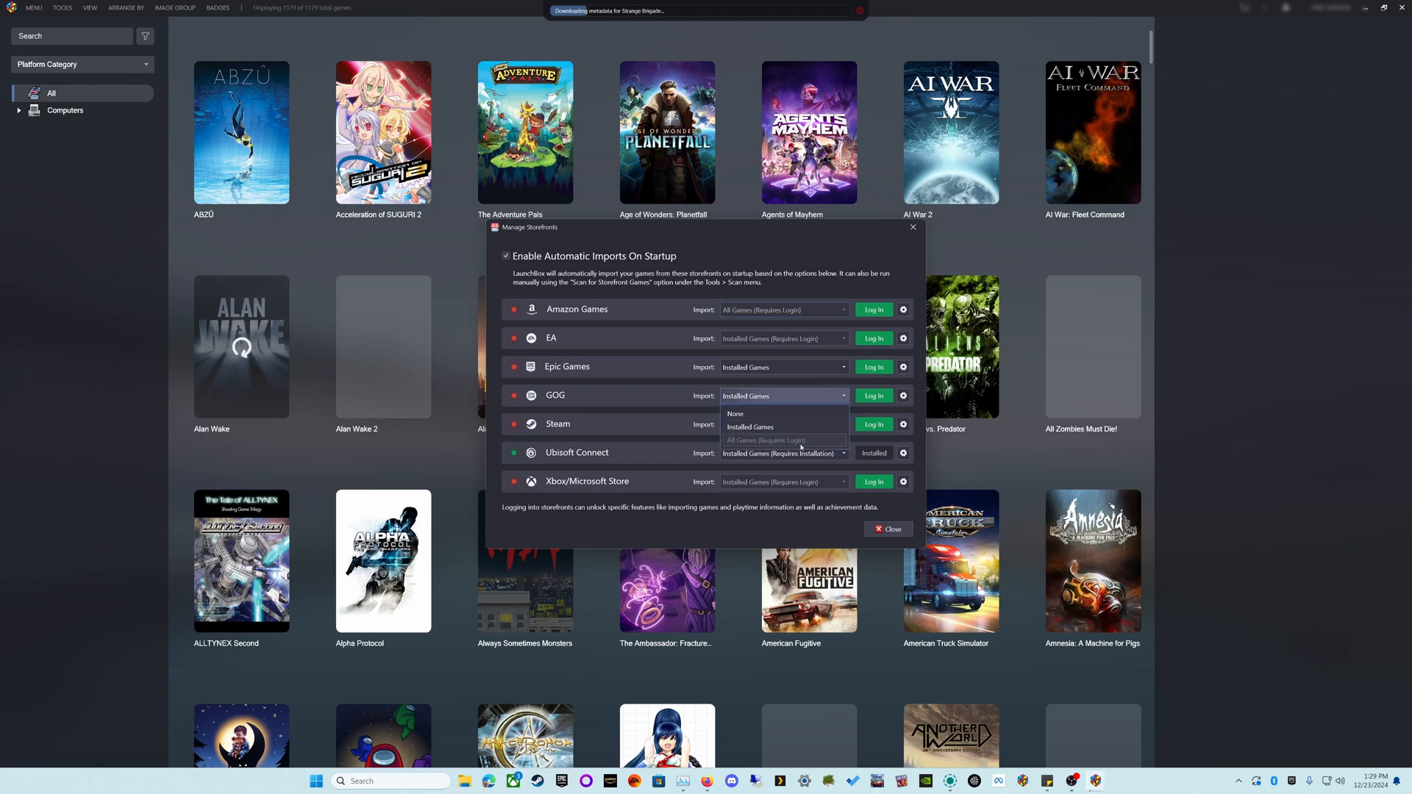
{"action": "left_click", "coordinate": [784, 440]}
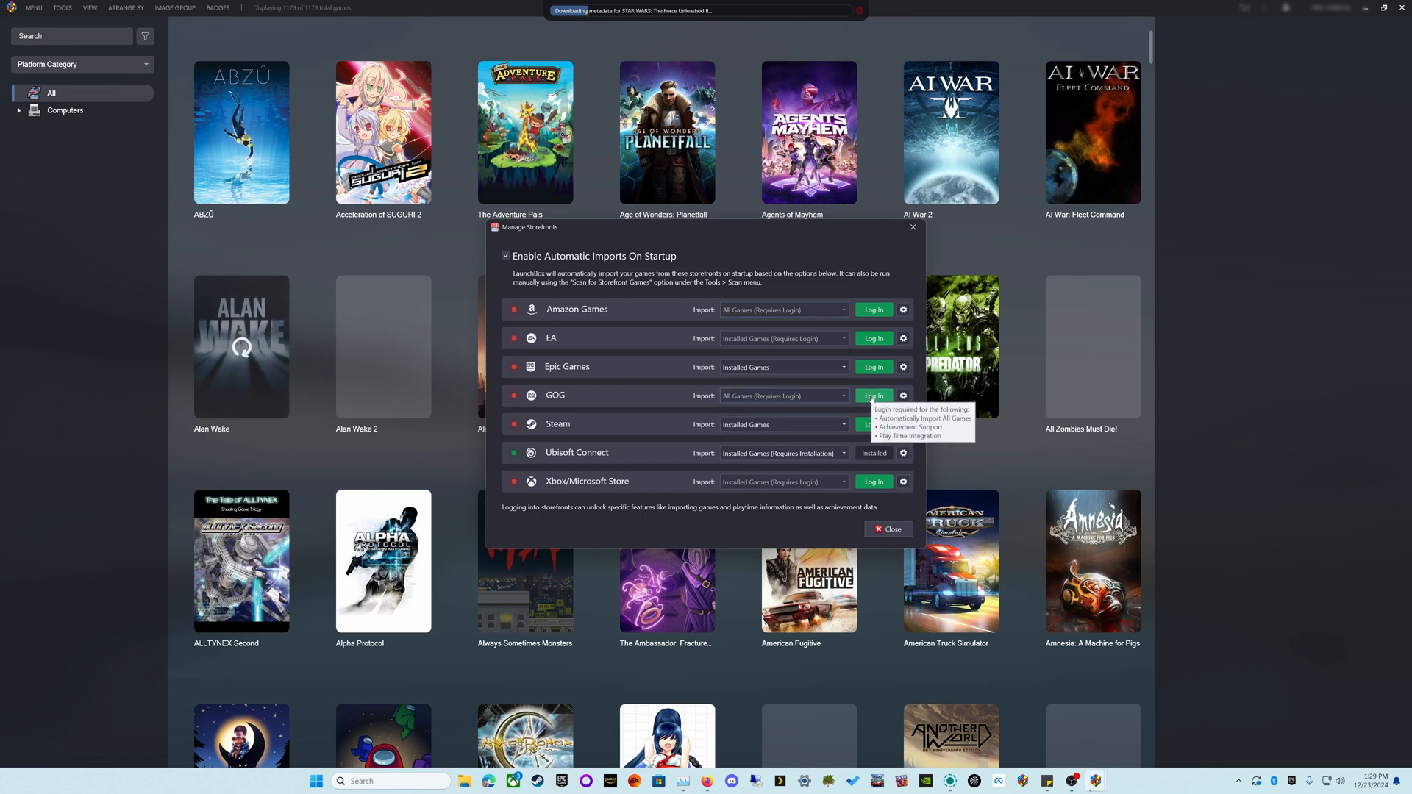
{"action": "left_click", "coordinate": [874, 396]}
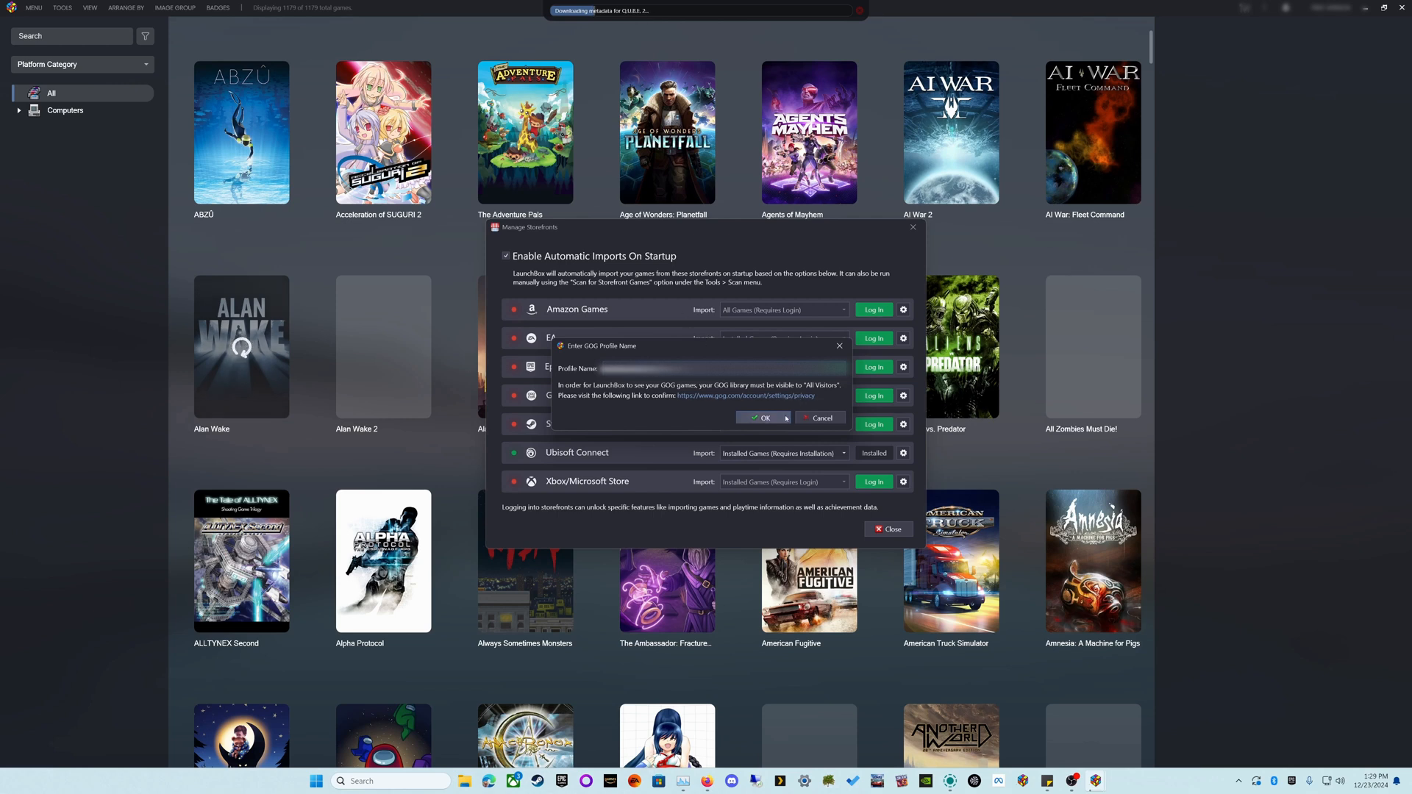
Confirm the GOG profile name, set Epic Games to All Games and submit the Epic security code.
{"action": "left_click", "coordinate": [761, 417]}
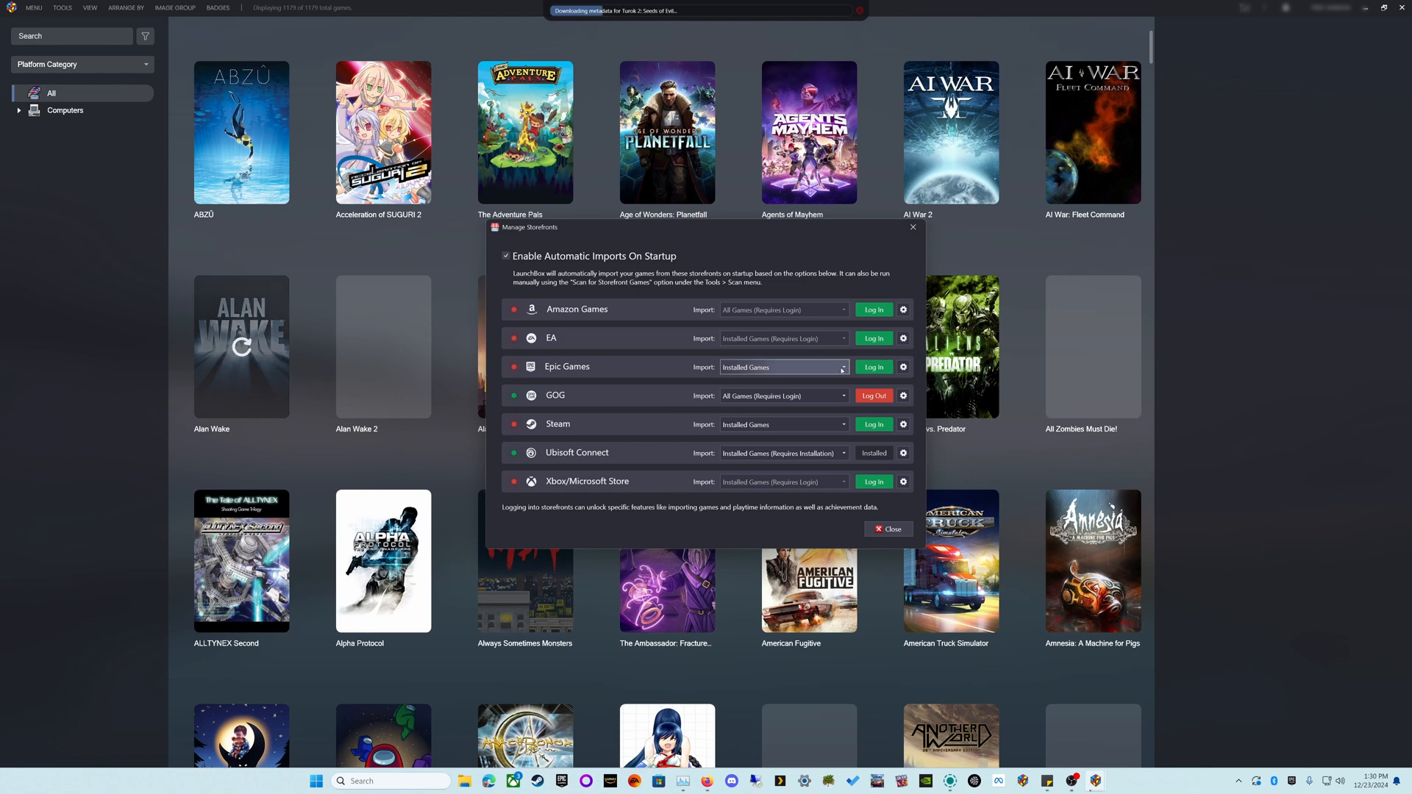
{"action": "left_click", "coordinate": [843, 368]}
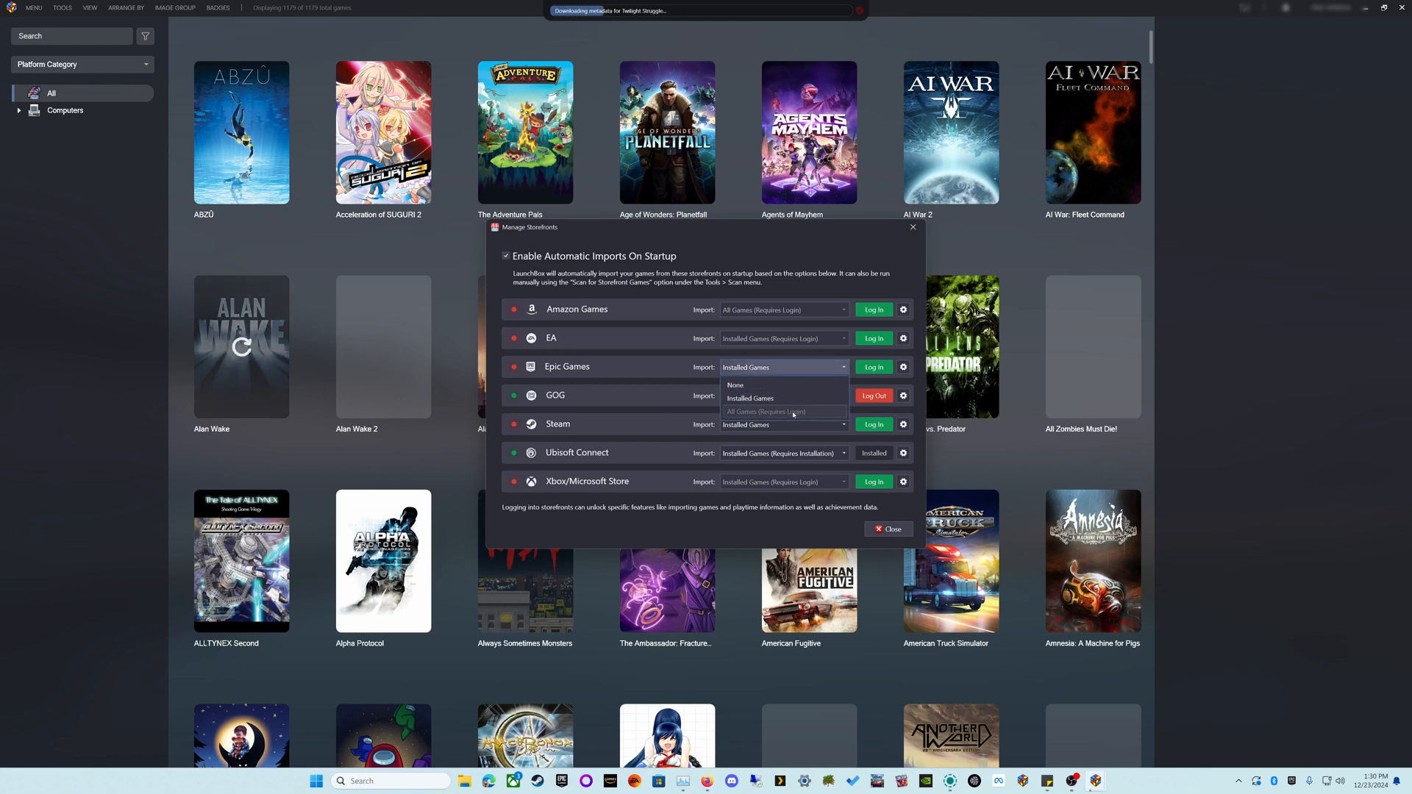
{"action": "left_click", "coordinate": [874, 368]}
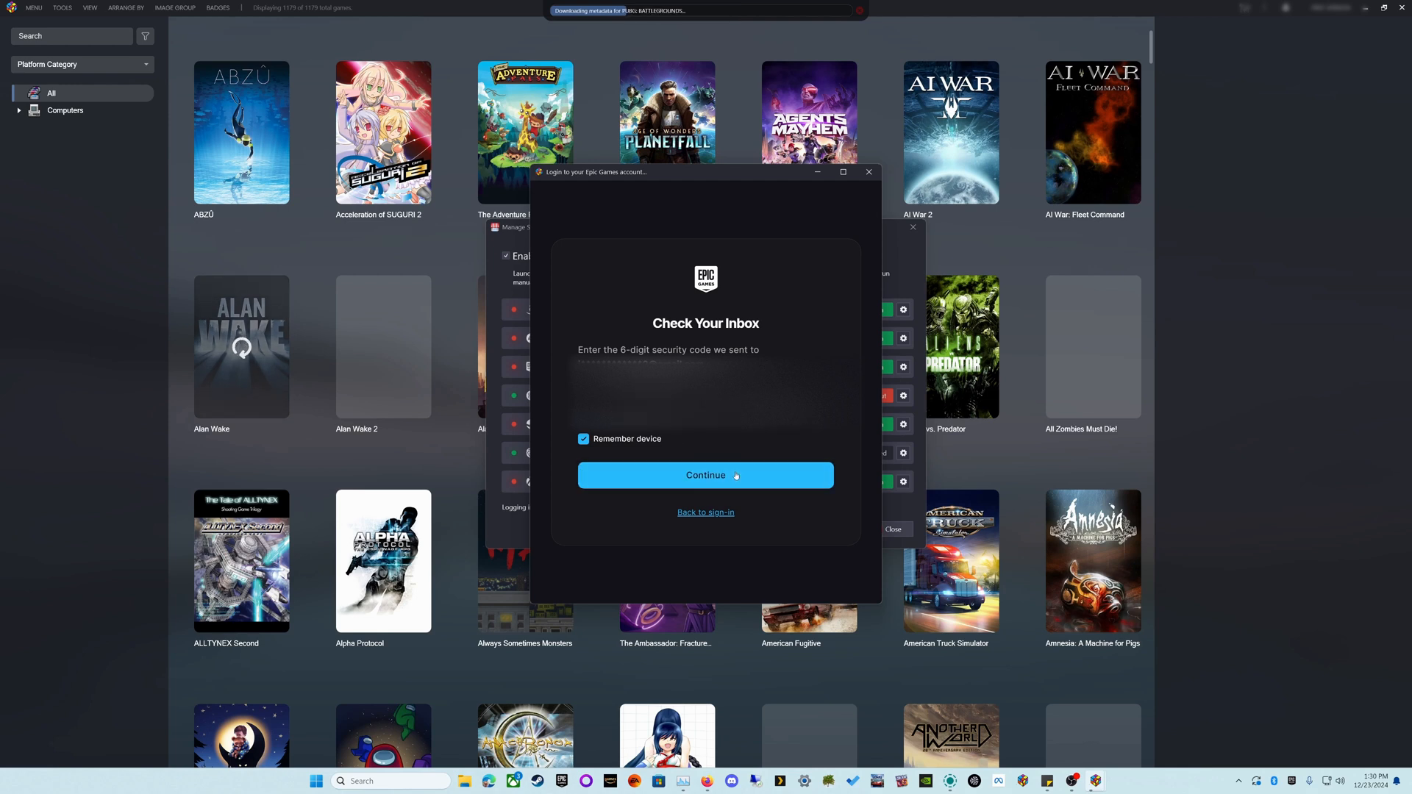
{"action": "left_click", "coordinate": [706, 475]}
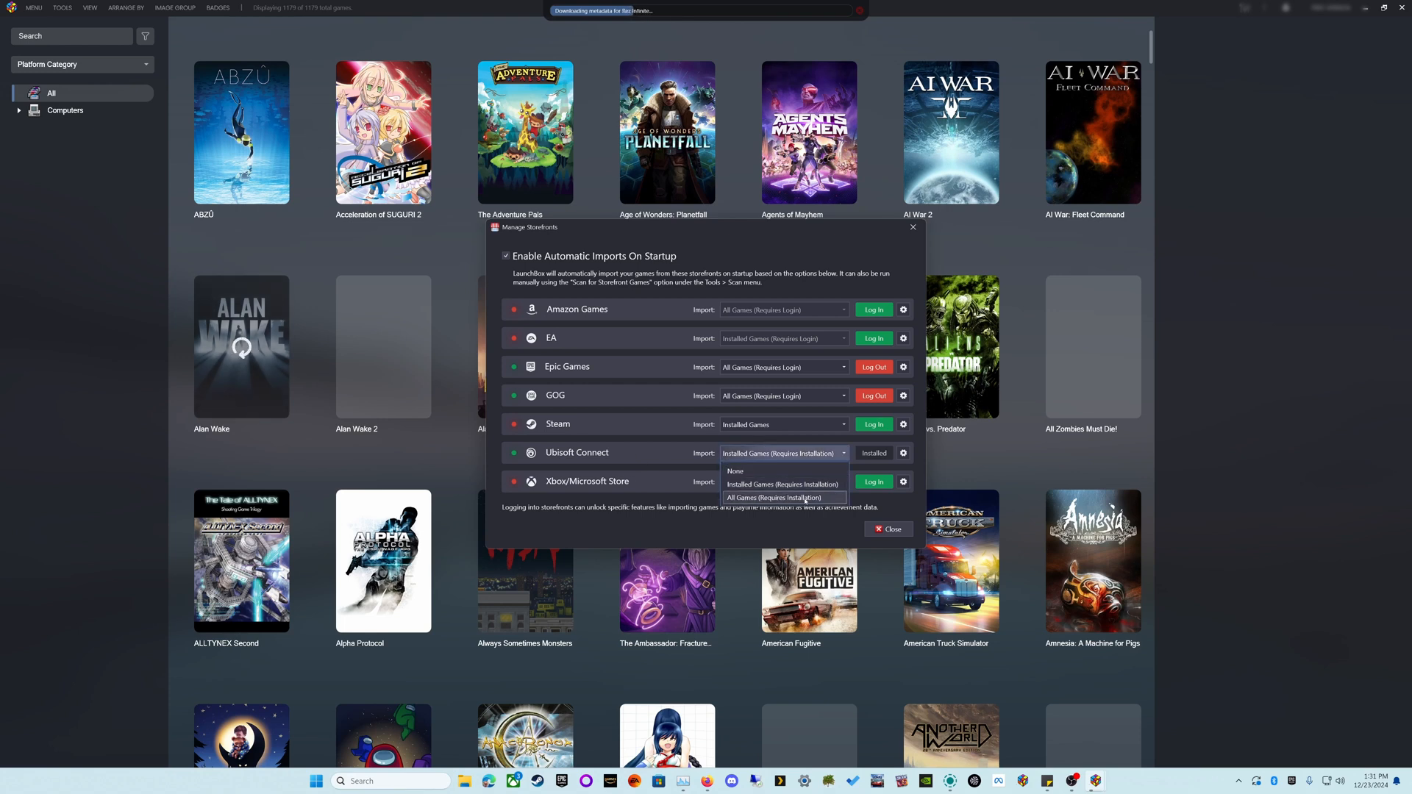
Set Ubisoft Connect and Steam to import All Games and start the Steam login.
{"action": "left_click", "coordinate": [774, 497]}
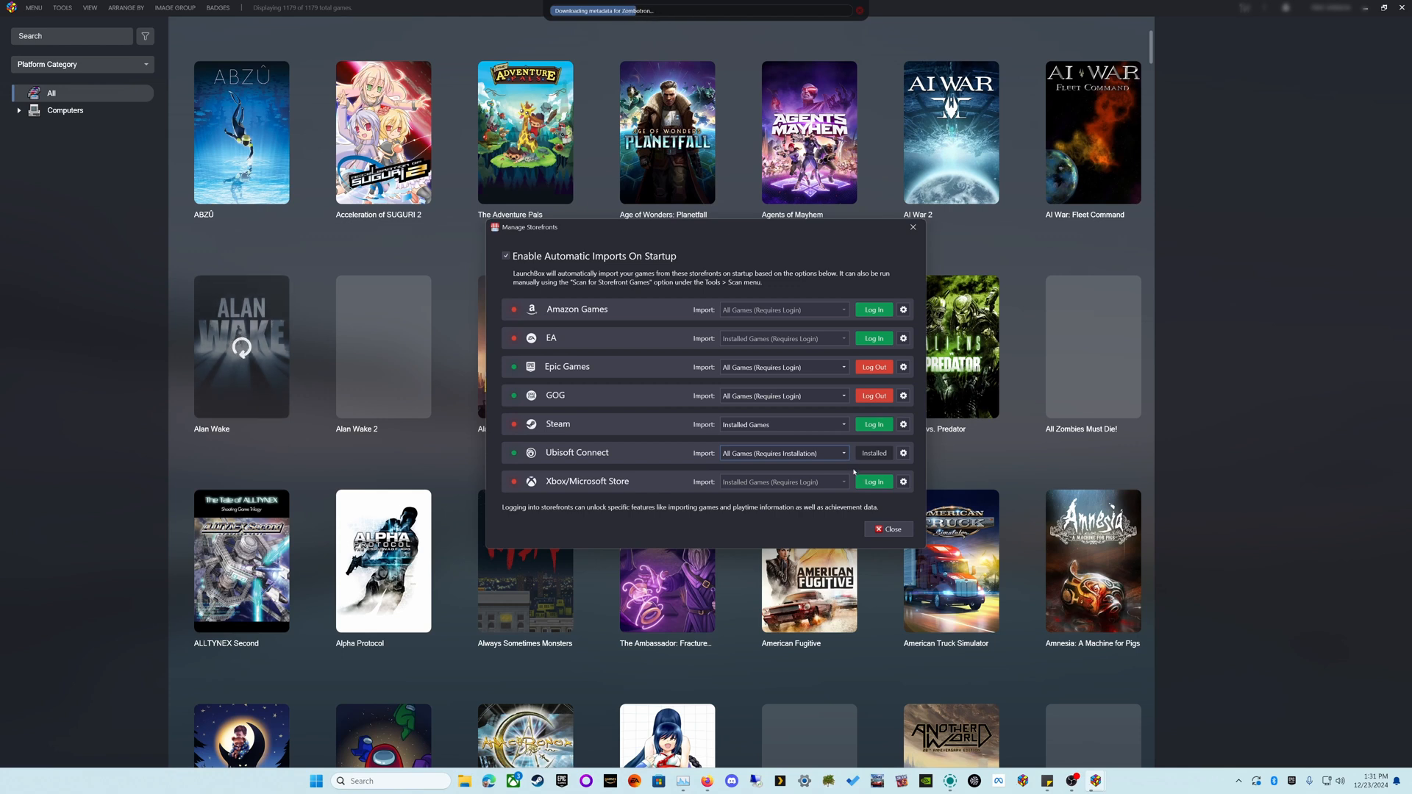
{"action": "mouse_move", "coordinate": [852, 480]}
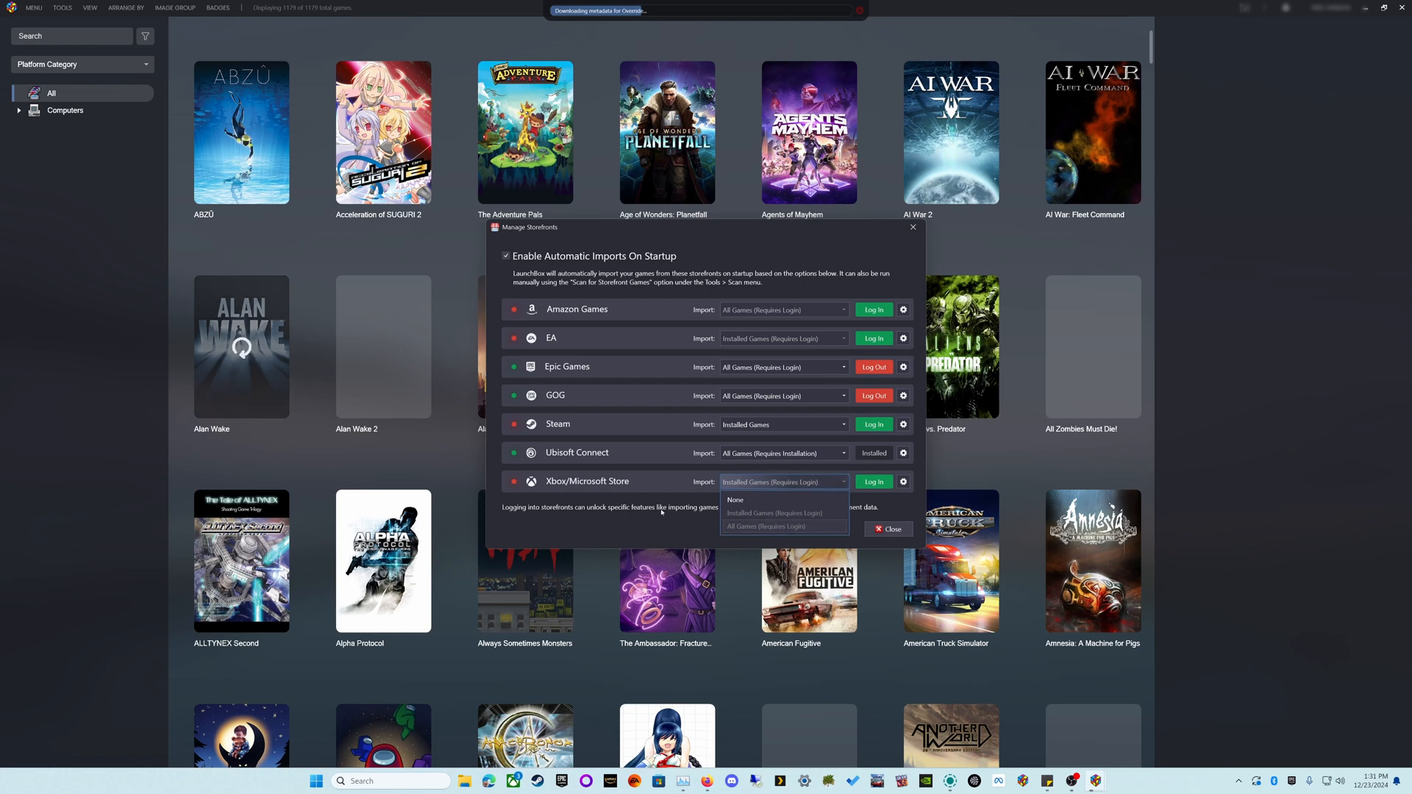
{"action": "left_click", "coordinate": [774, 512]}
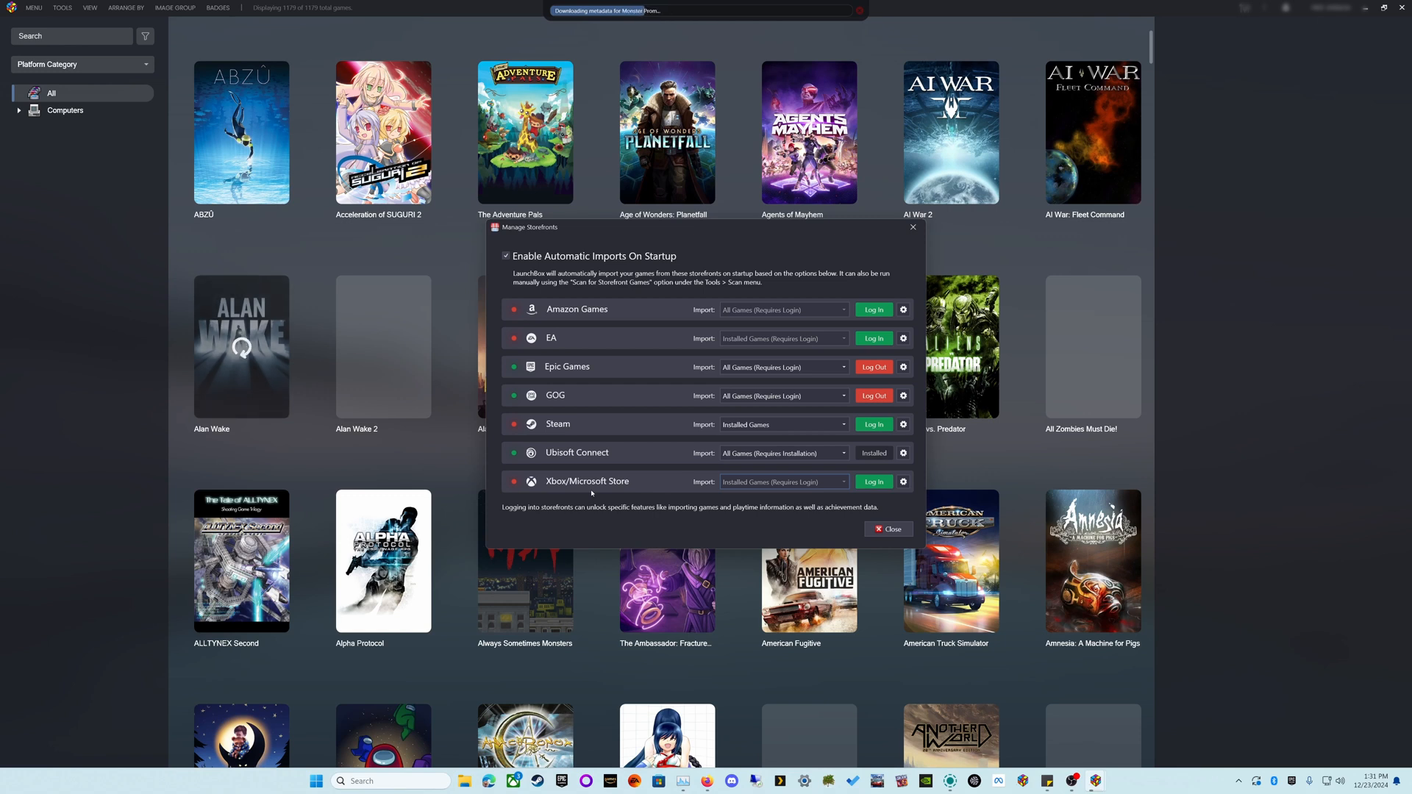
{"action": "mouse_move", "coordinate": [610, 404]}
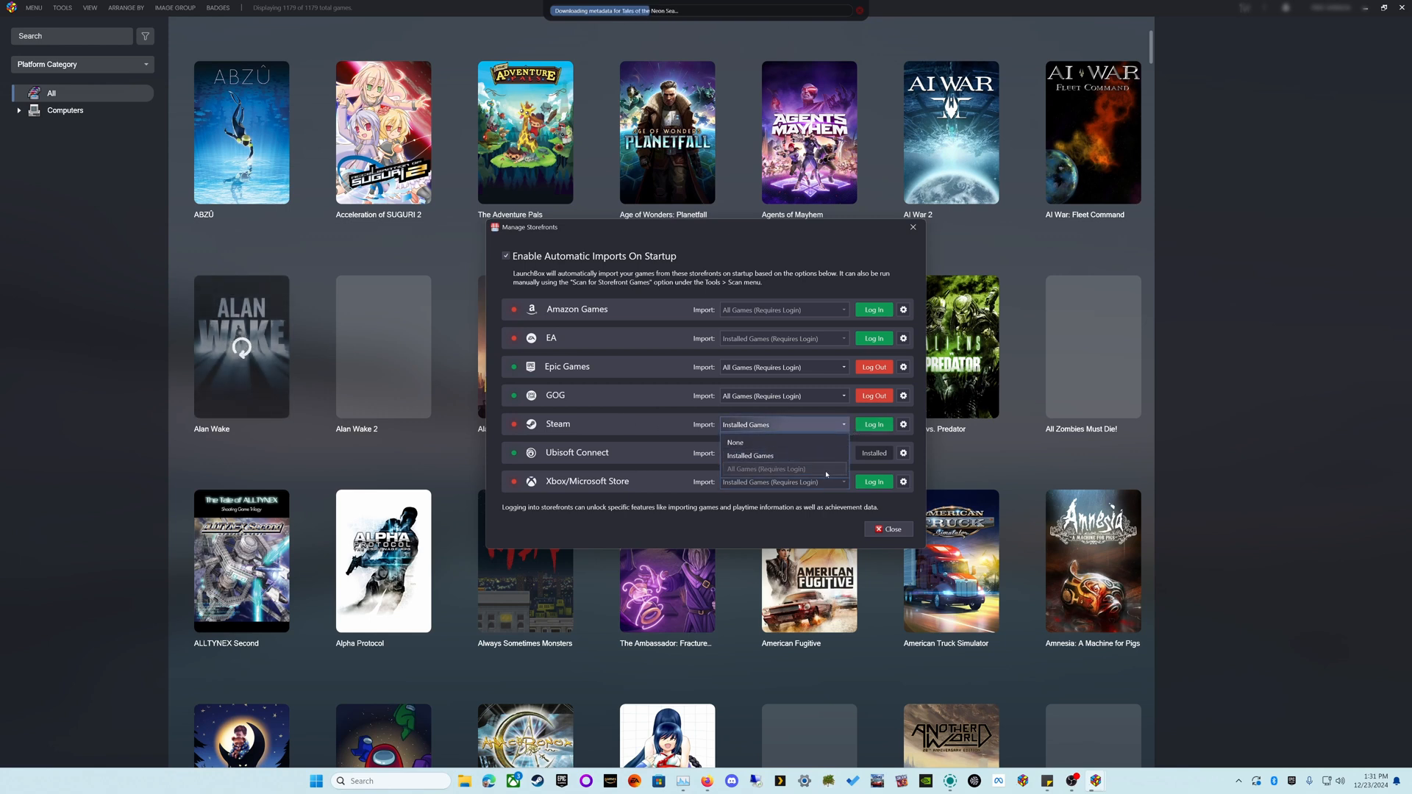
{"action": "left_click", "coordinate": [765, 469]}
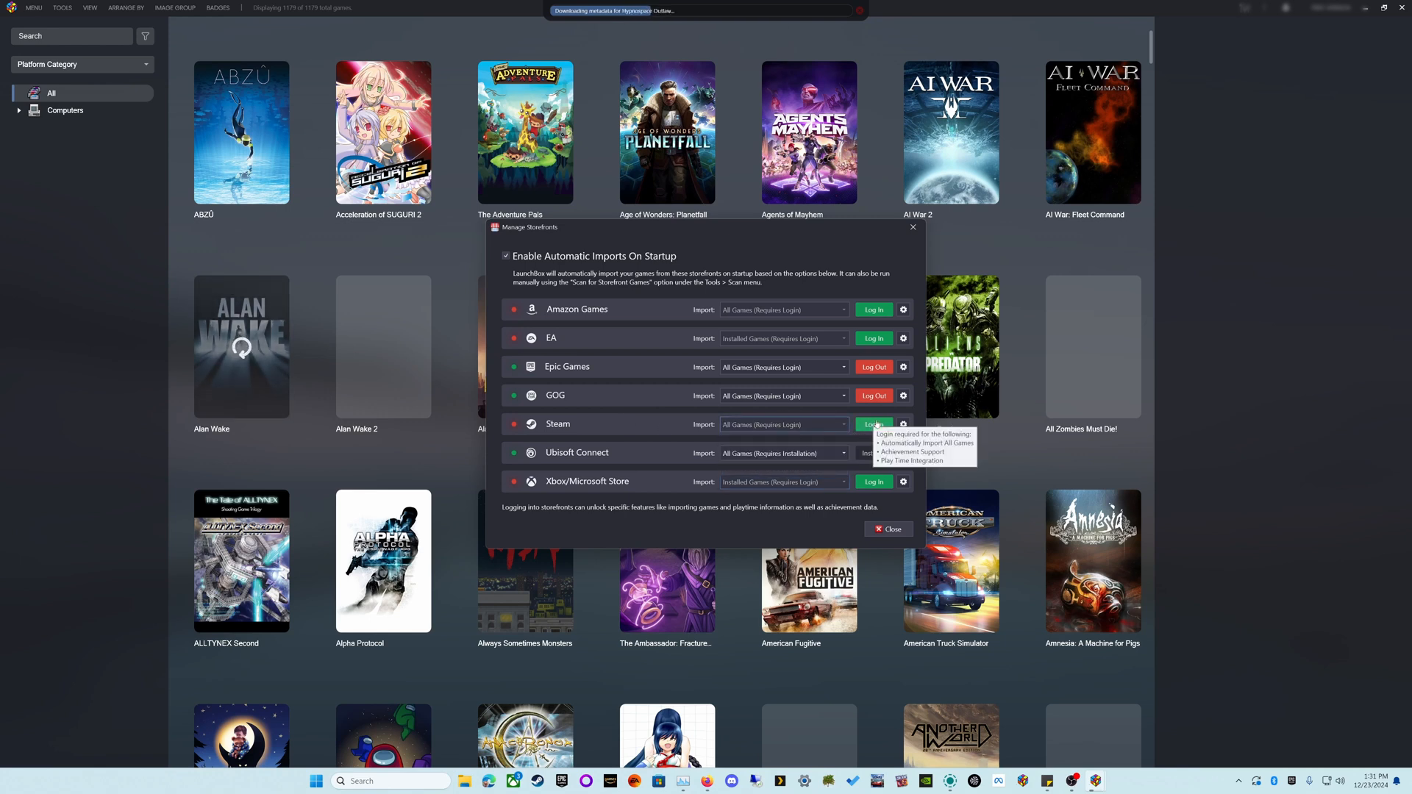
{"action": "left_click", "coordinate": [874, 423]}
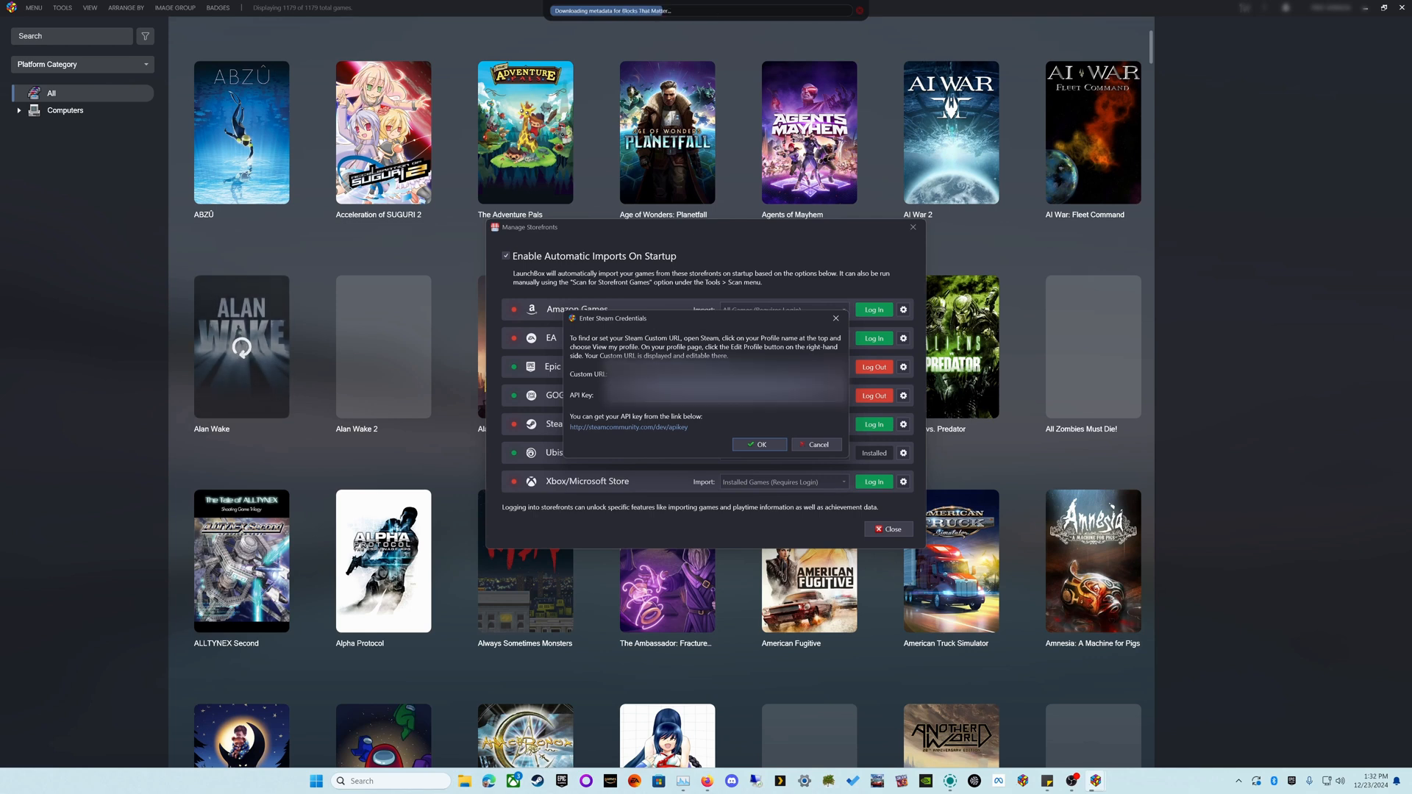
Look up the Steam Web API key and the profile custom URL on Steam Community's edit-profile page.
{"action": "left_click", "coordinate": [627, 426]}
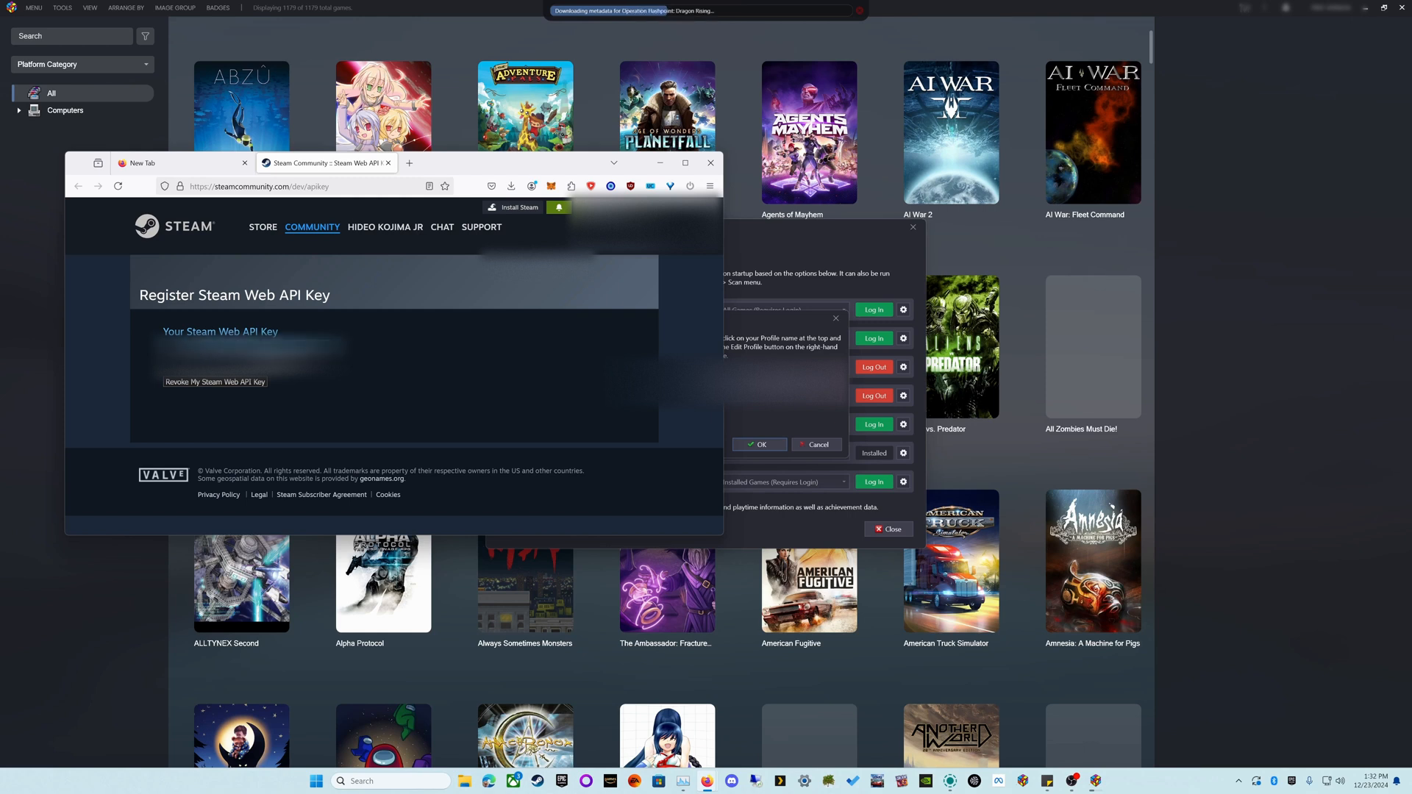
{"action": "left_click", "coordinate": [711, 162]}
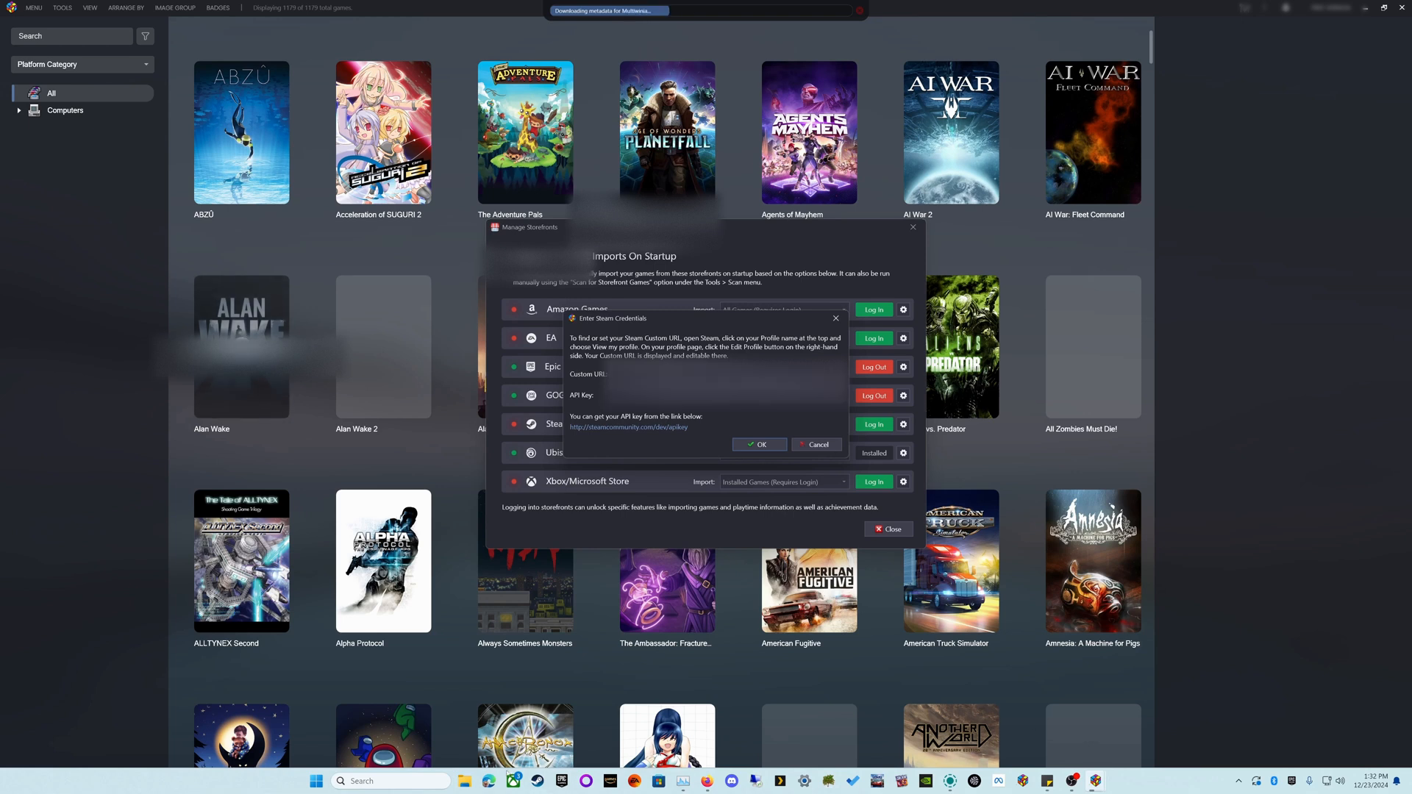
{"action": "left_click", "coordinate": [629, 427]}
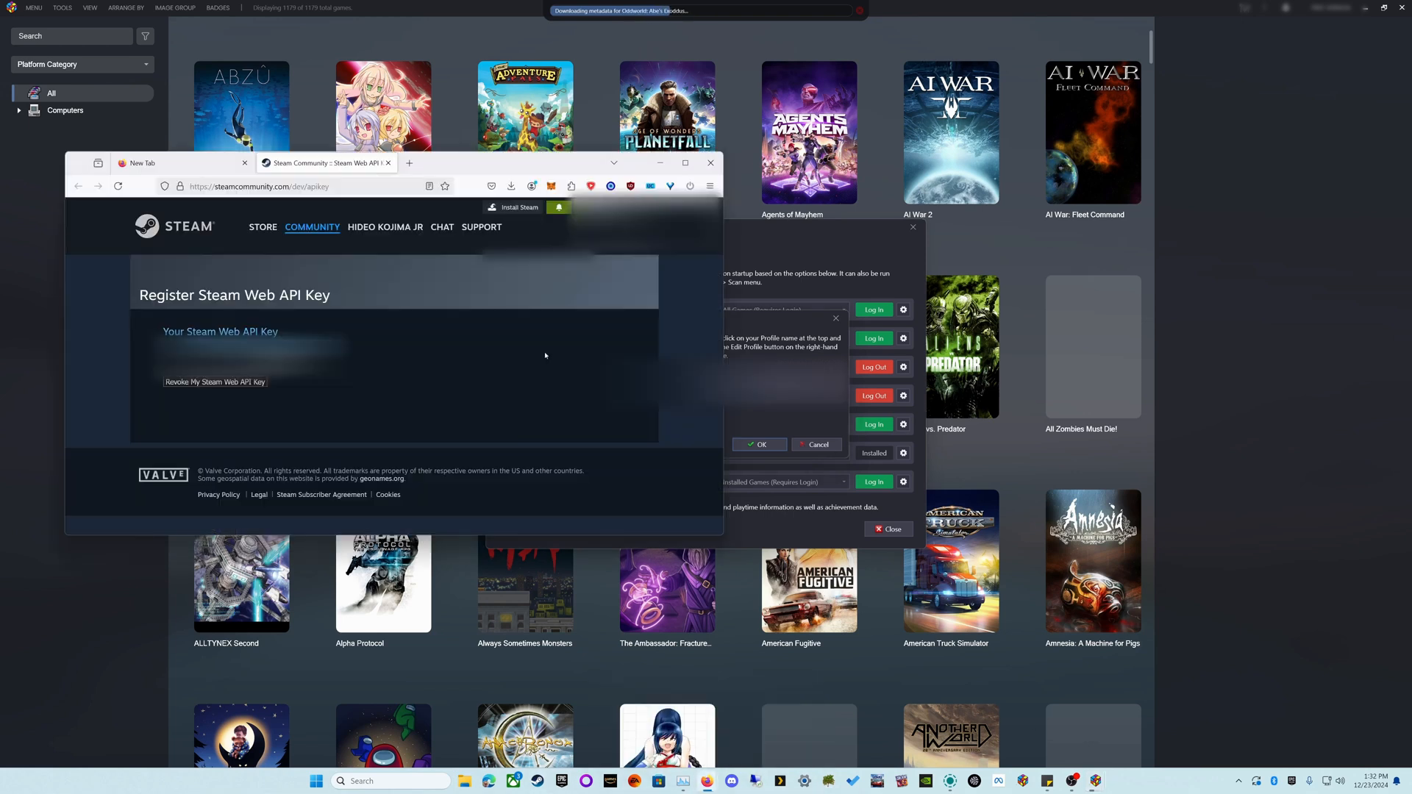
{"action": "left_click", "coordinate": [579, 227]}
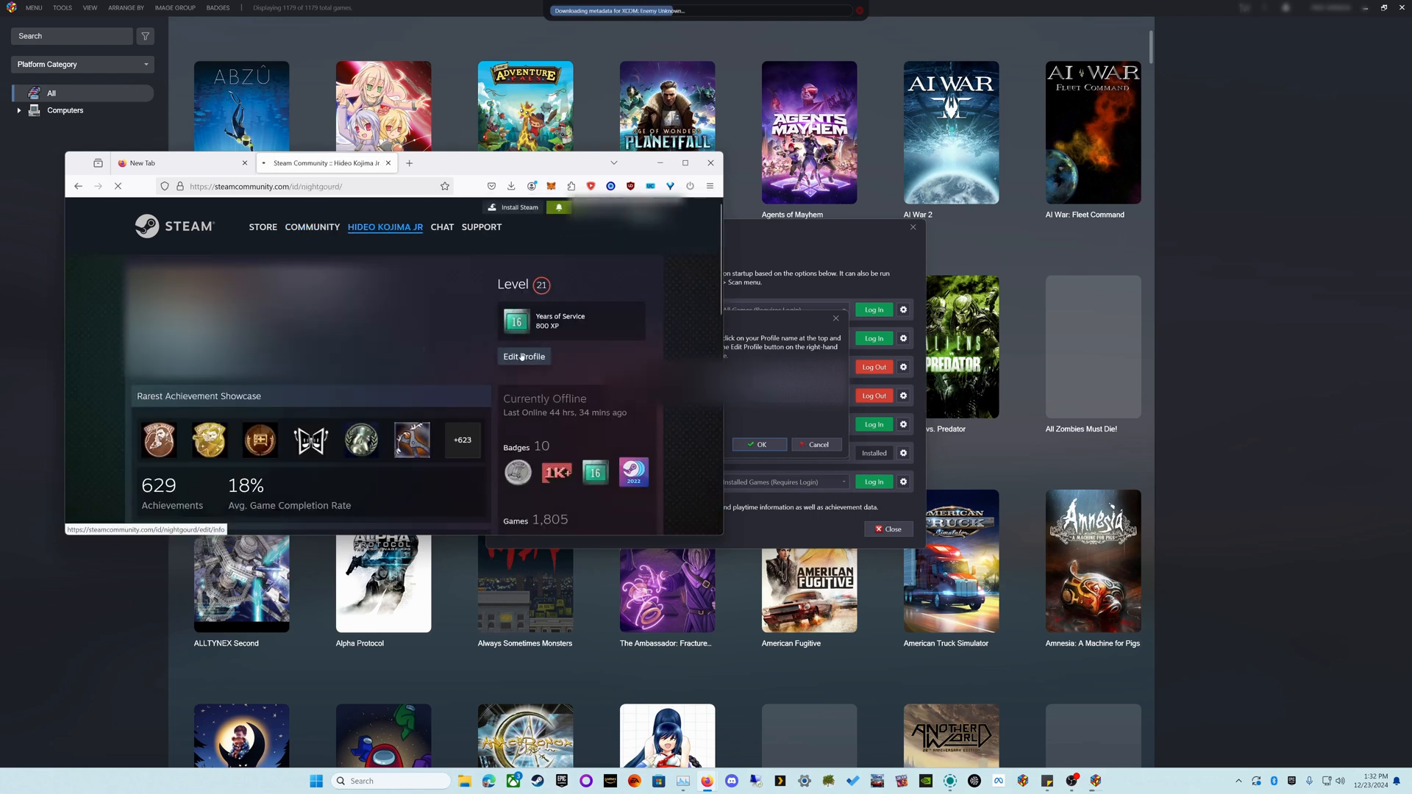
{"action": "left_click", "coordinate": [524, 357]}
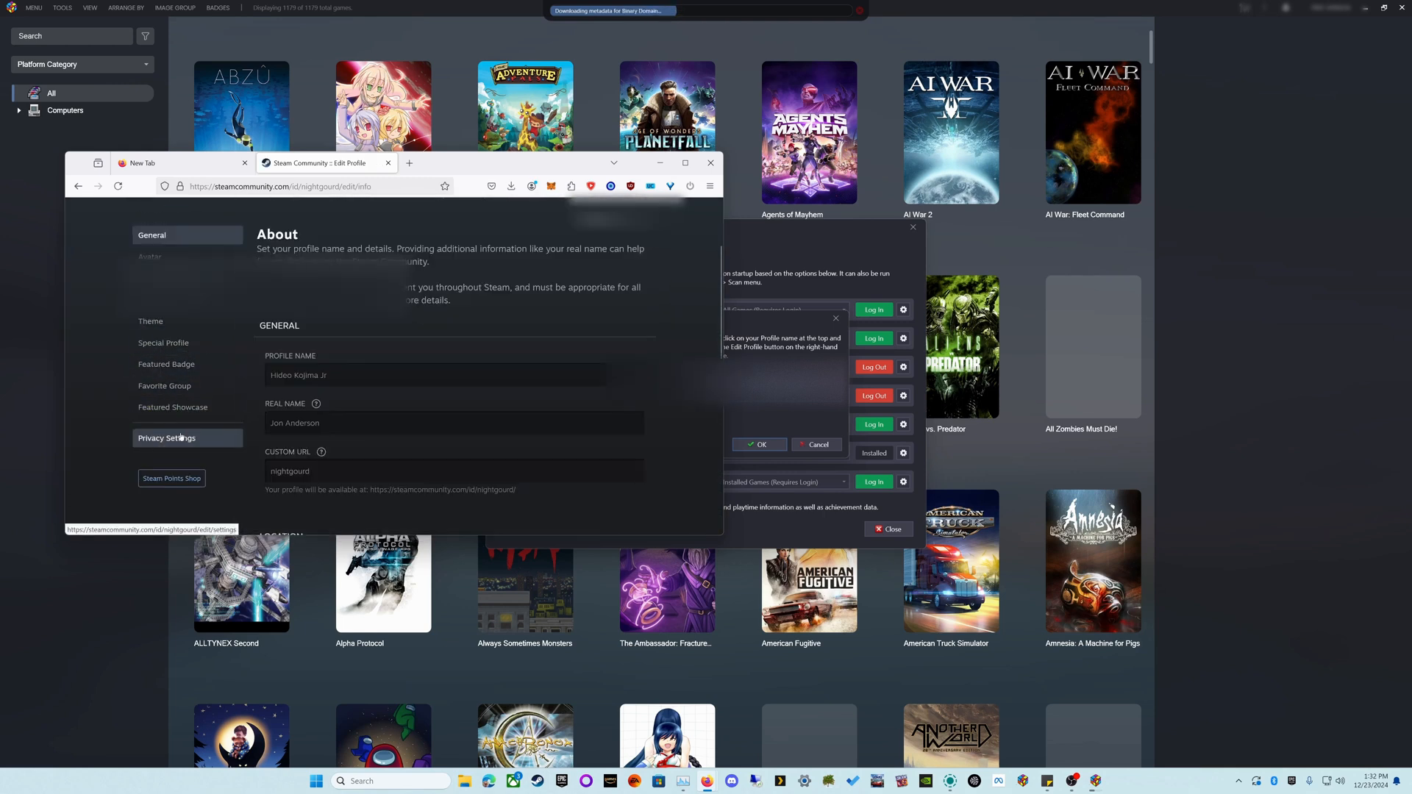
{"action": "left_click", "coordinate": [167, 439]}
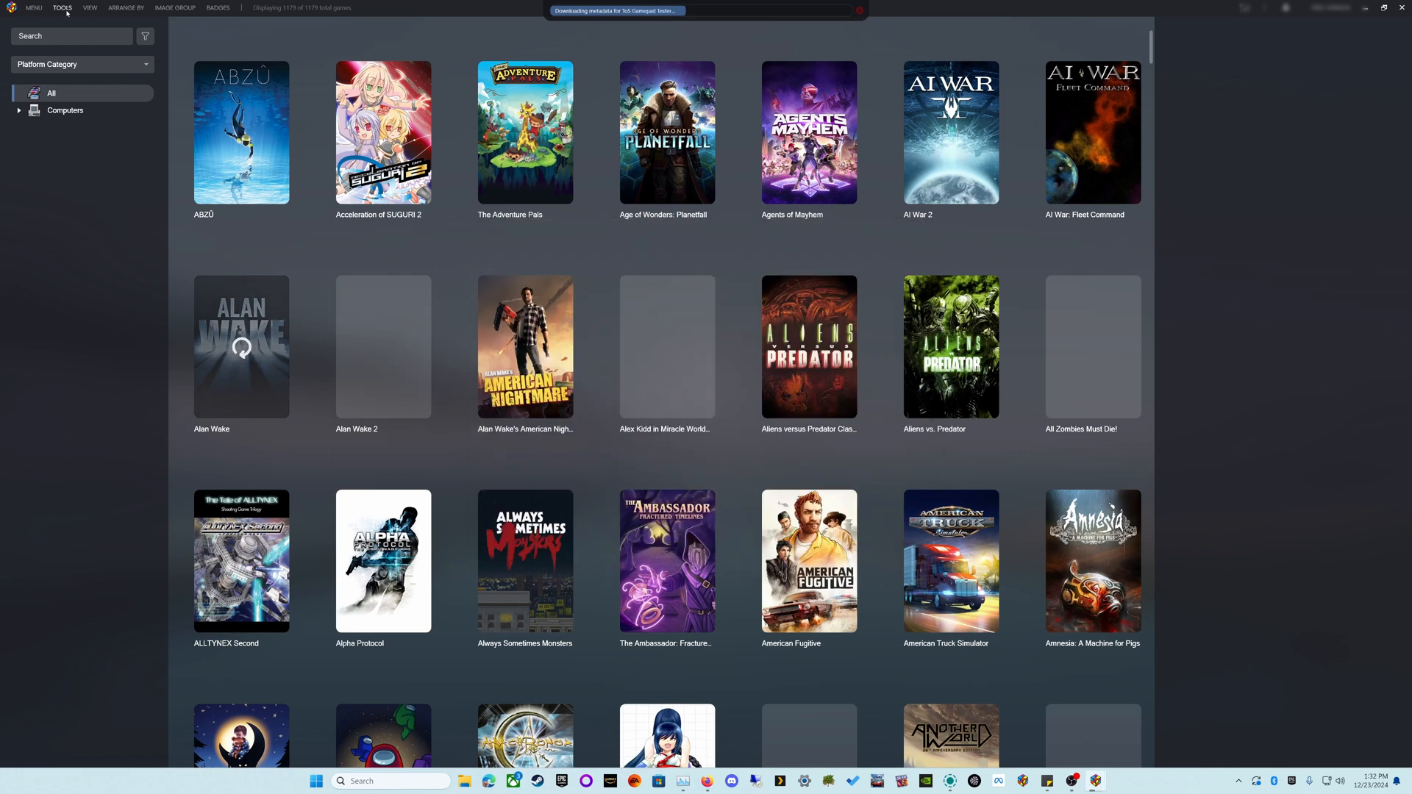
Run Tools > Scan > For Storefront Games and cancel the running metadata download.
{"action": "left_click", "coordinate": [61, 7]}
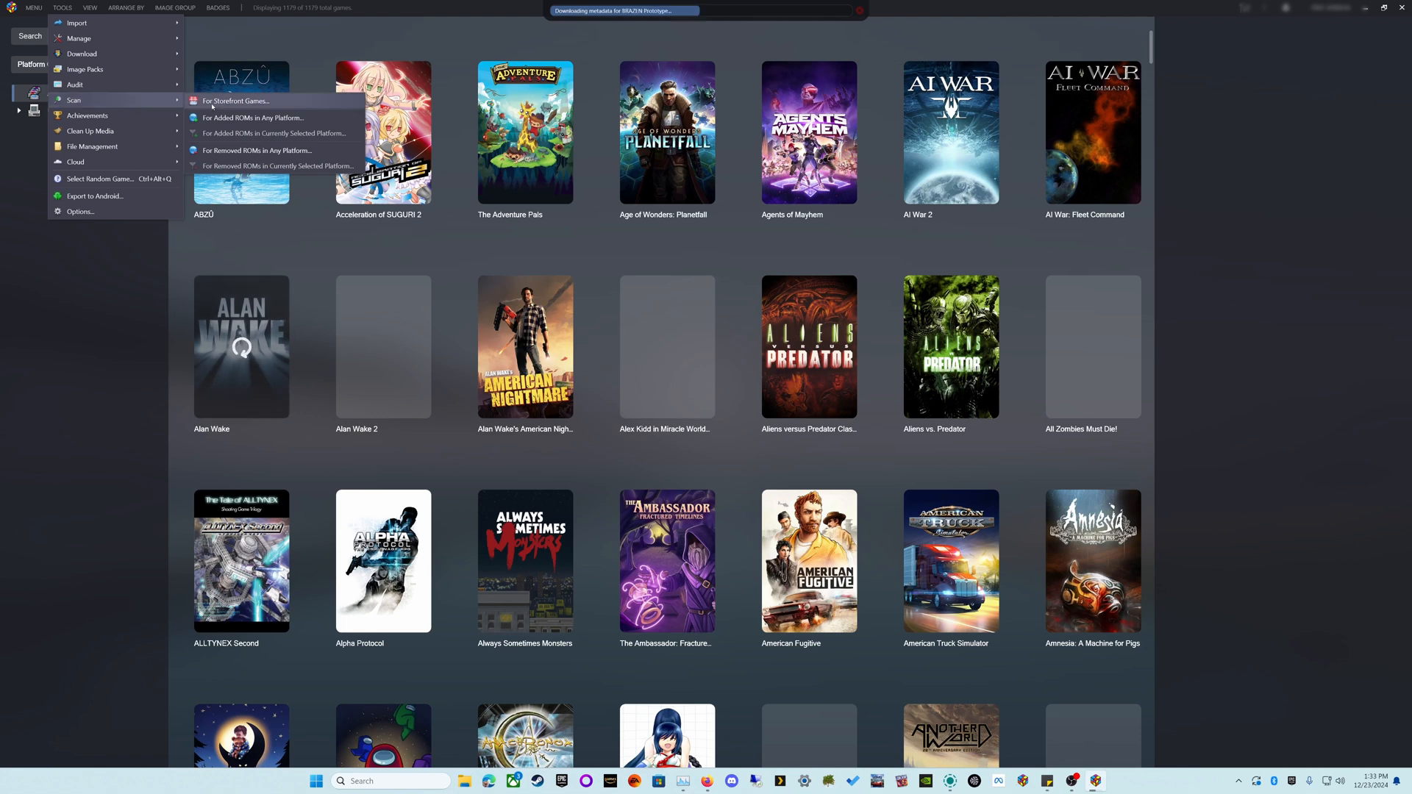
{"action": "left_click", "coordinate": [235, 100]}
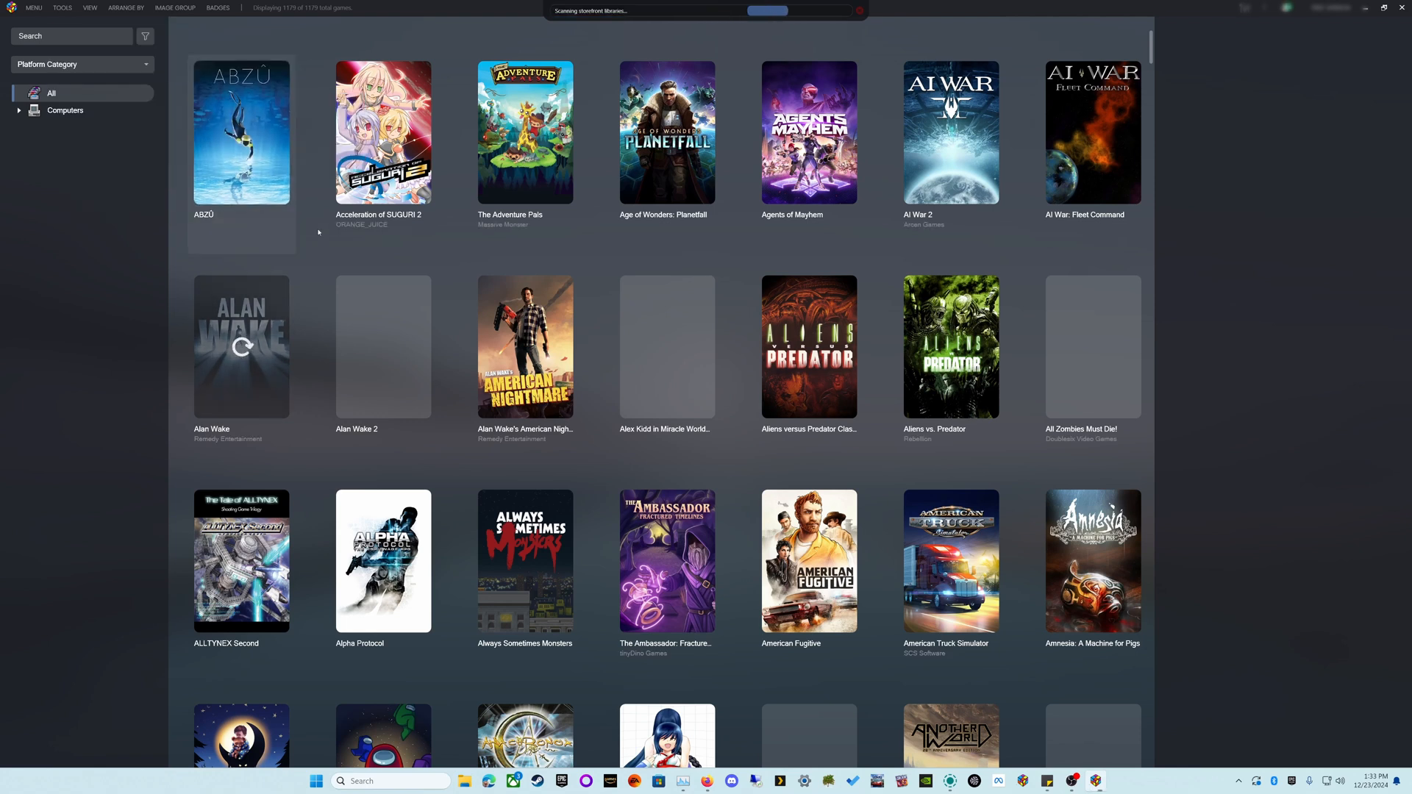
{"action": "mouse_move", "coordinate": [323, 274]}
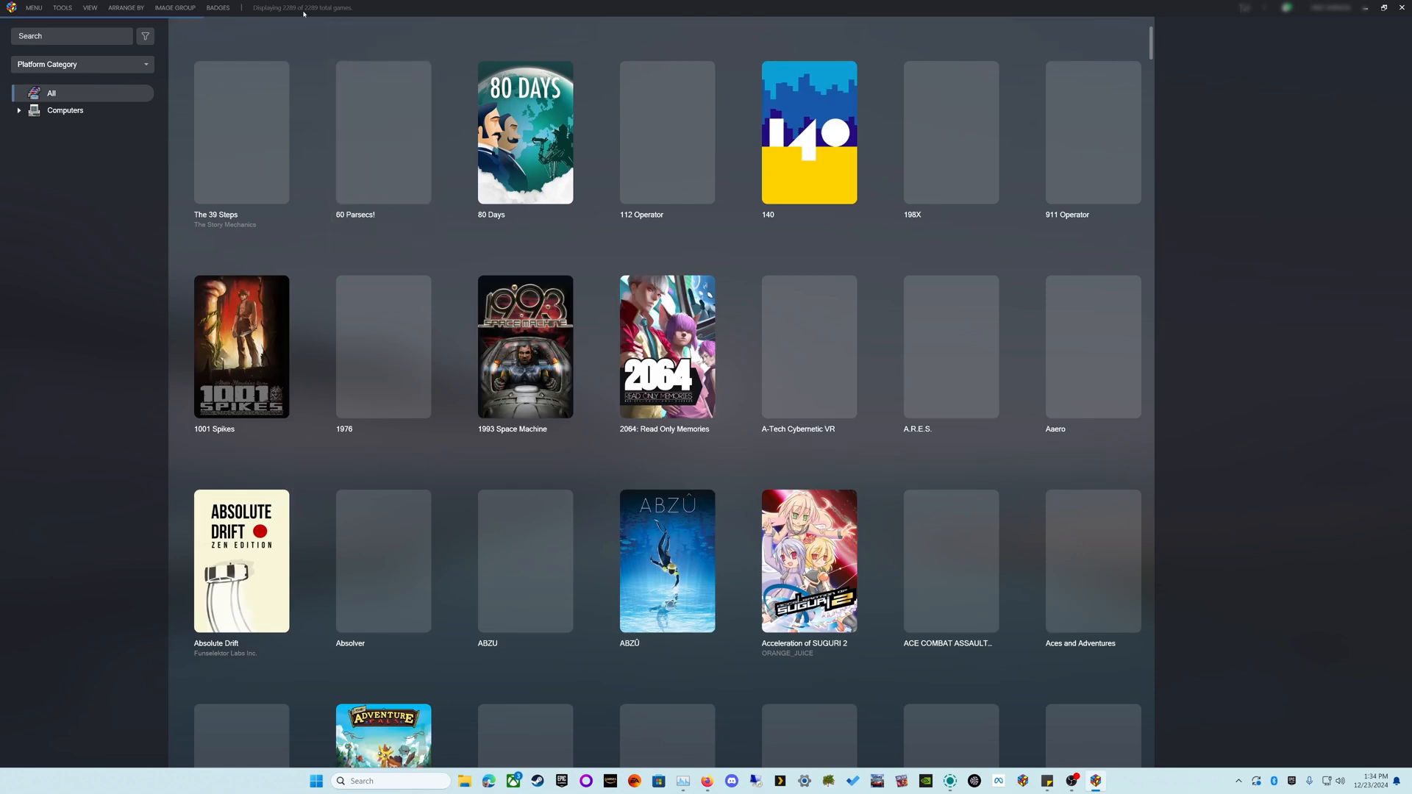
{"action": "left_click", "coordinate": [383, 132]}
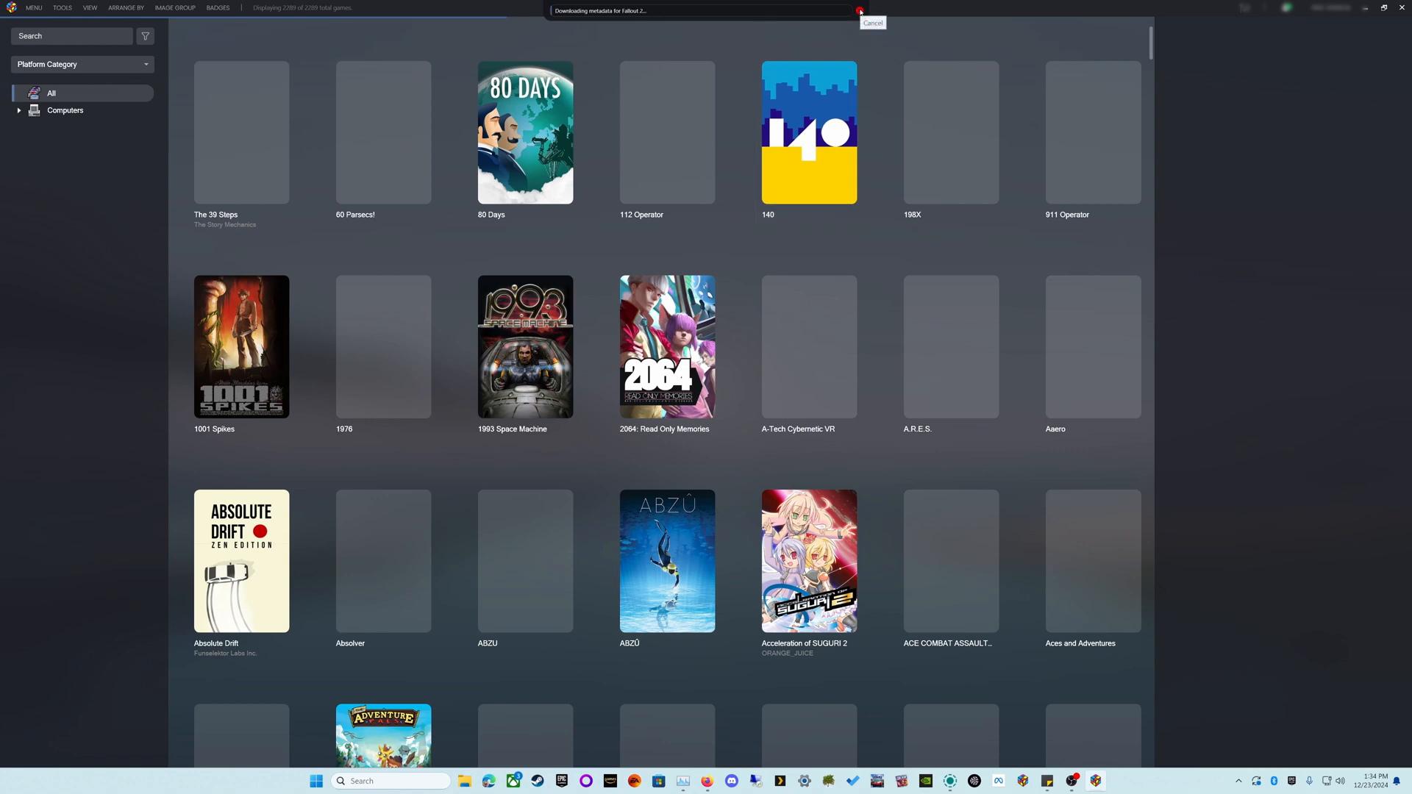
{"action": "left_click", "coordinate": [861, 10]}
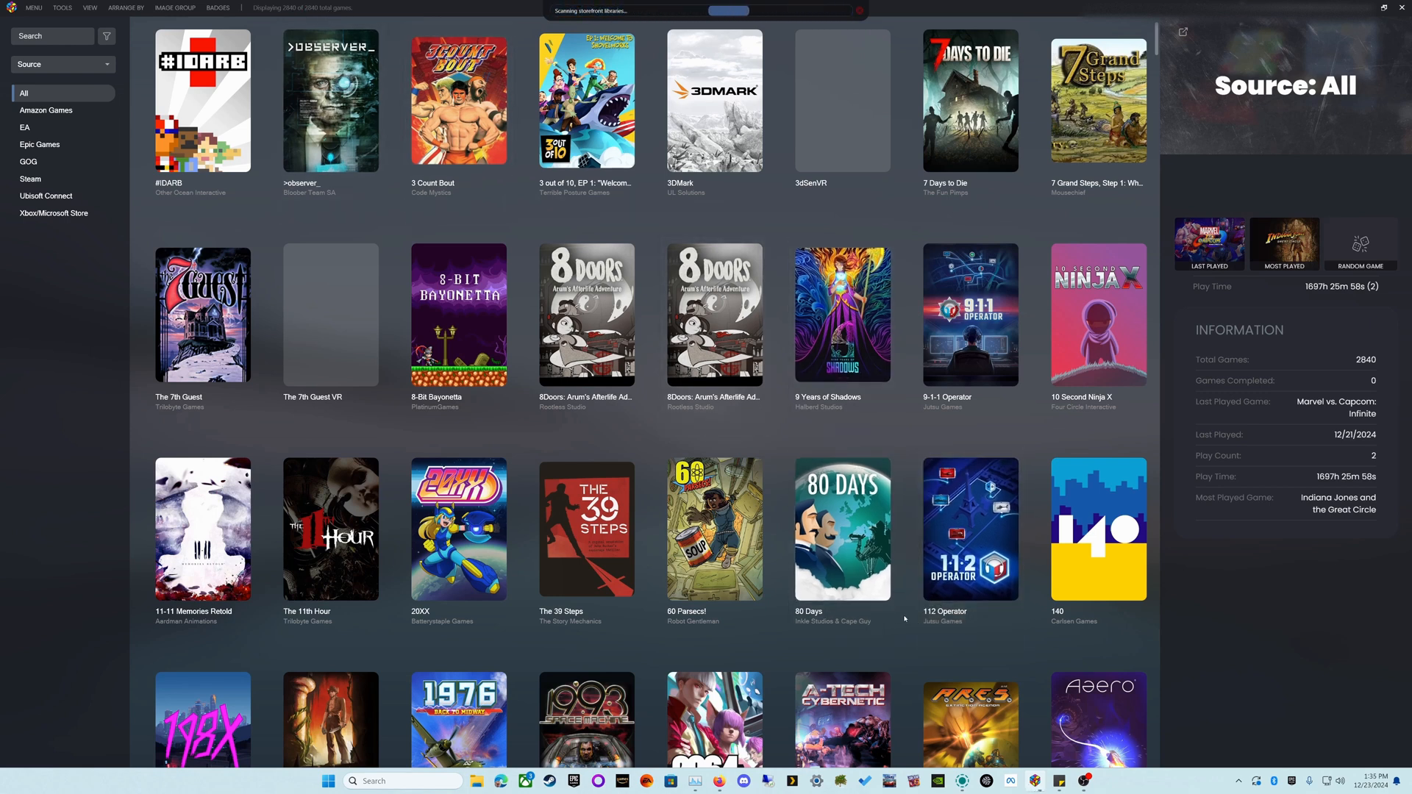
Close a game's context menu, browse down the grid and select Downwell, which lacks cover art.
{"action": "scroll", "scroll_direction": "down", "scroll_amount": 3}
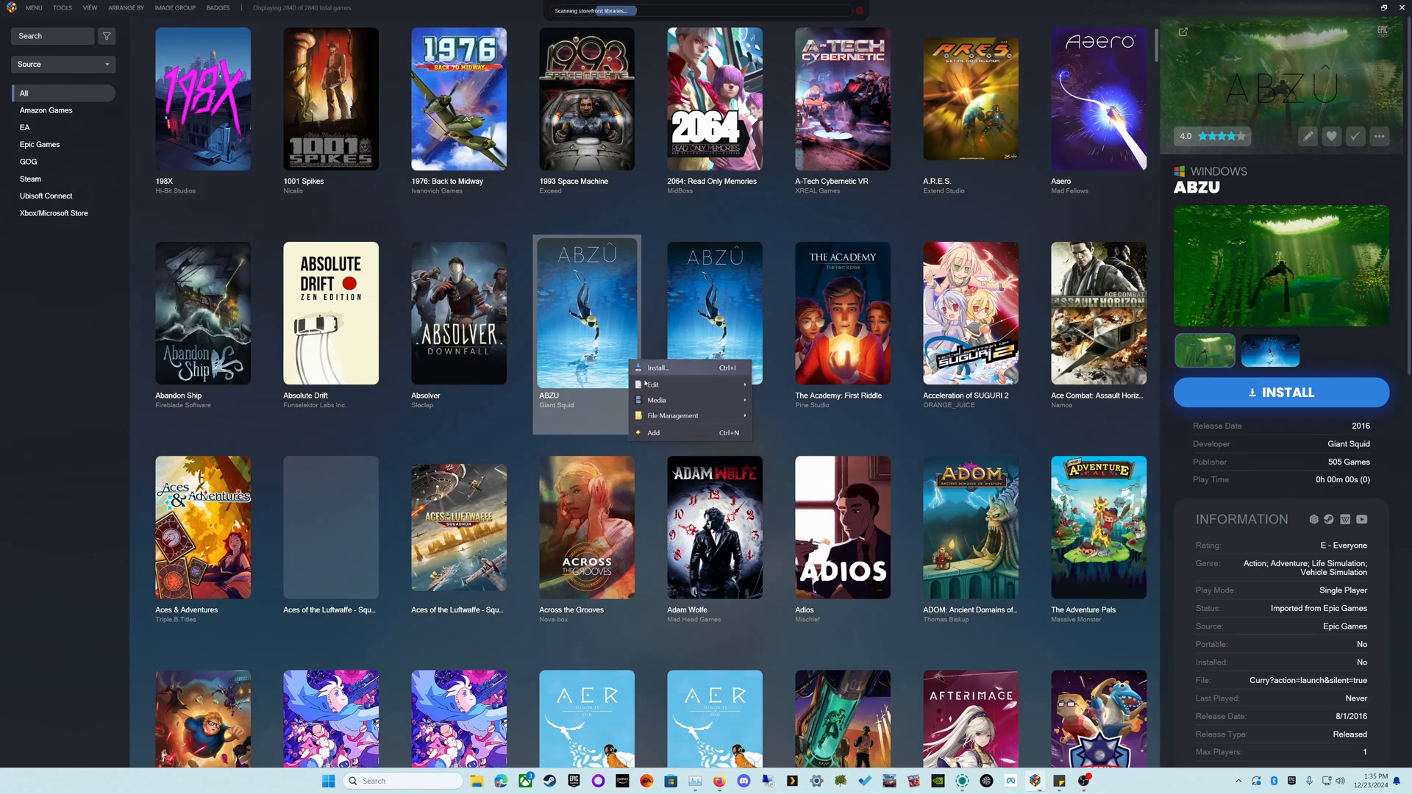
{"action": "mouse_move", "coordinate": [653, 385]}
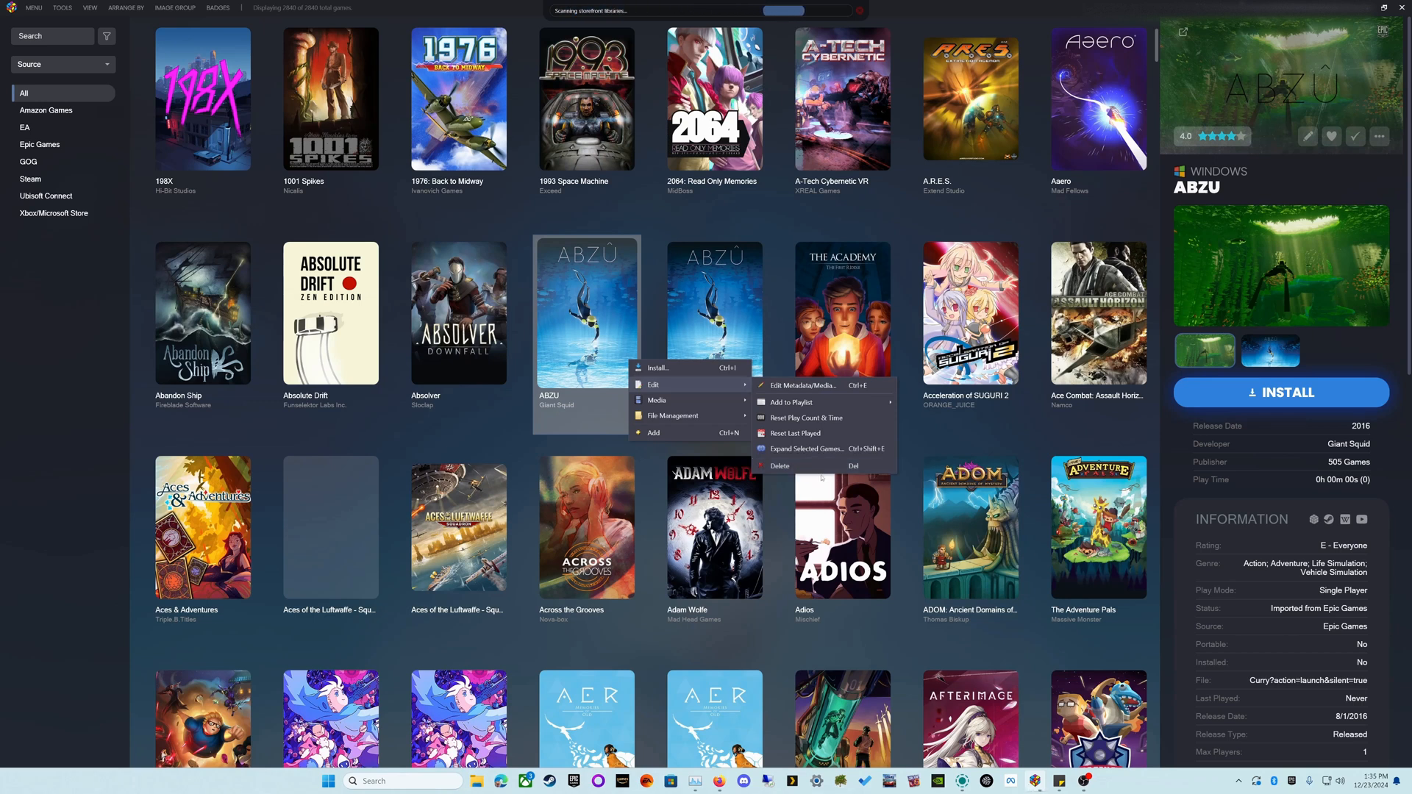
{"action": "left_click", "coordinate": [1099, 312]}
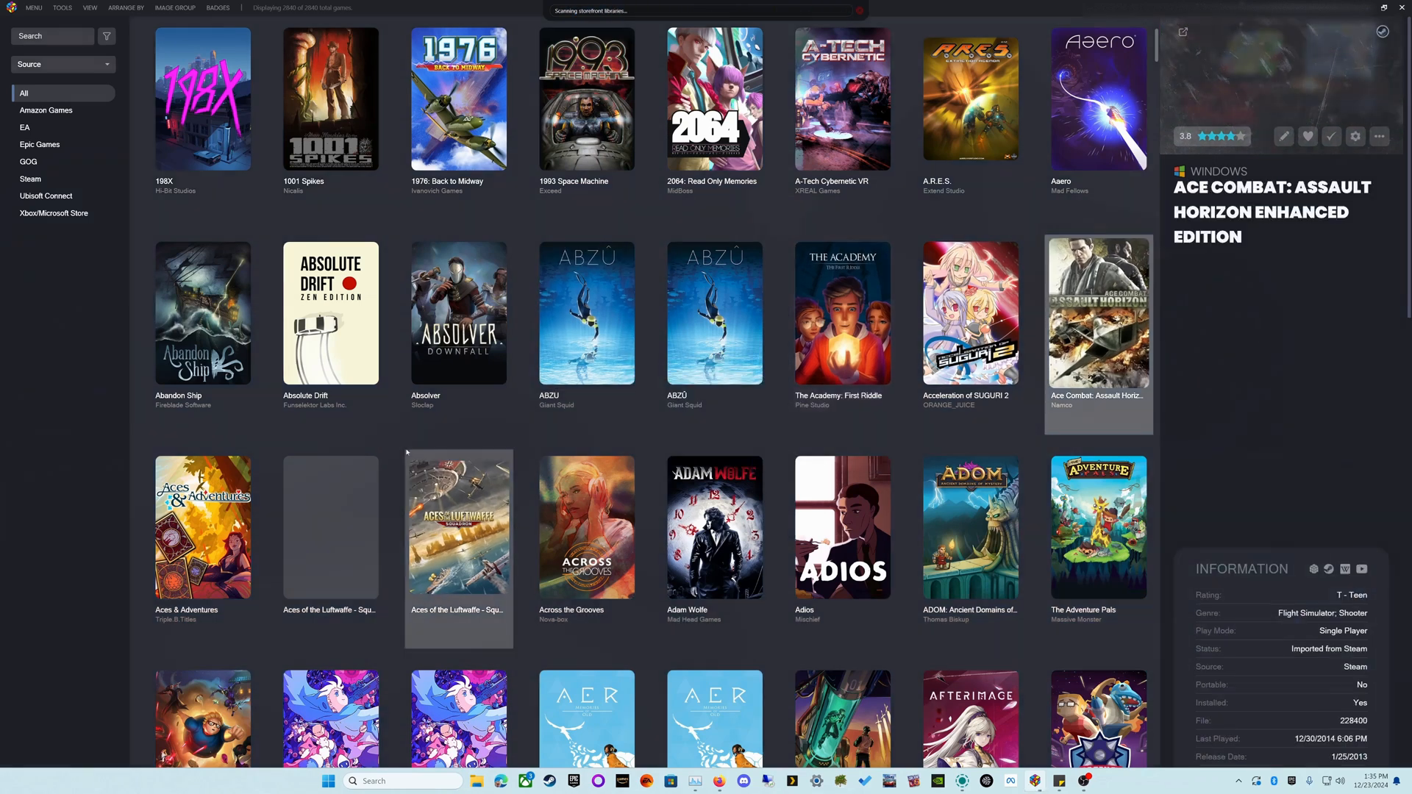
{"action": "scroll", "scroll_direction": "down", "scroll_amount": 3}
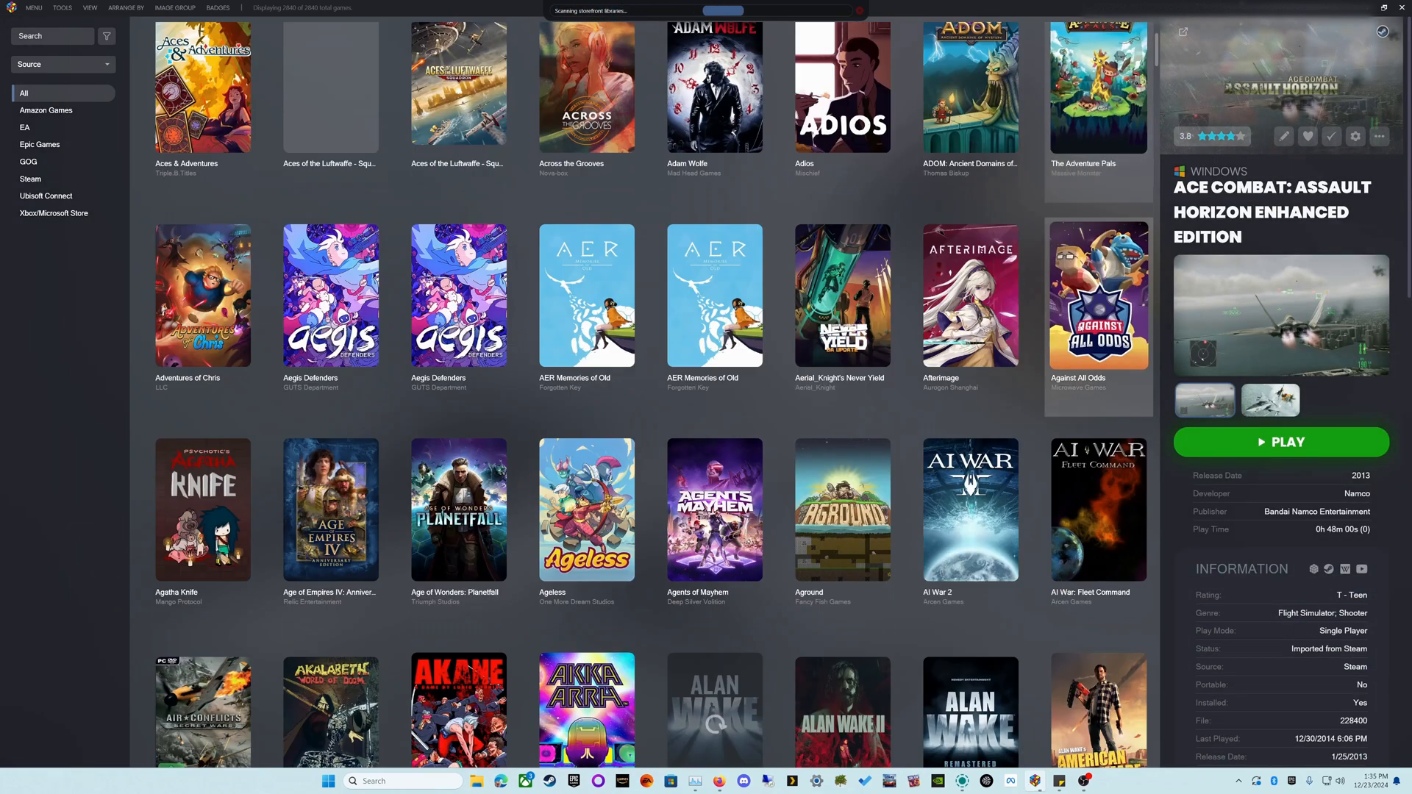
{"action": "scroll", "scroll_direction": "down", "scroll_amount": 3}
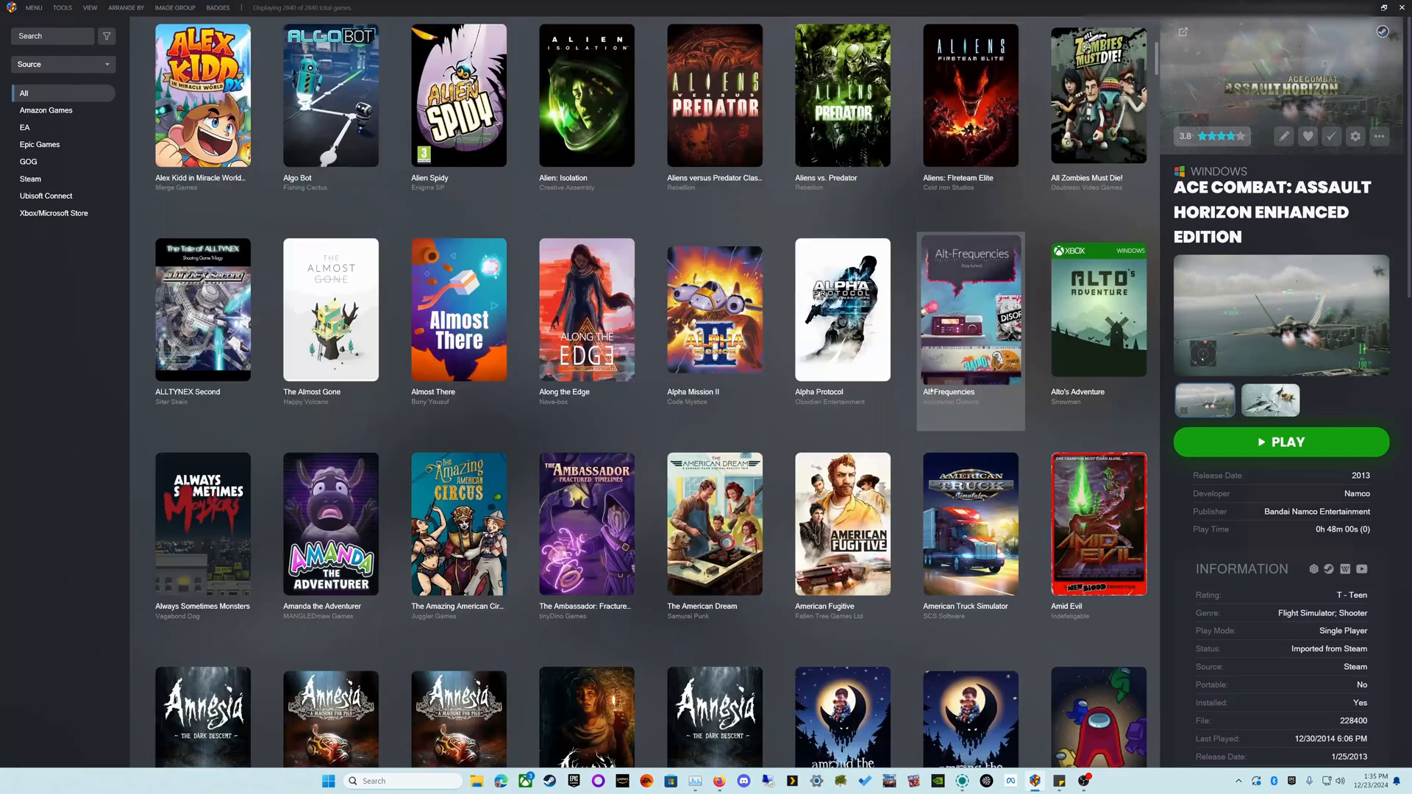
{"action": "scroll", "scroll_direction": "down", "scroll_amount": 3}
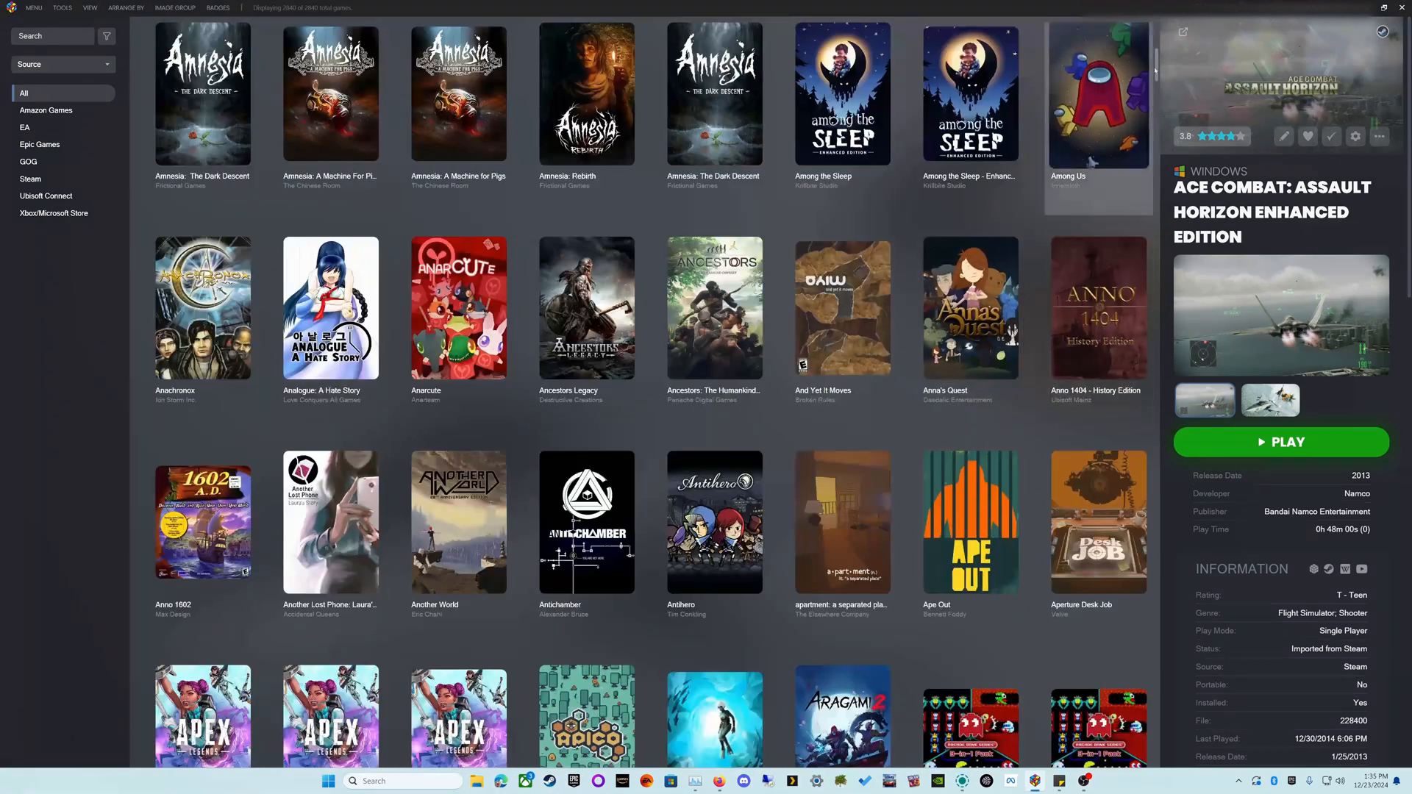
{"action": "scroll", "scroll_direction": "down", "scroll_amount": 3}
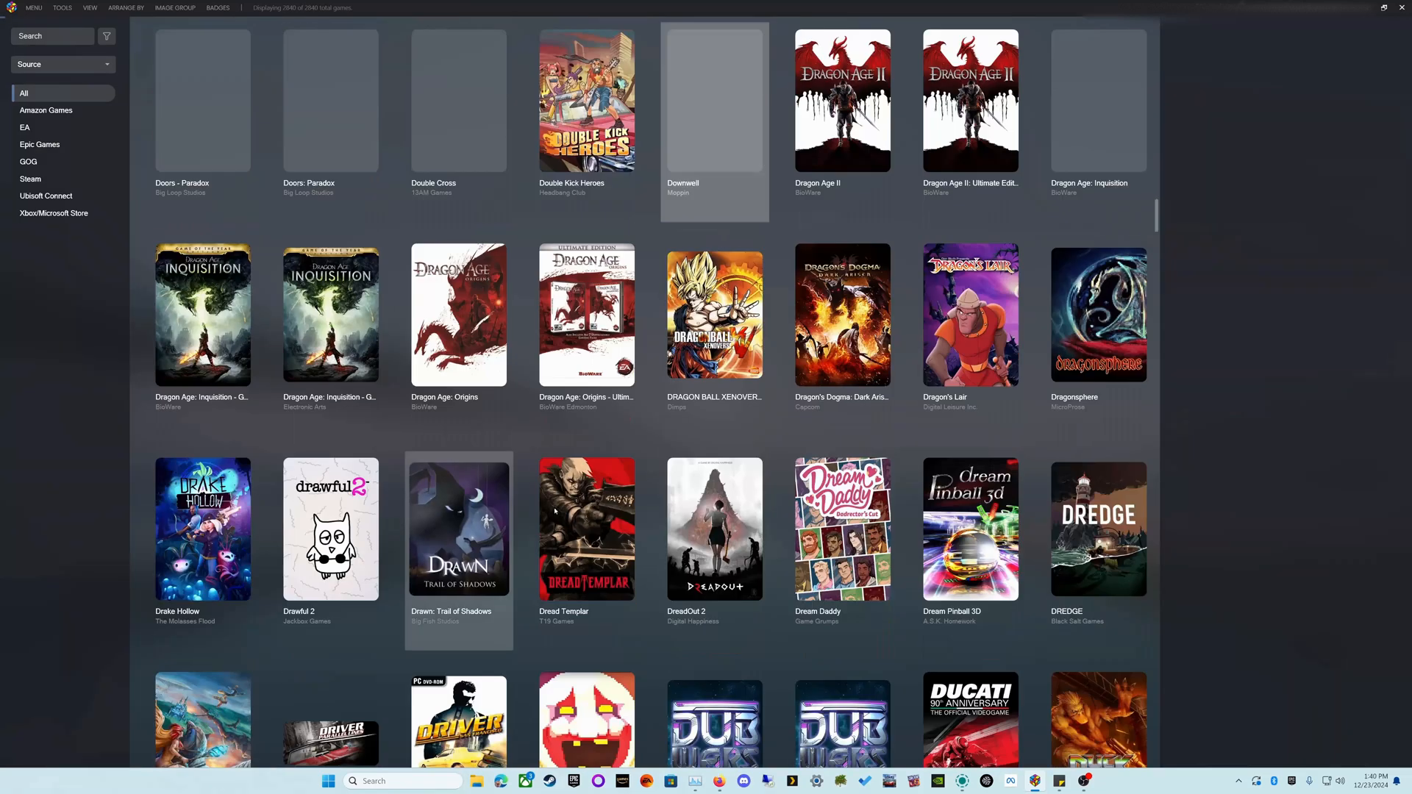
{"action": "left_click", "coordinate": [715, 100]}
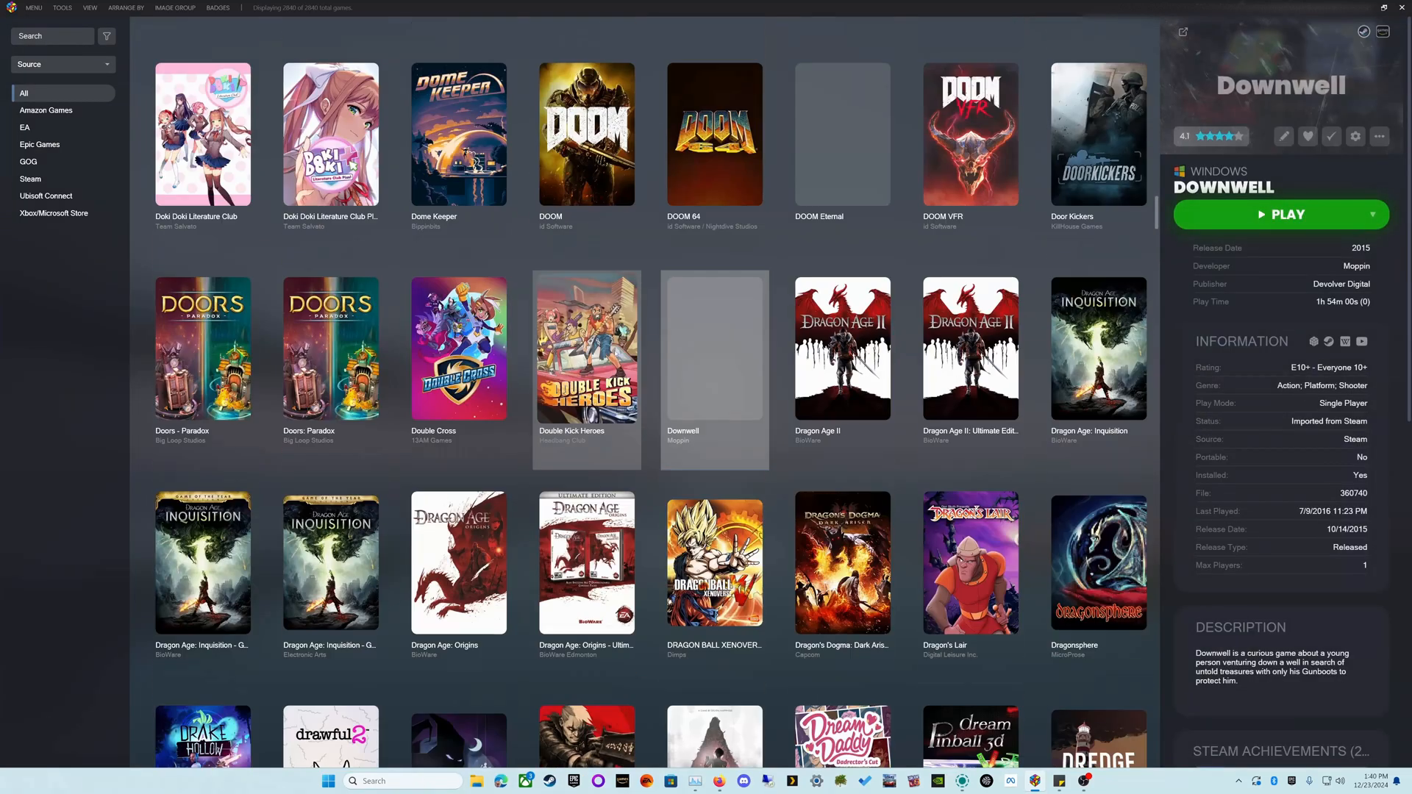
{"action": "scroll", "scroll_direction": "down", "scroll_amount": 3}
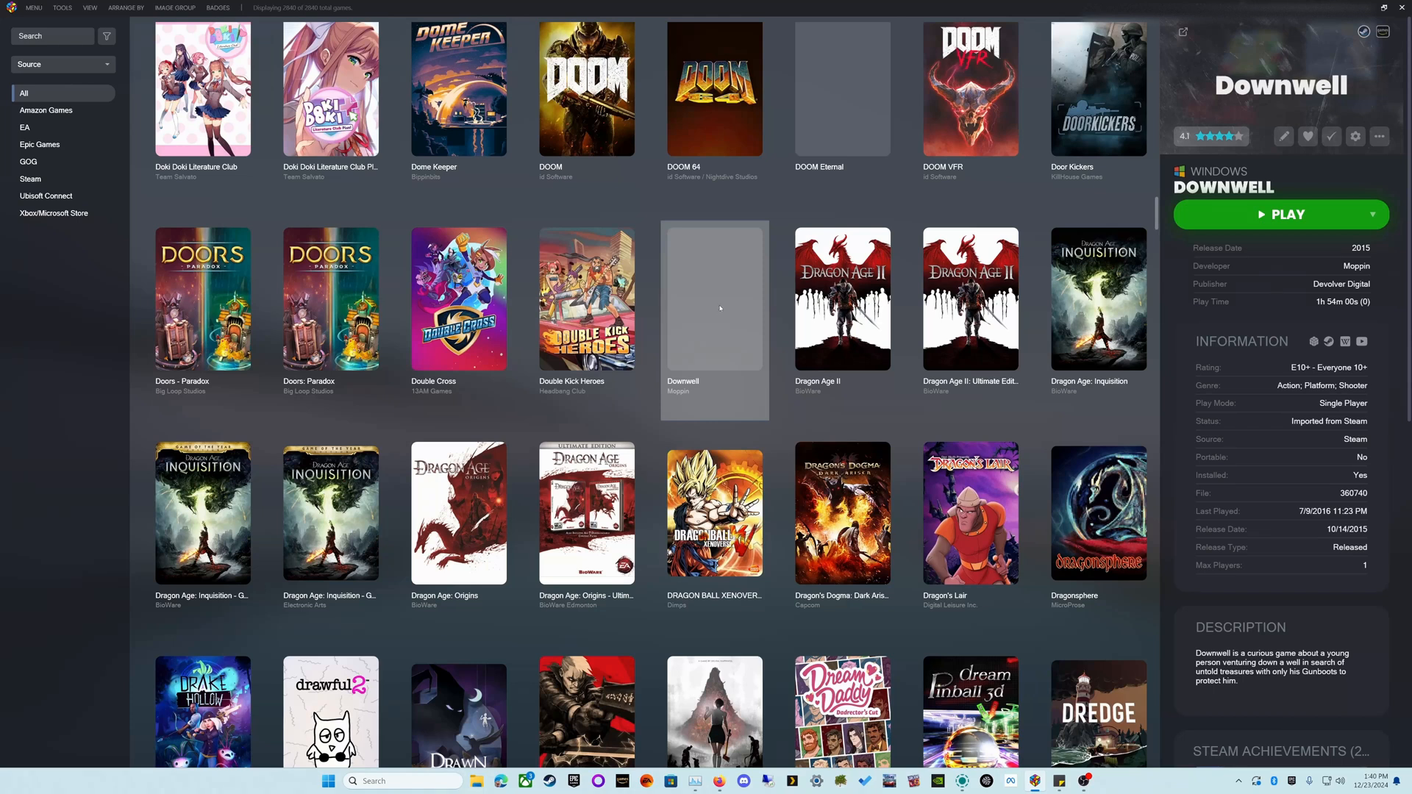
From Downwell's Edit window, check media available from the LaunchBox Games Database and EmuMovies.
{"action": "right_click", "coordinate": [721, 309]}
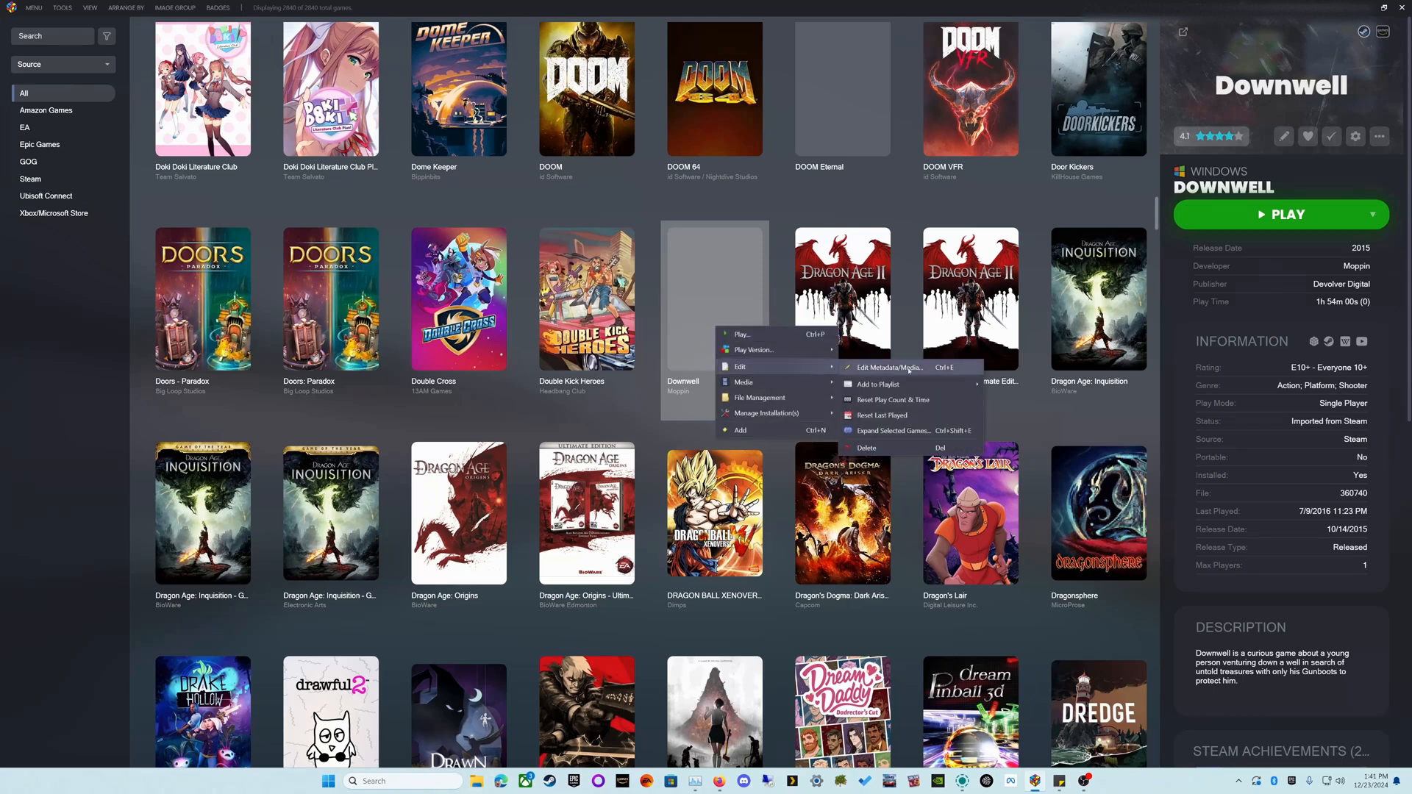
{"action": "left_click", "coordinate": [889, 368]}
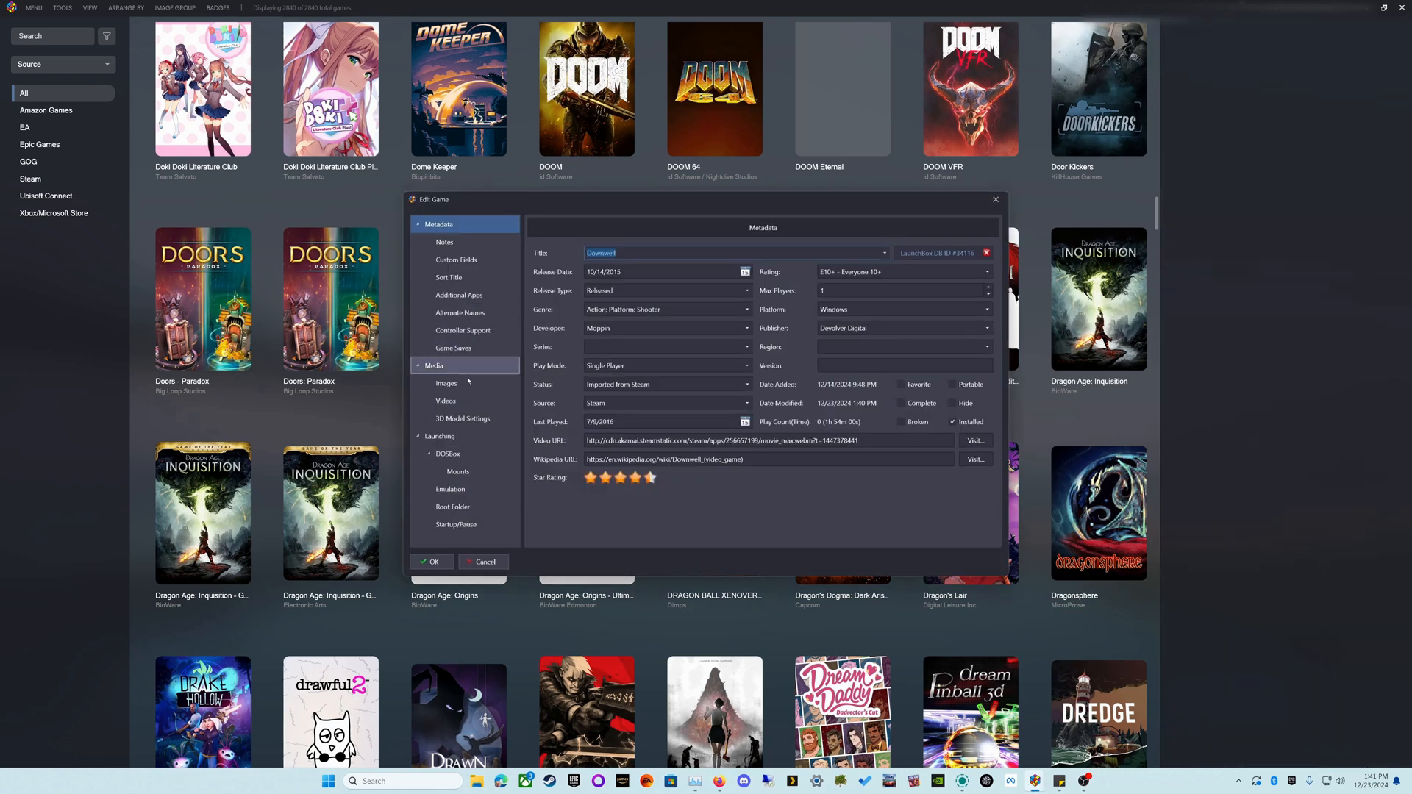
{"action": "left_click", "coordinate": [446, 383]}
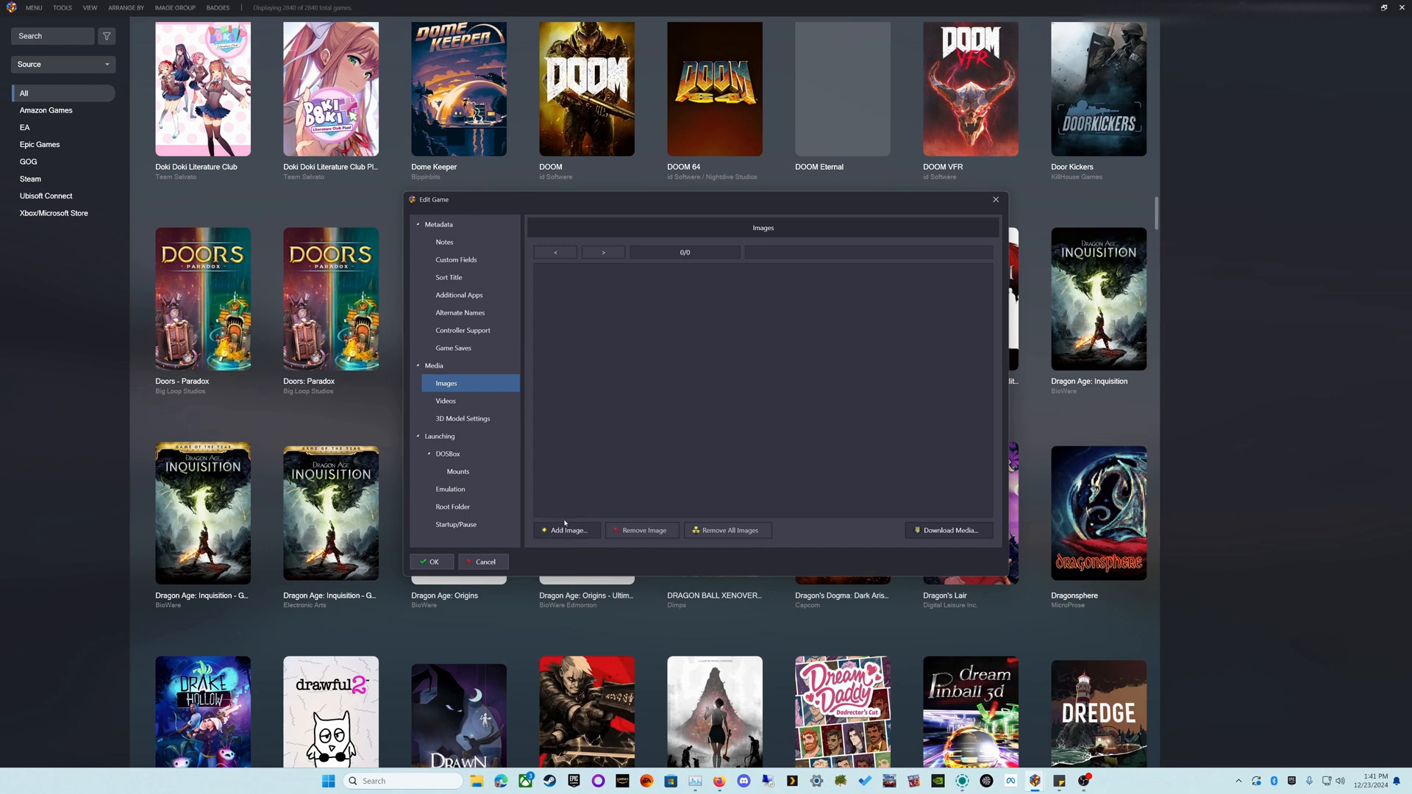
{"action": "left_click", "coordinate": [949, 530]}
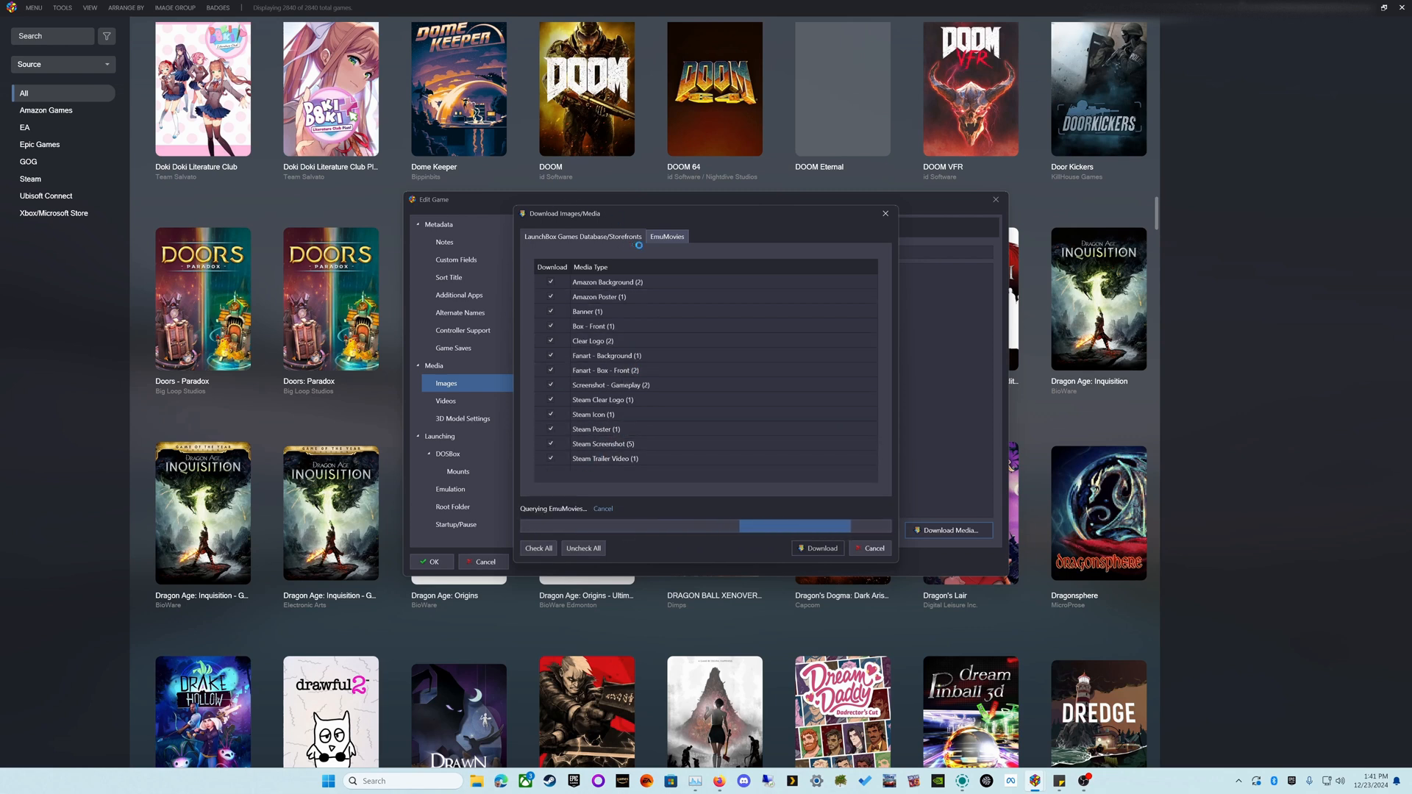
{"action": "left_click", "coordinate": [583, 235]}
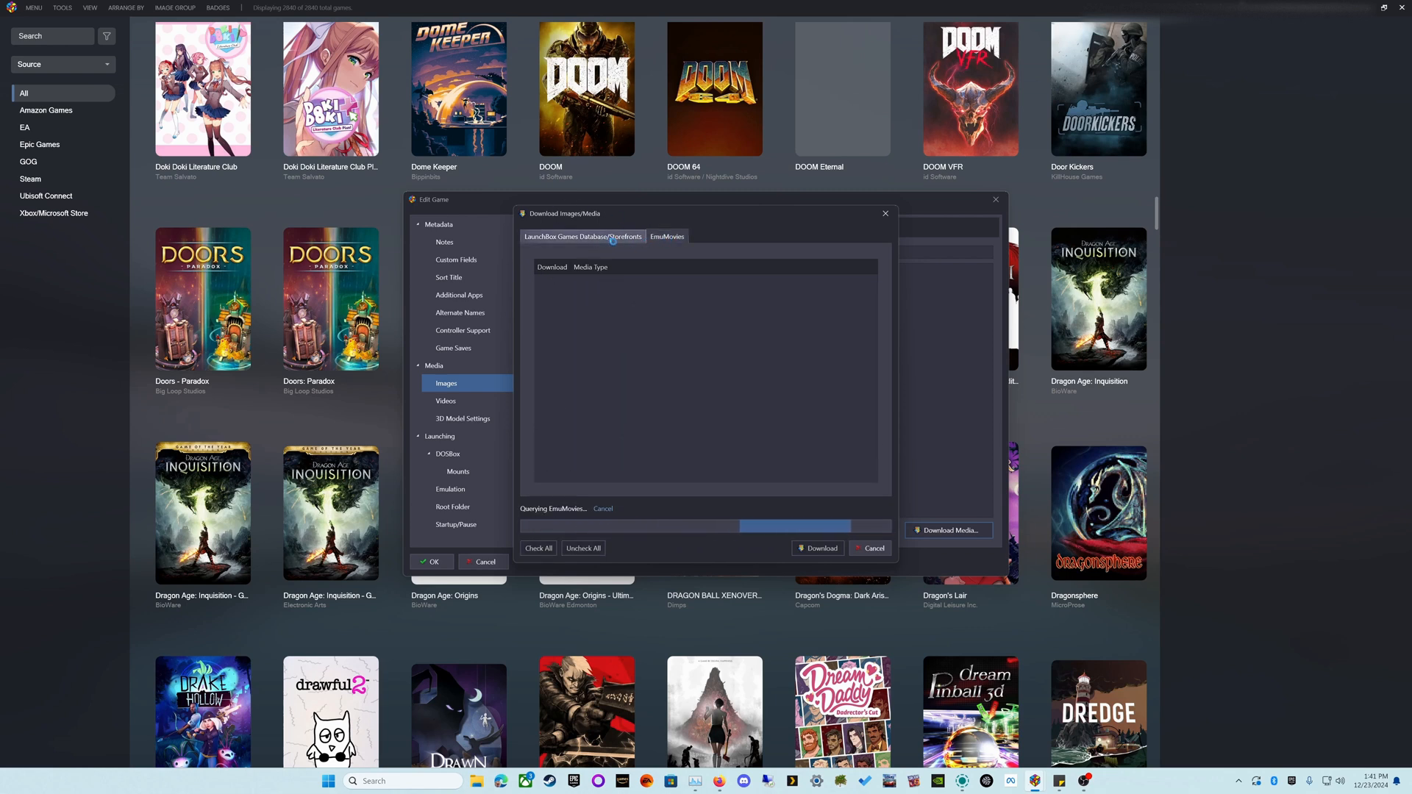
{"action": "left_click", "coordinate": [668, 236]}
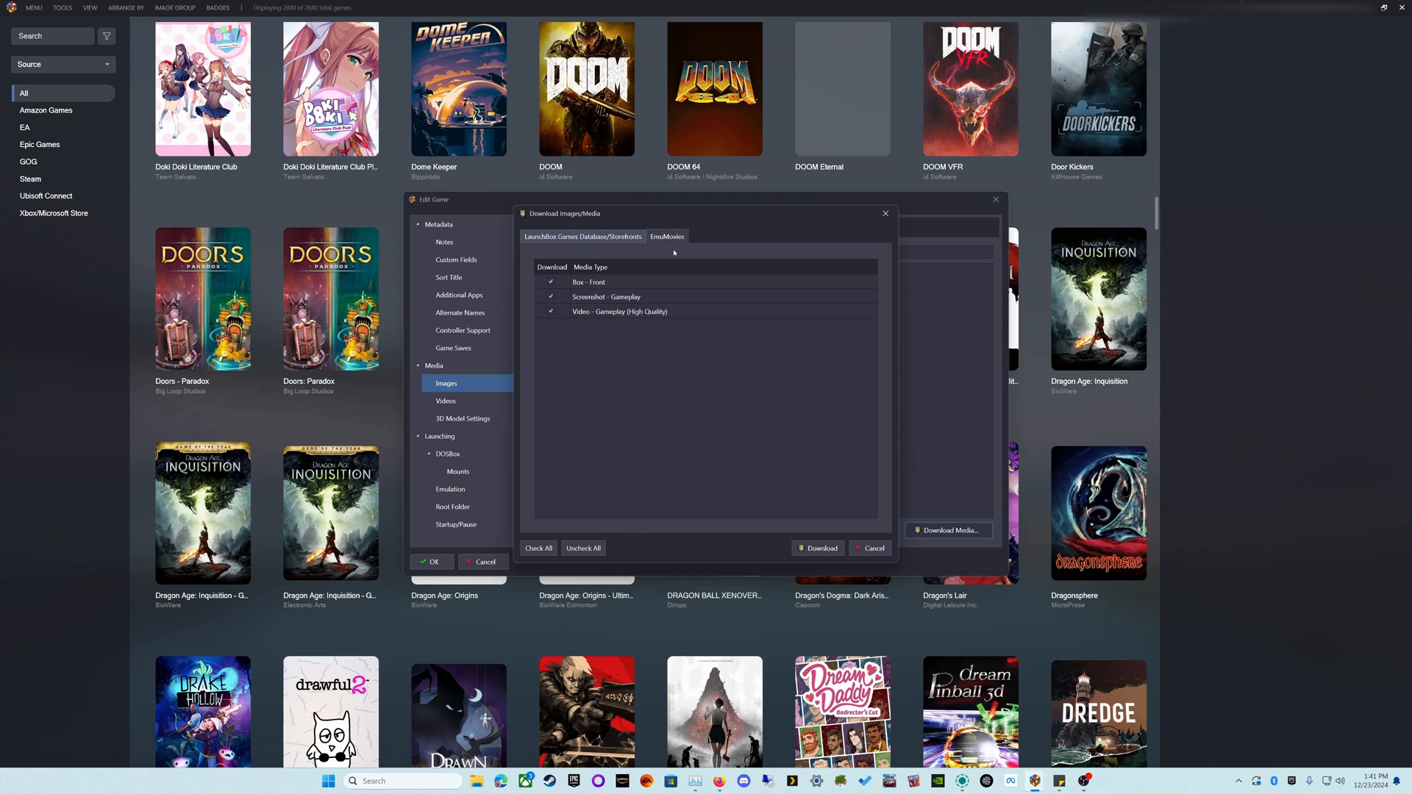
{"action": "mouse_move", "coordinate": [831, 560]}
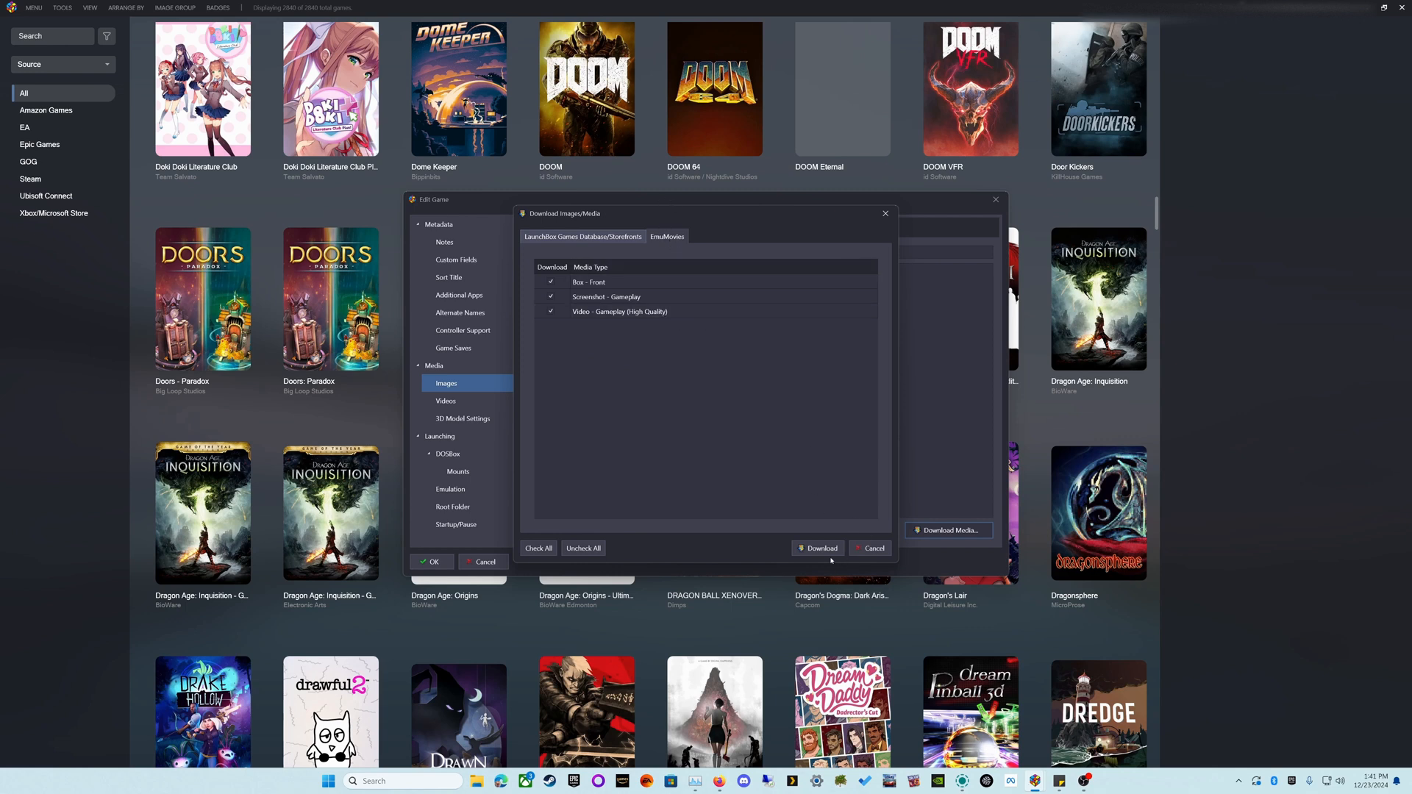
Download the checked media for Downwell, save the edit window and show its details panel.
{"action": "left_click", "coordinate": [818, 547]}
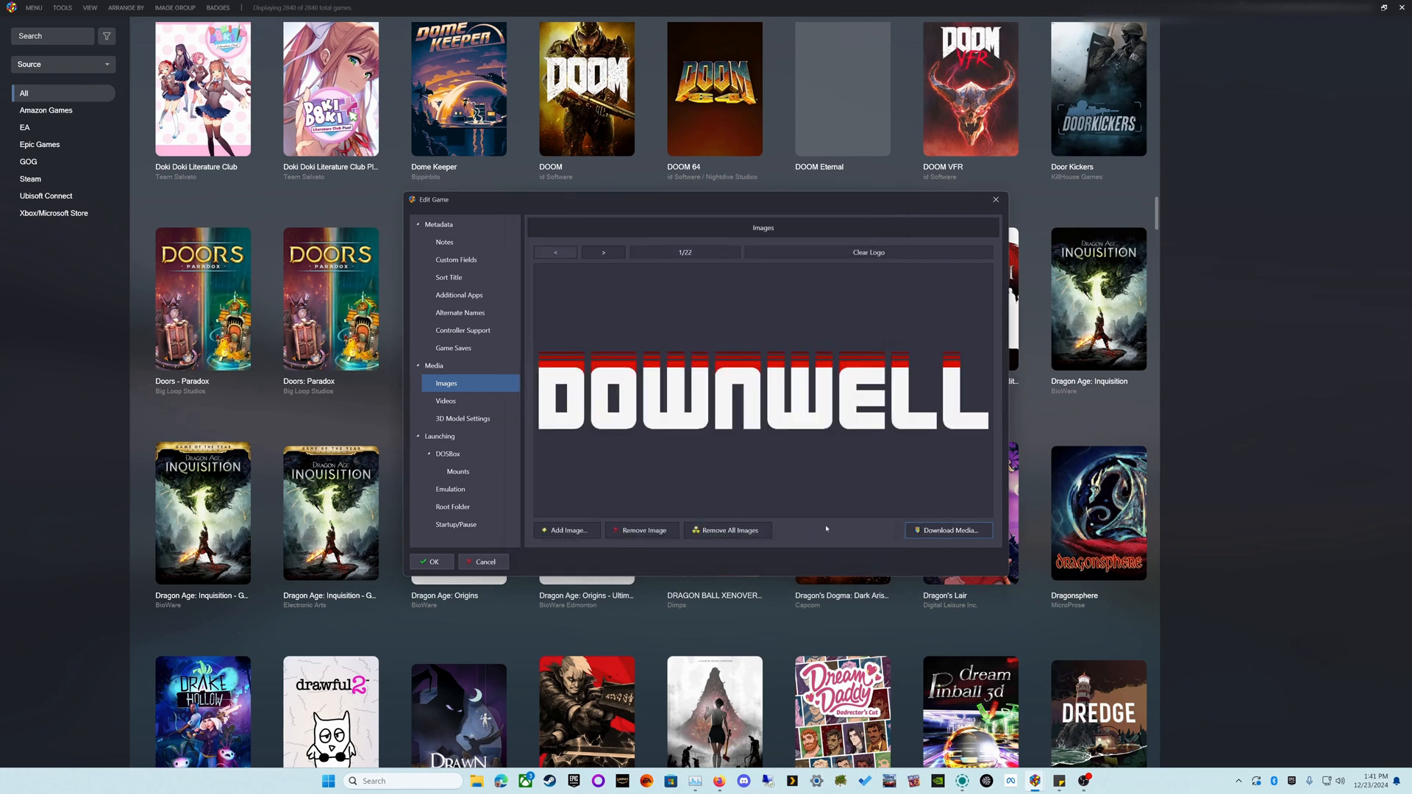
{"action": "mouse_move", "coordinate": [407, 559]}
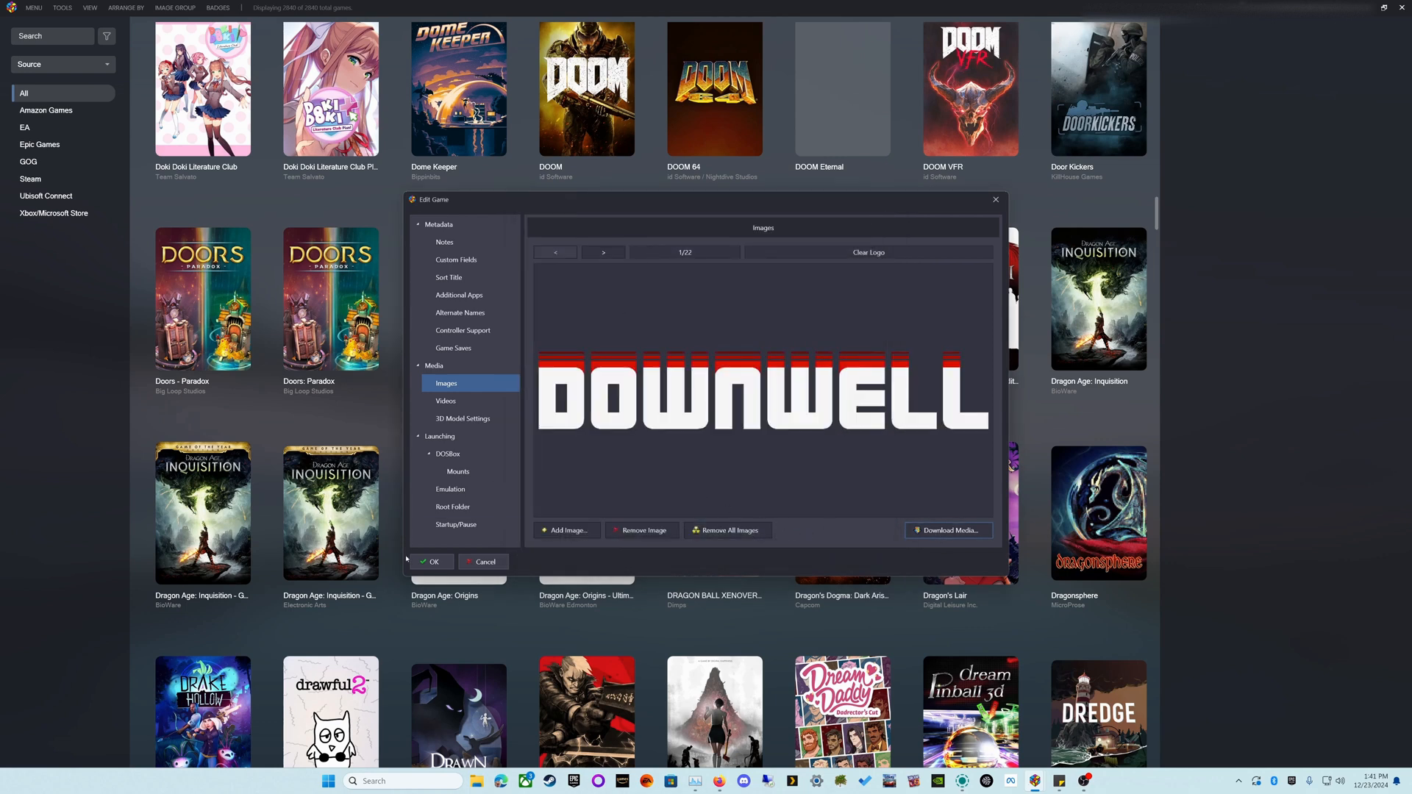
{"action": "left_click", "coordinate": [432, 562]}
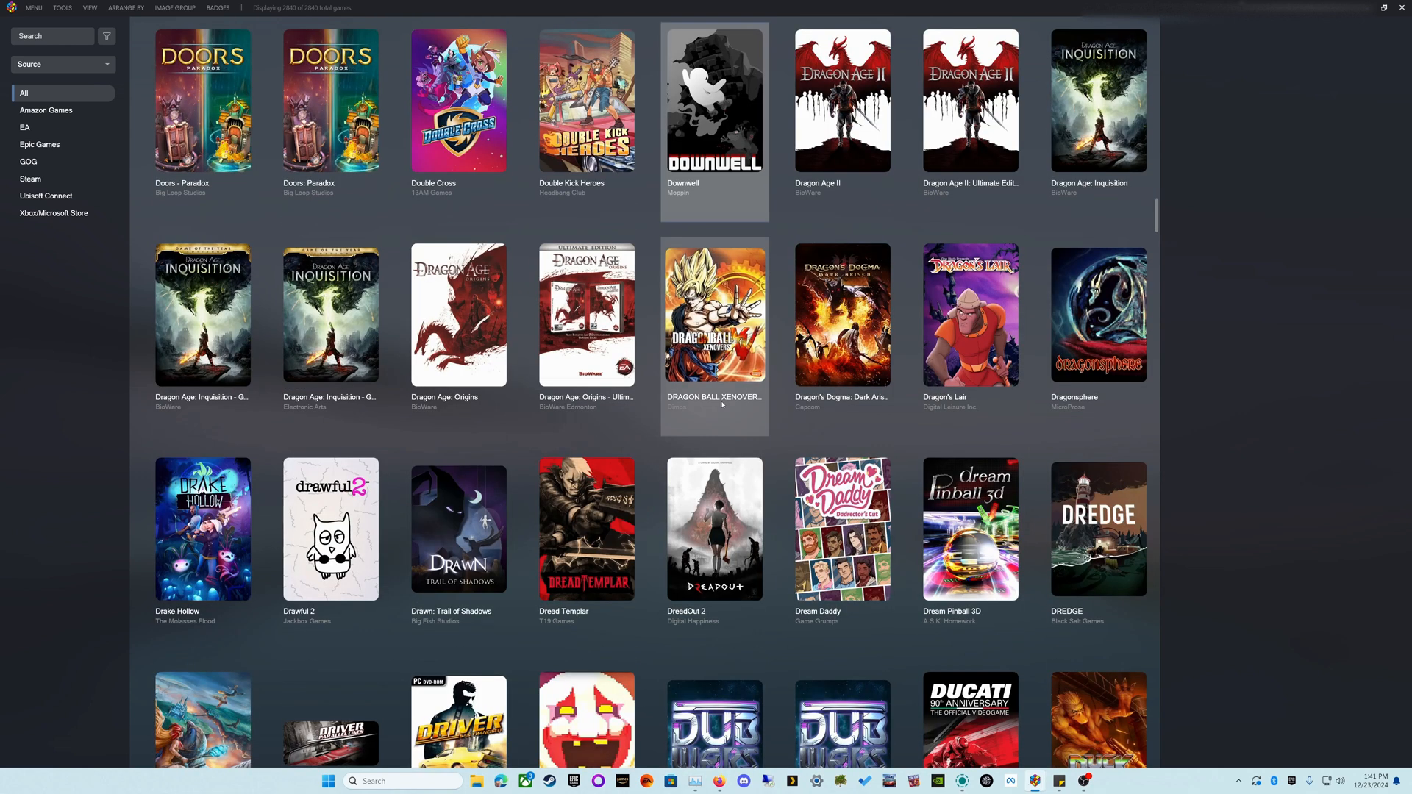
{"action": "left_click", "coordinate": [716, 100]}
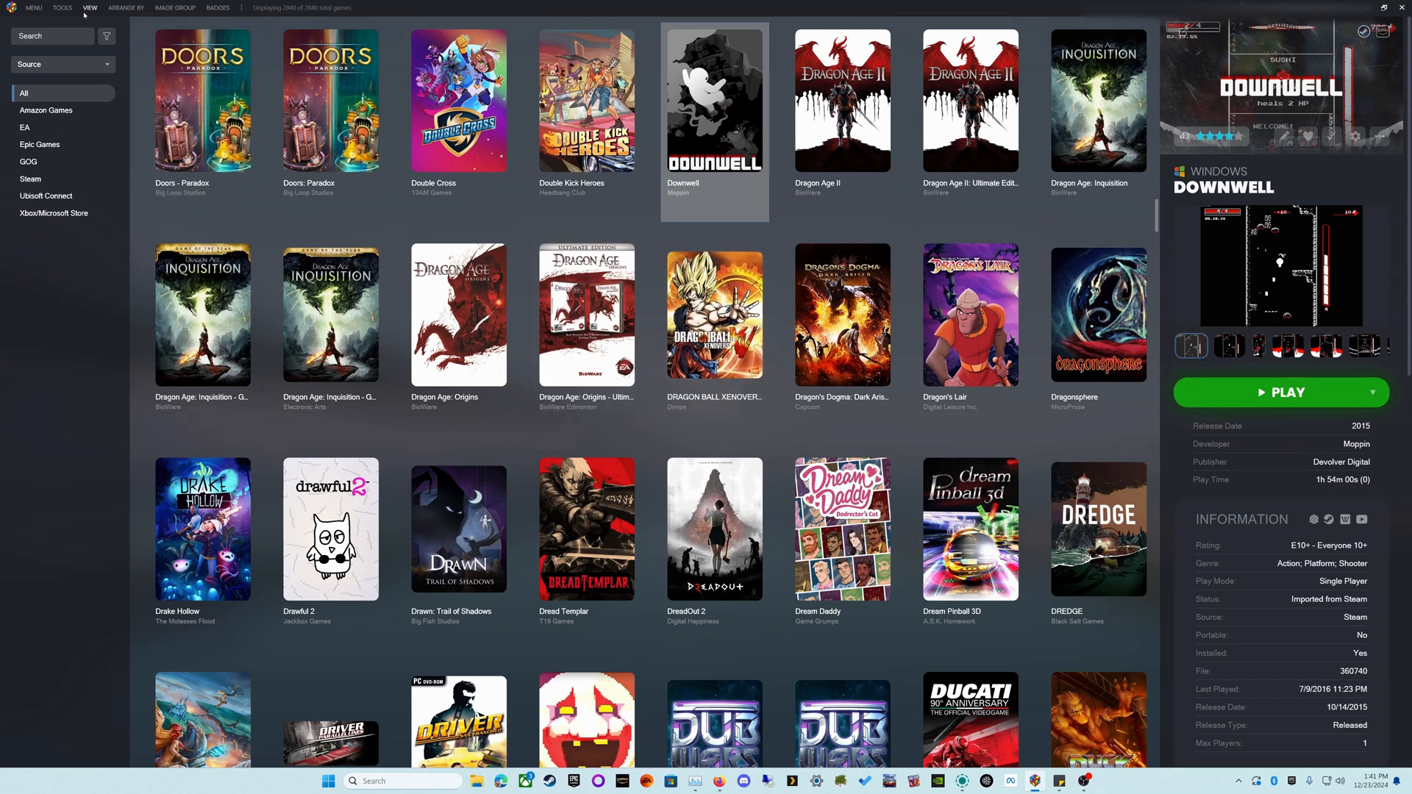
{"action": "left_click", "coordinate": [203, 313]}
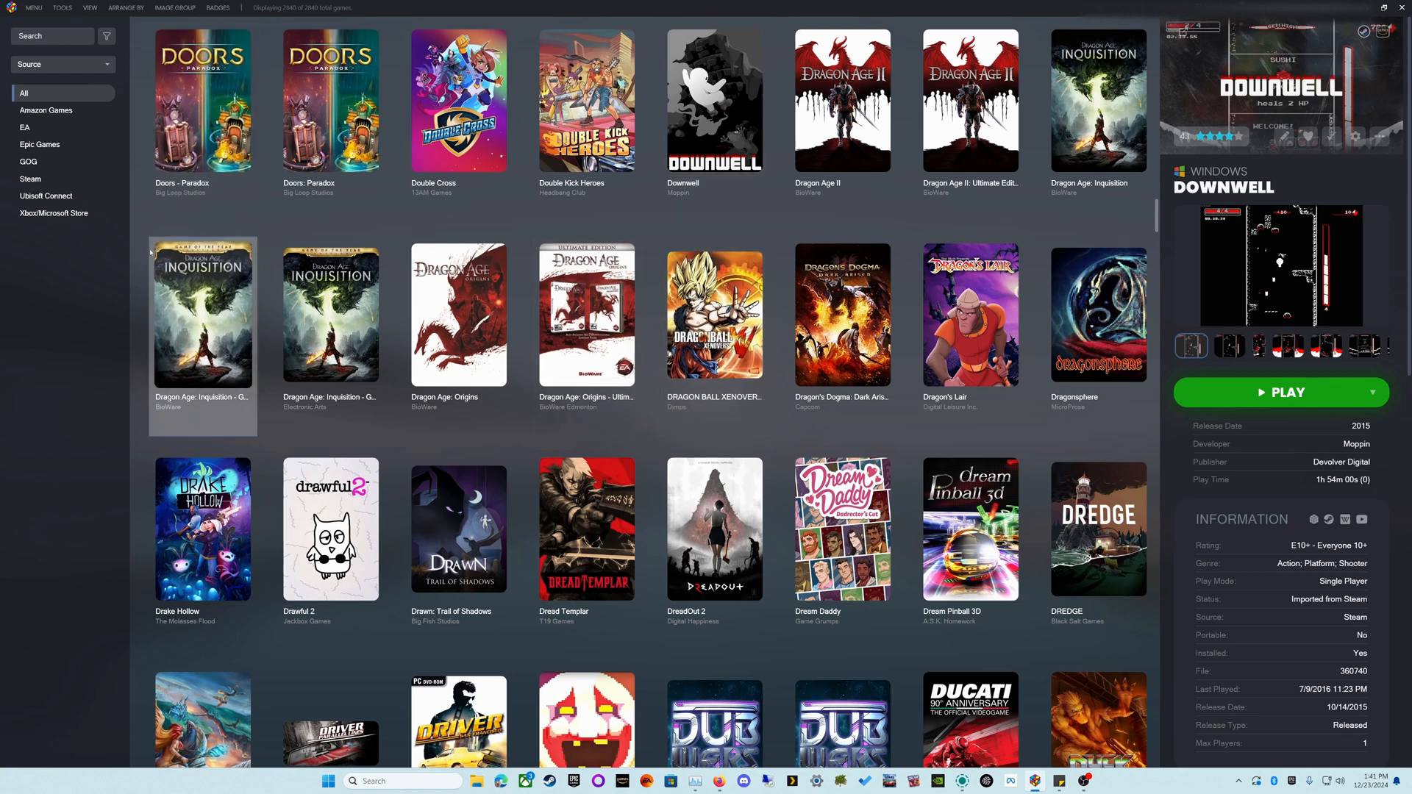
{"action": "left_click", "coordinate": [203, 315]}
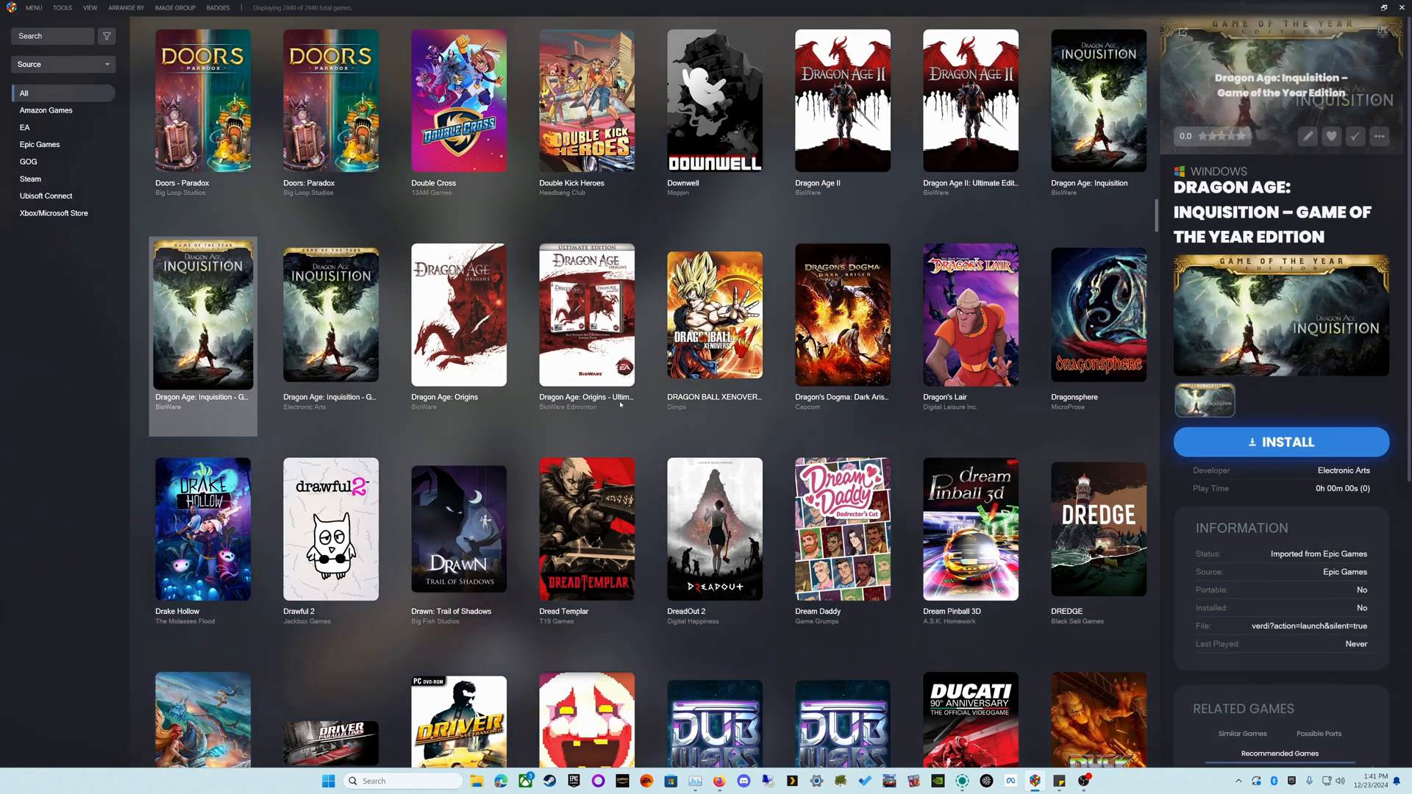
{"action": "right_click", "coordinate": [585, 529]}
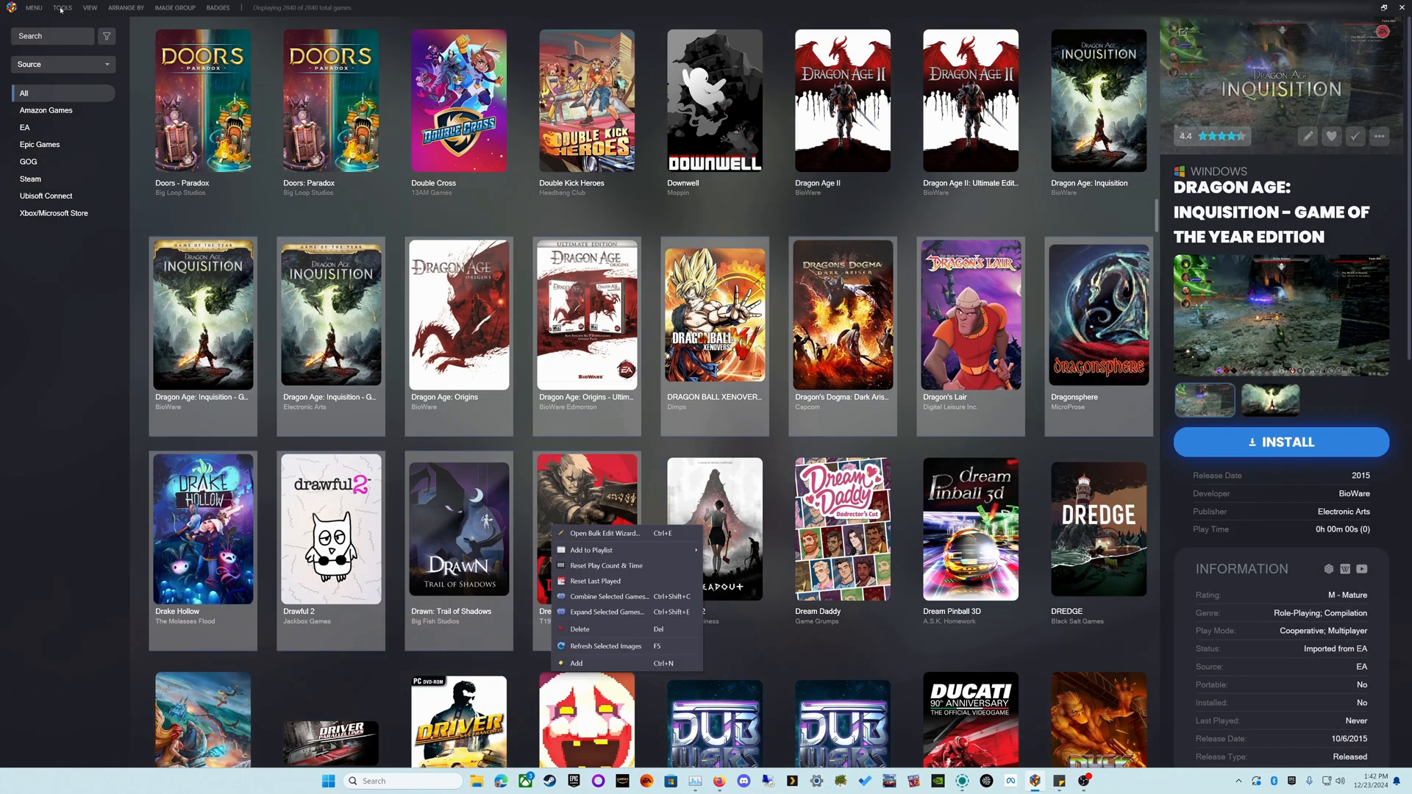
{"action": "left_click", "coordinate": [65, 9]}
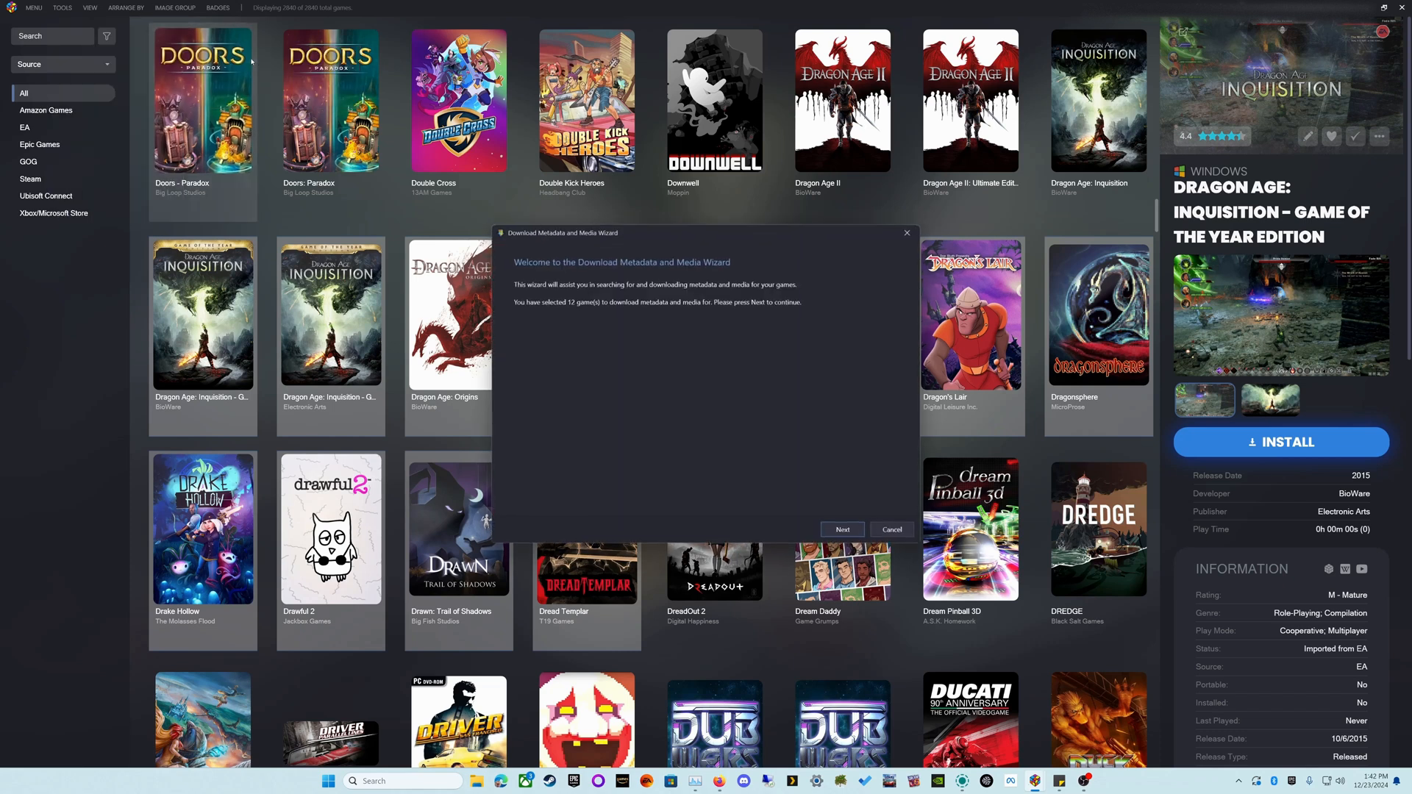
{"action": "left_click", "coordinate": [843, 530]}
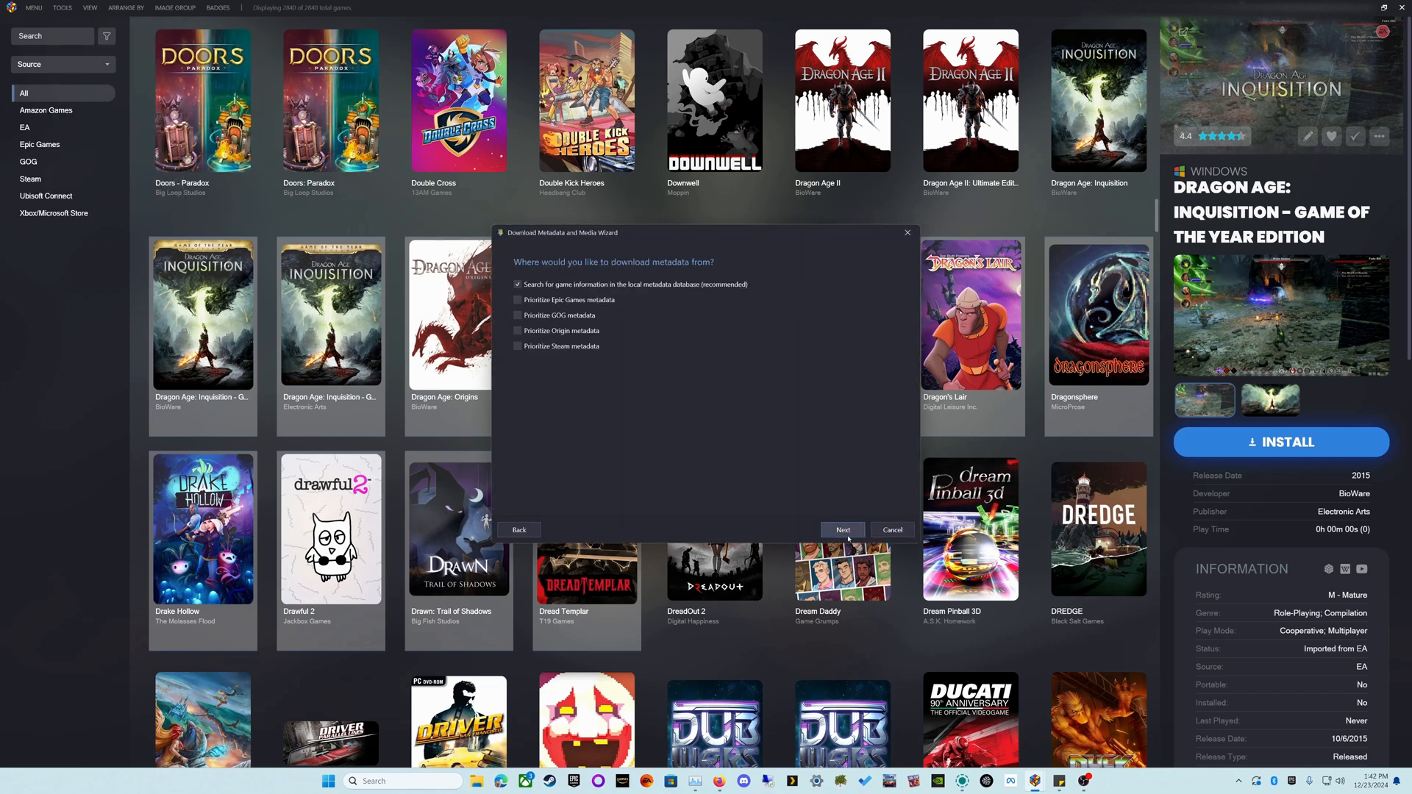
{"action": "left_click", "coordinate": [843, 530]}
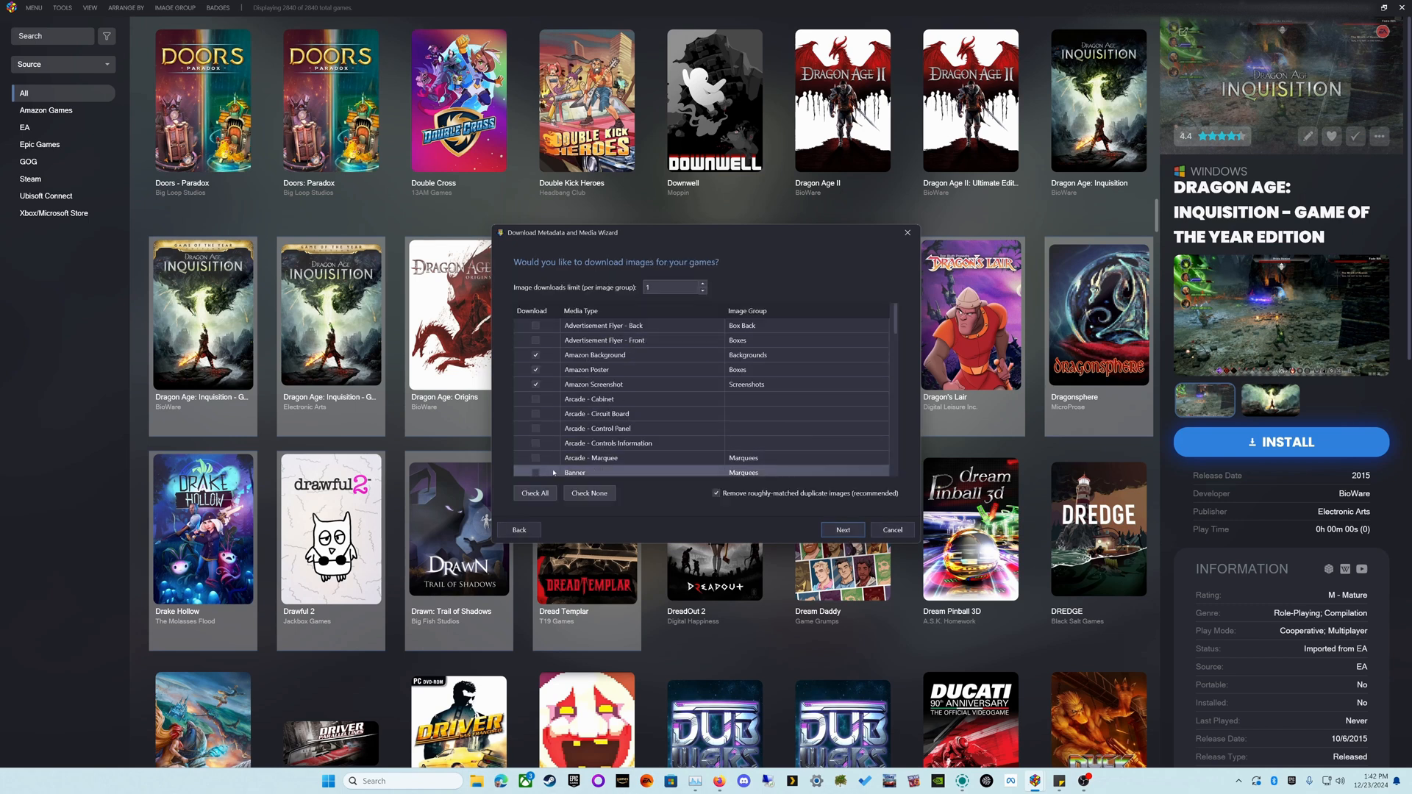
{"action": "scroll", "scroll_direction": "down", "scroll_amount": 3}
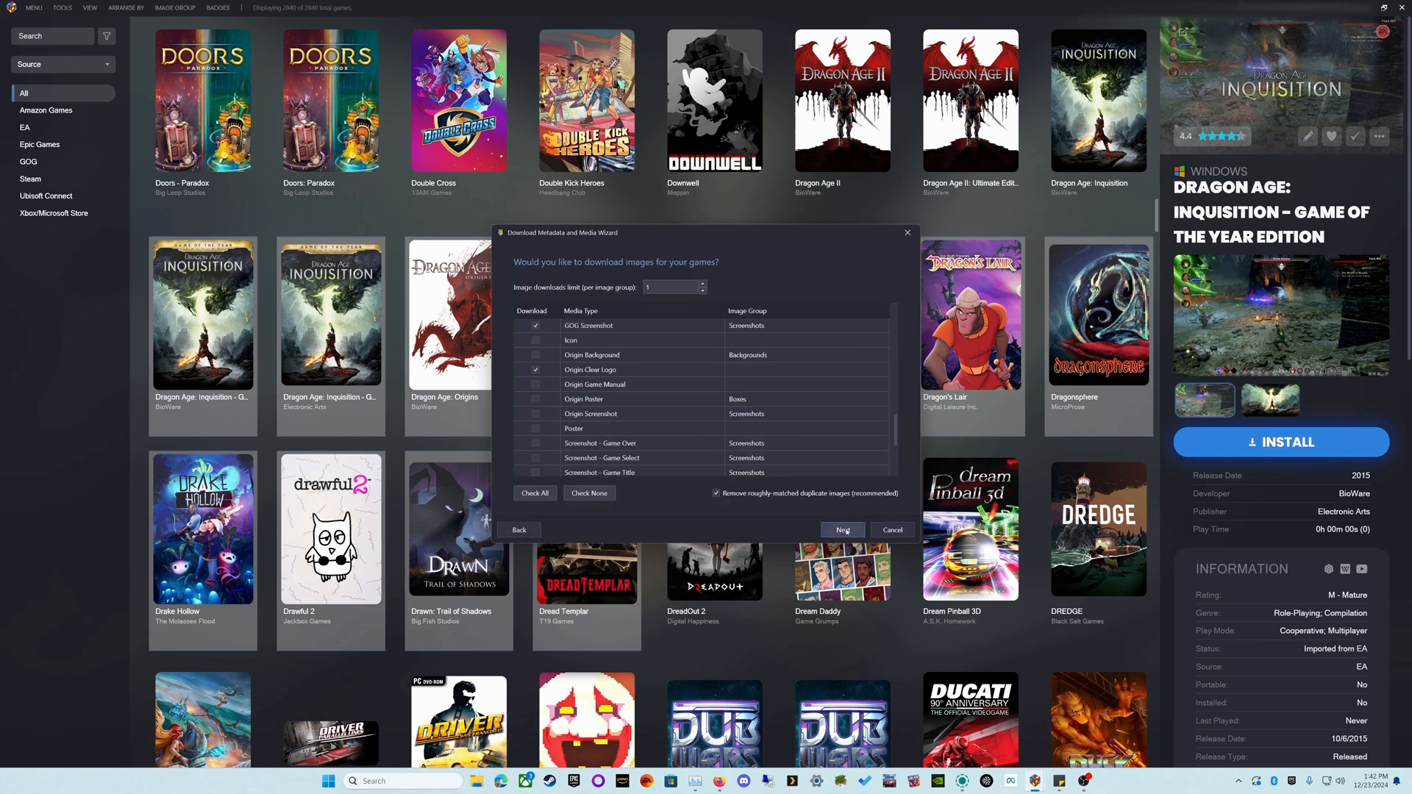
{"action": "left_click", "coordinate": [843, 529]}
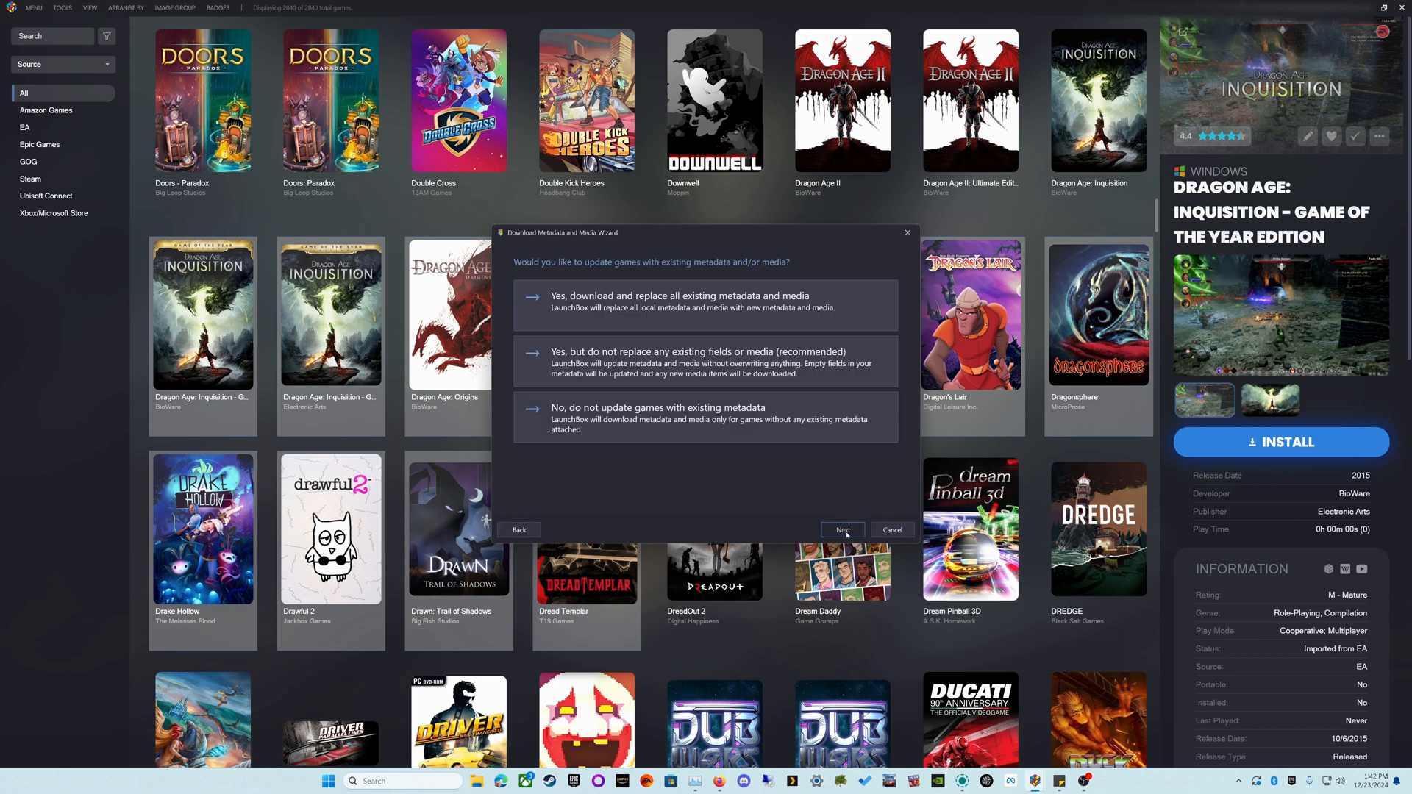
{"action": "left_click", "coordinate": [707, 362]}
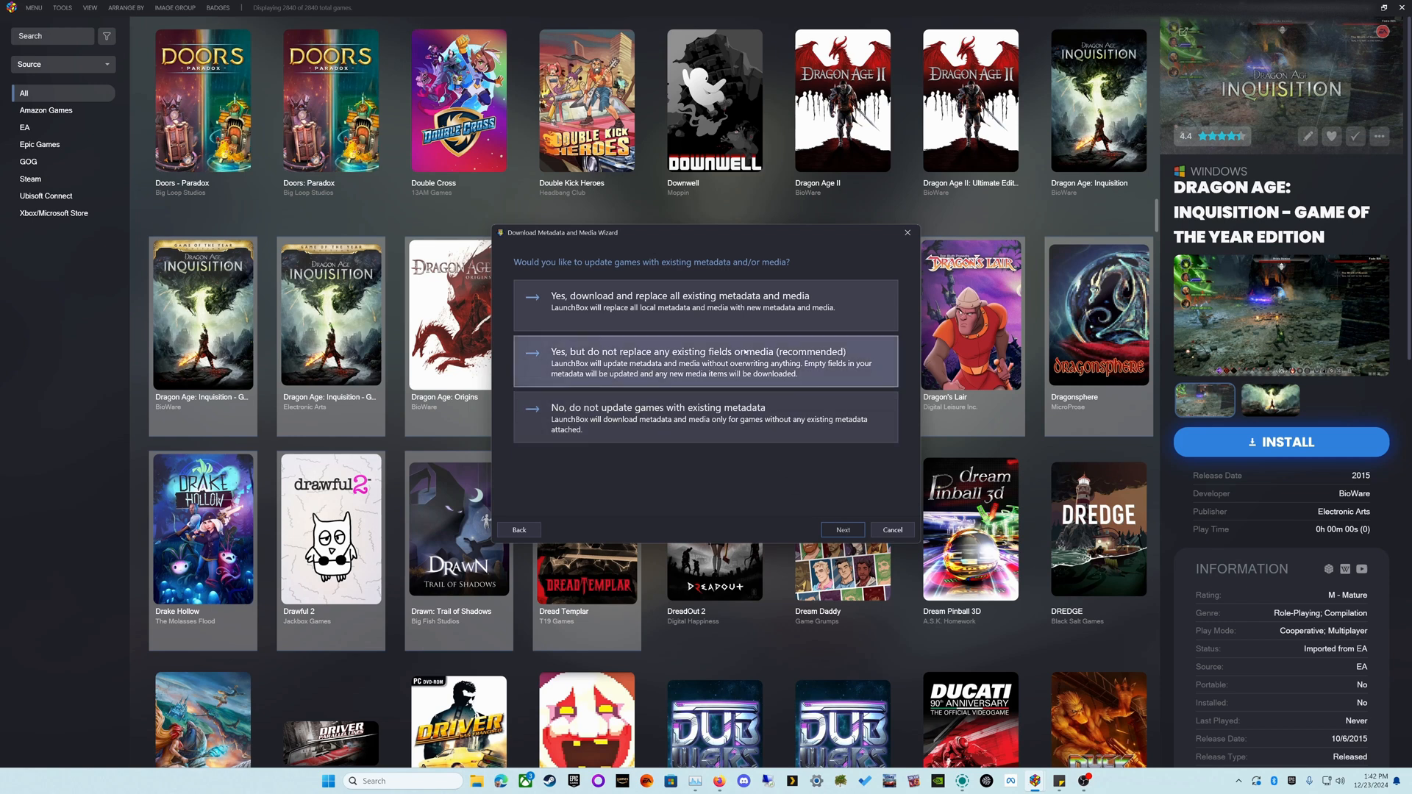
{"action": "mouse_move", "coordinate": [740, 375]}
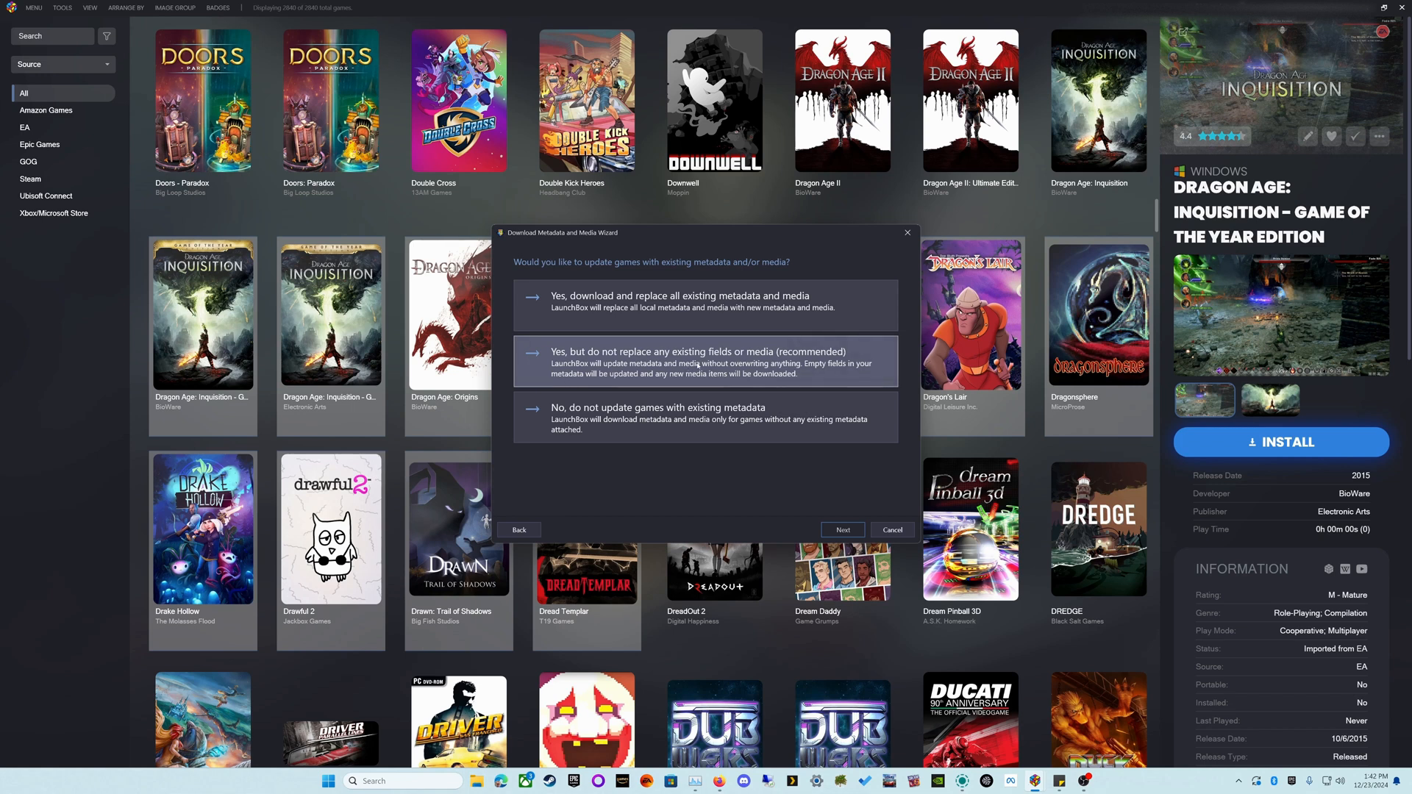
{"action": "left_click", "coordinate": [704, 306]}
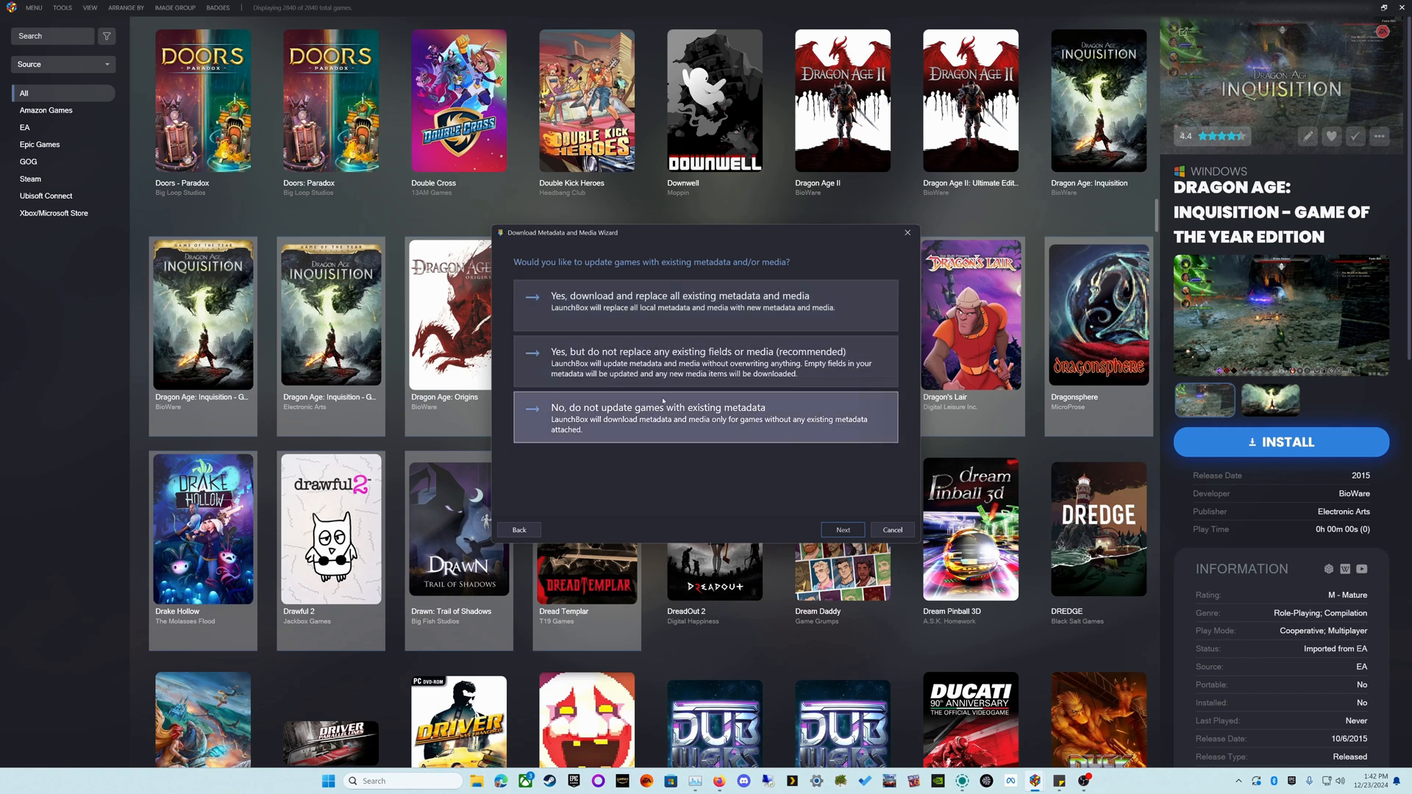
{"action": "mouse_move", "coordinate": [906, 232]}
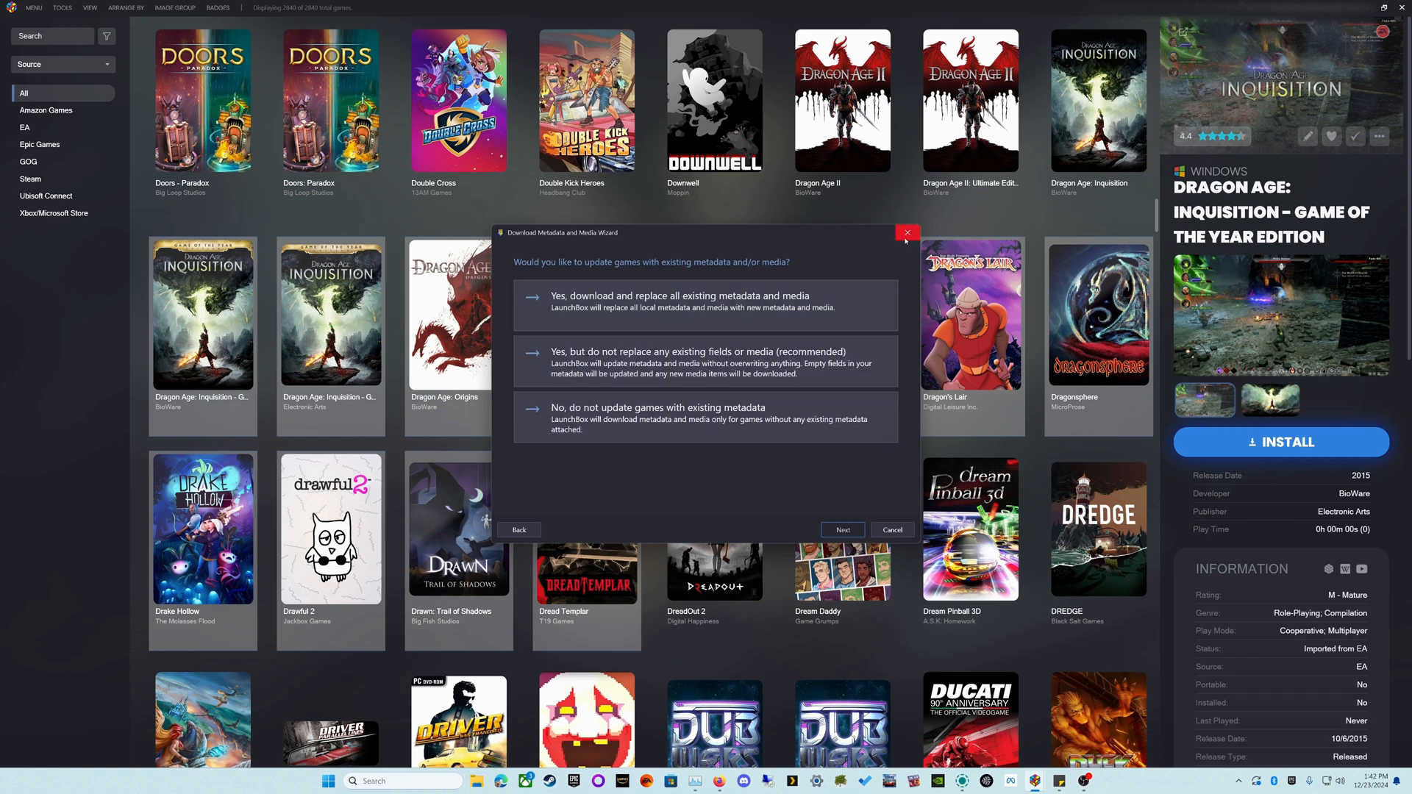
{"action": "left_click", "coordinate": [906, 233]}
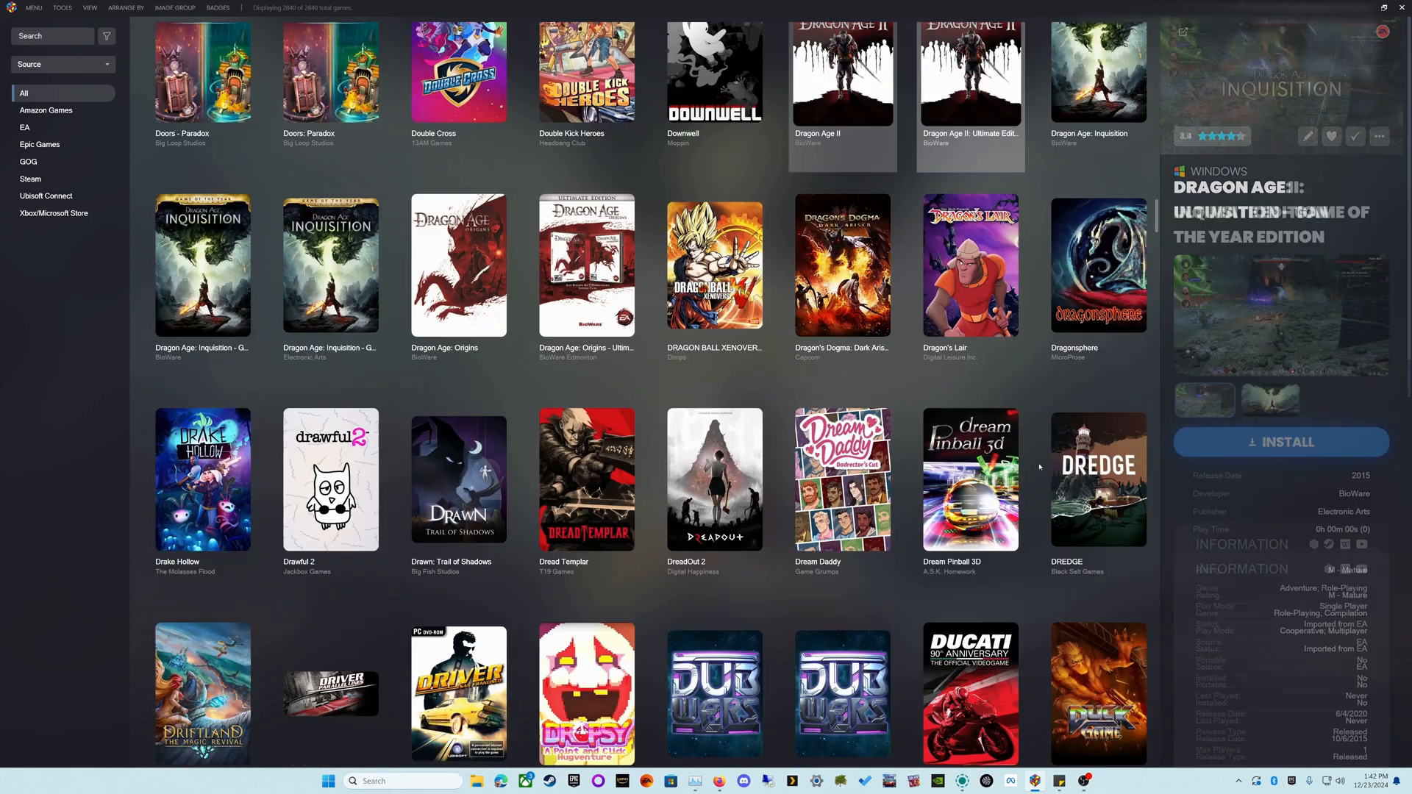
{"action": "scroll", "scroll_direction": "down", "scroll_amount": 3}
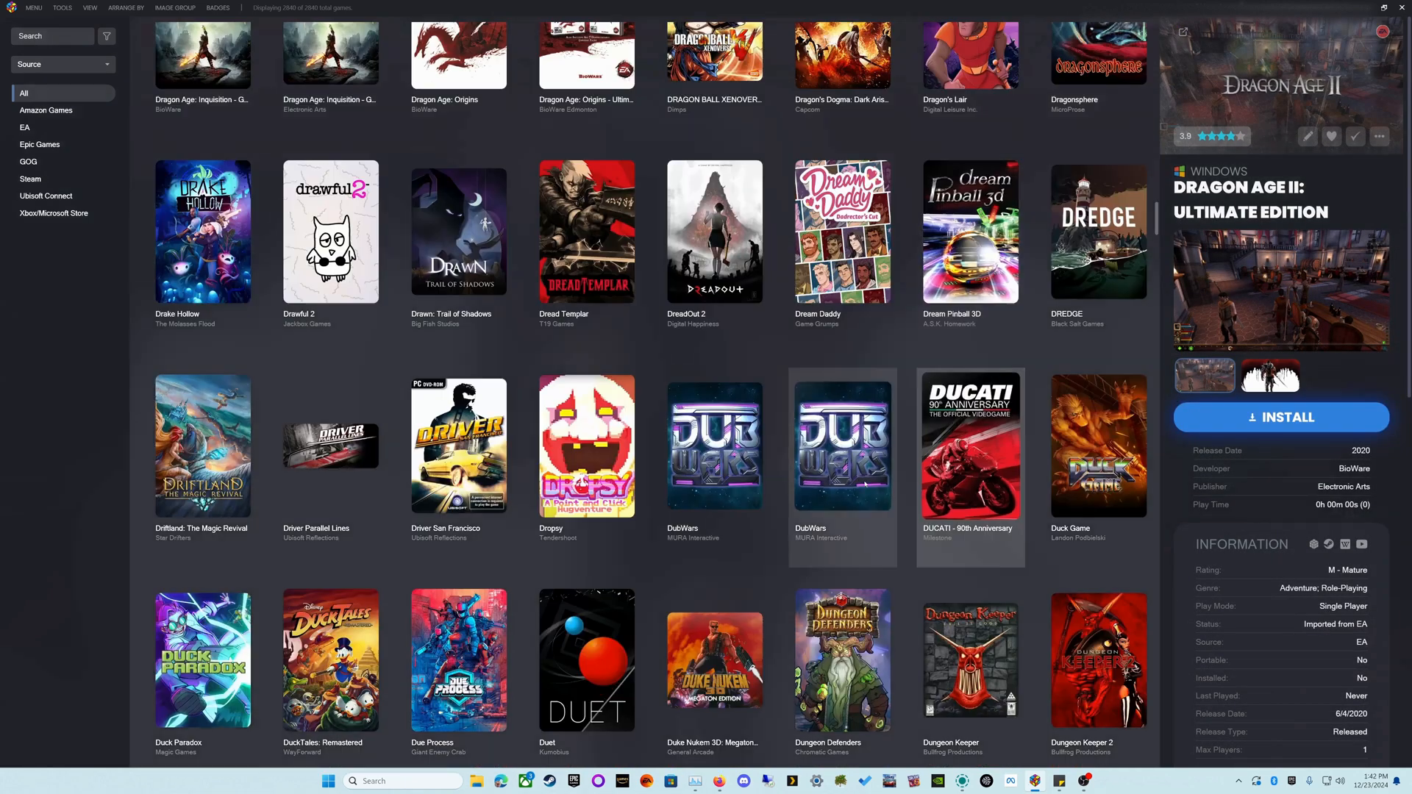
{"action": "scroll", "scroll_direction": "down", "scroll_amount": 3}
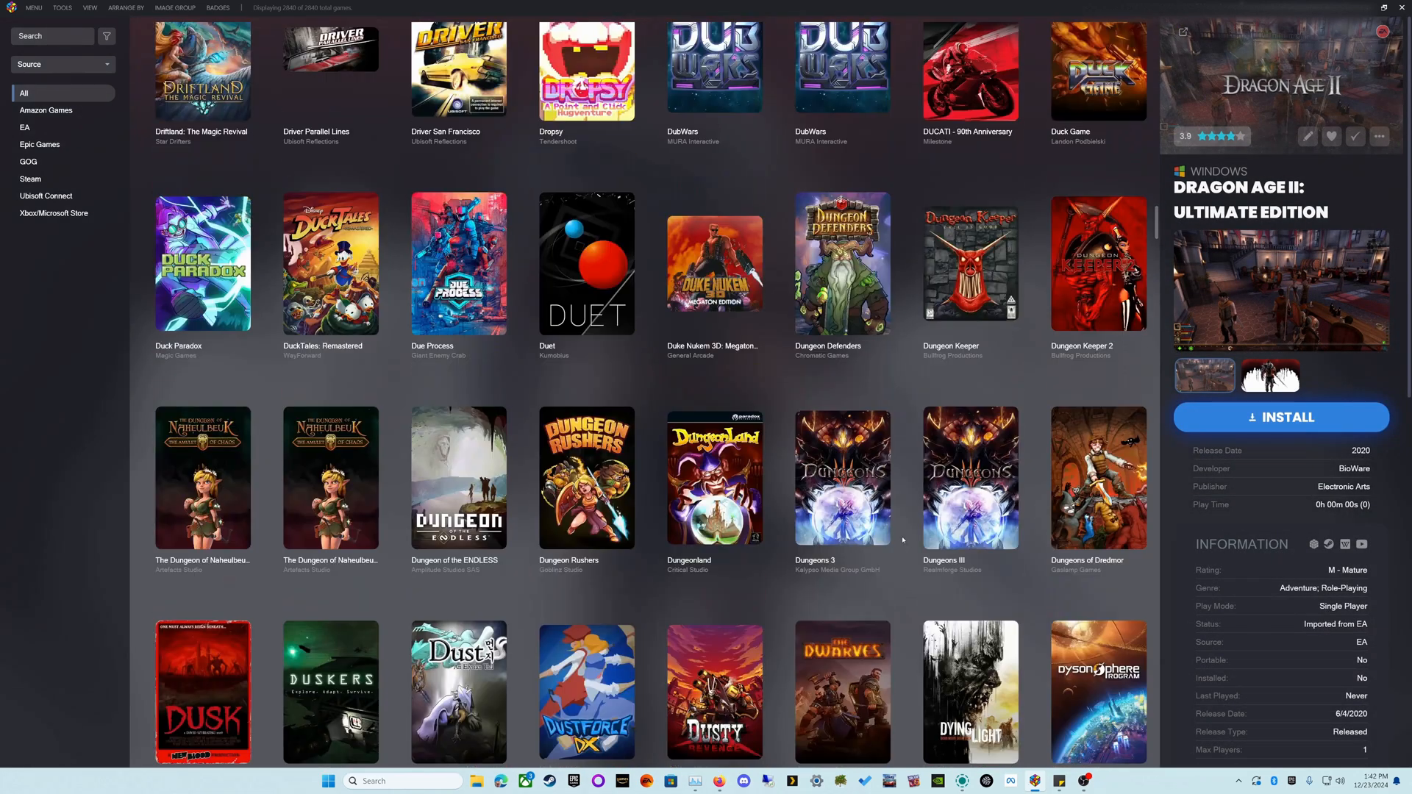
{"action": "scroll", "scroll_direction": "down", "scroll_amount": 3}
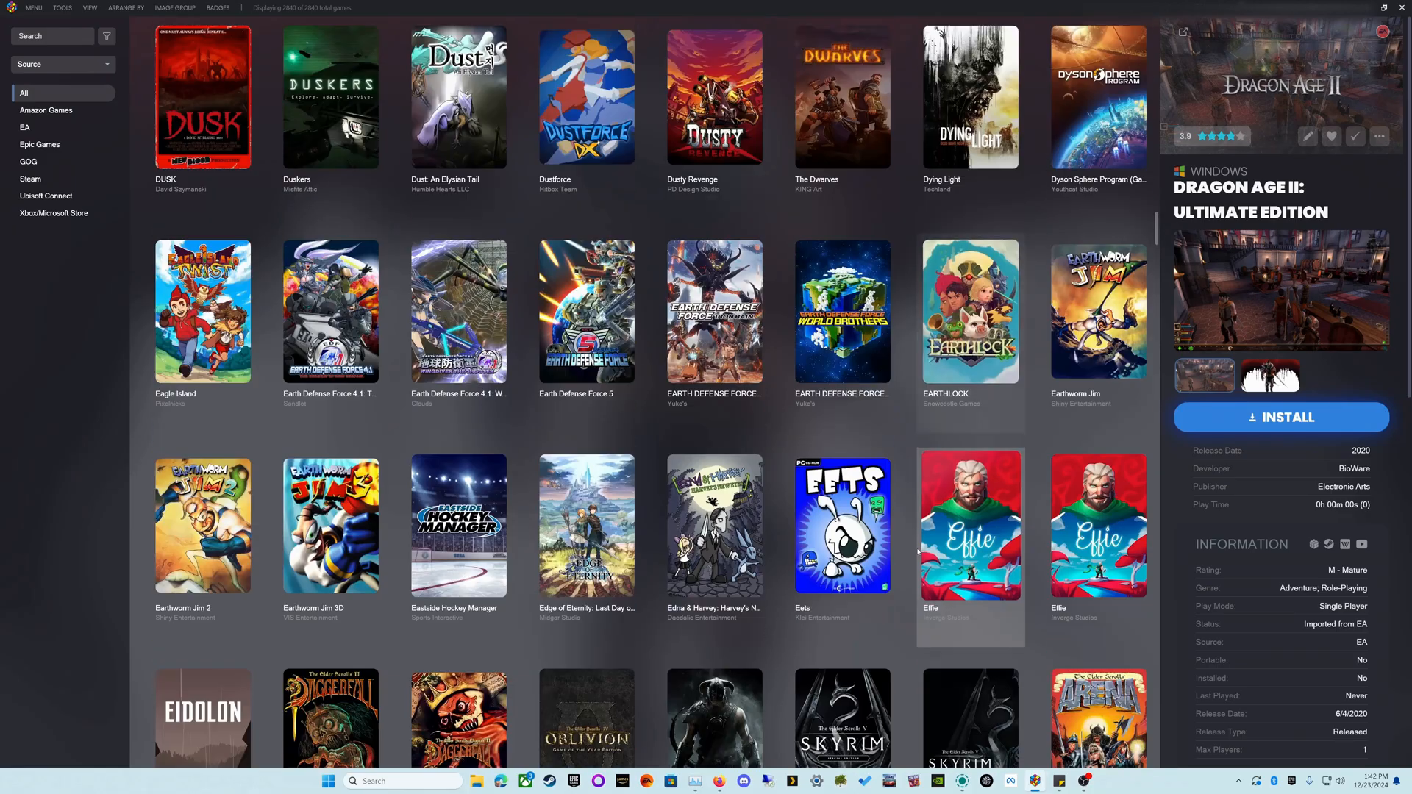
{"action": "scroll", "scroll_direction": "down", "scroll_amount": 3}
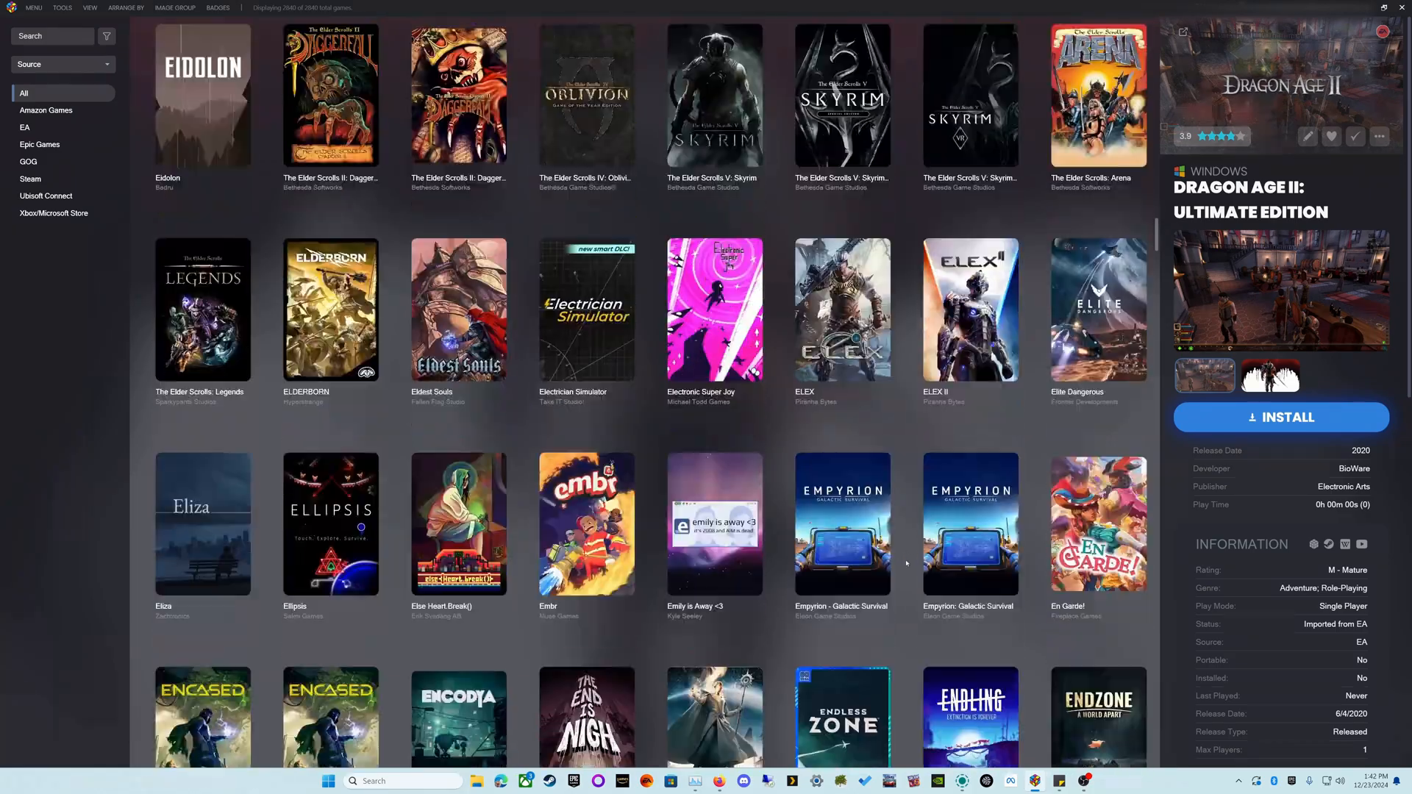
{"action": "scroll", "scroll_direction": "down", "scroll_amount": 3}
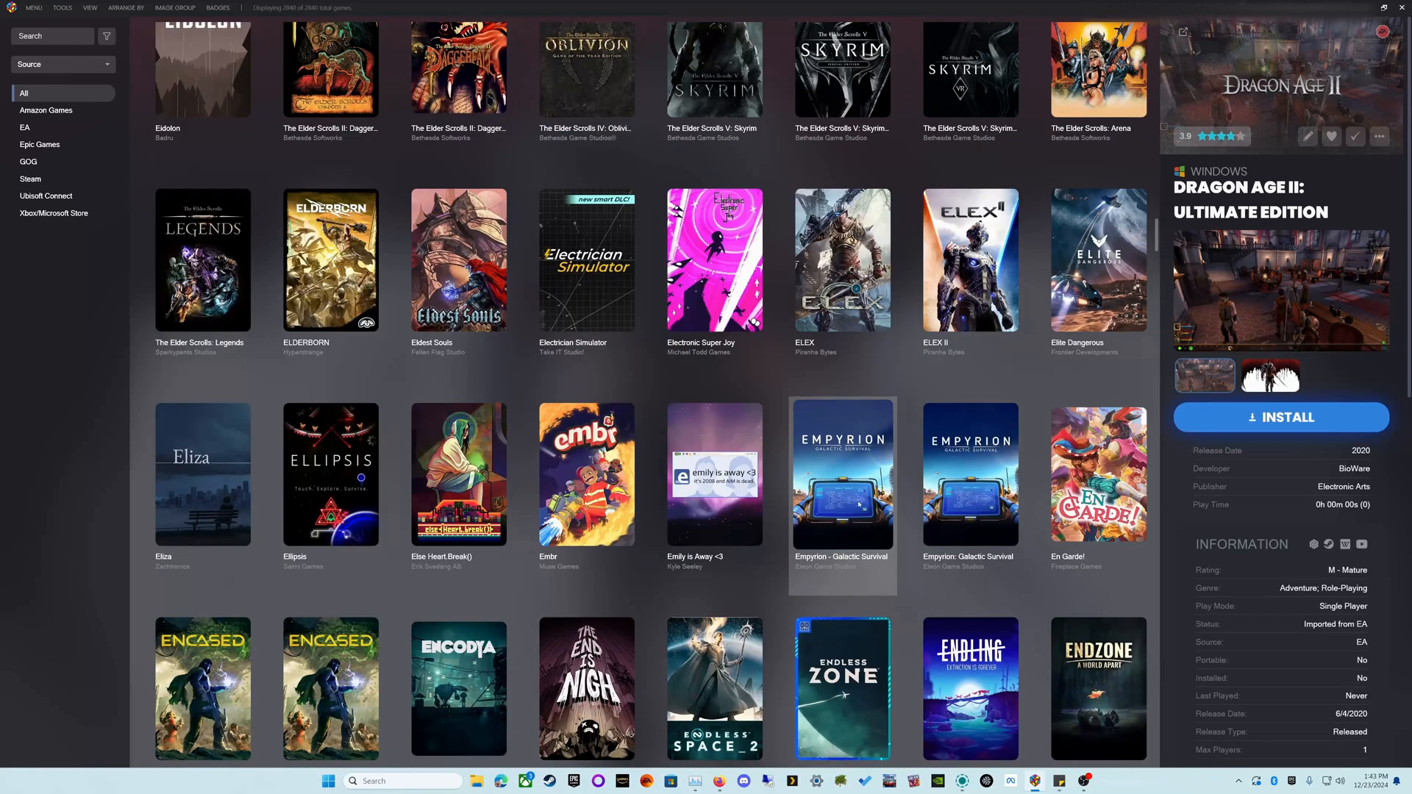
{"action": "scroll", "scroll_direction": "down", "scroll_amount": 3}
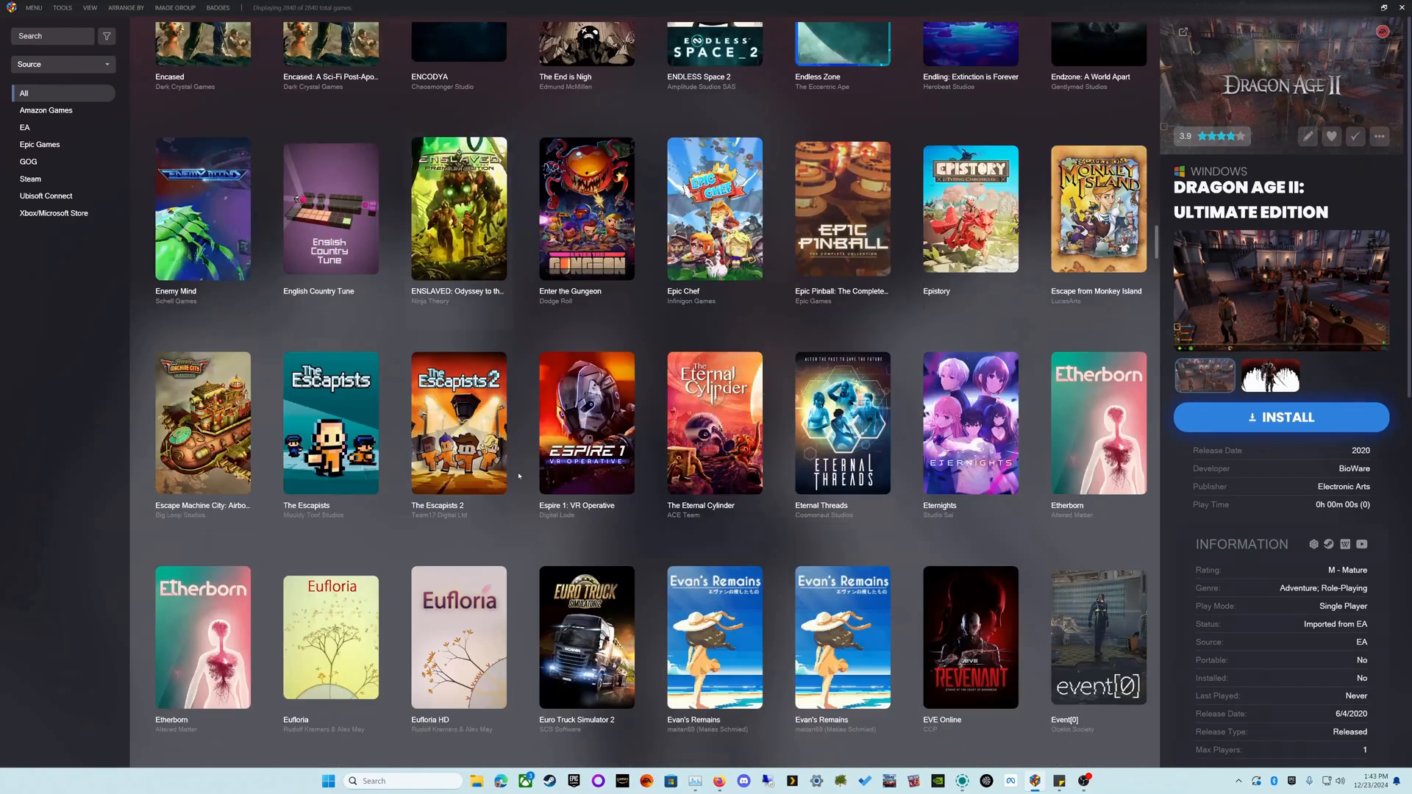
{"action": "scroll", "scroll_direction": "down", "scroll_amount": 3}
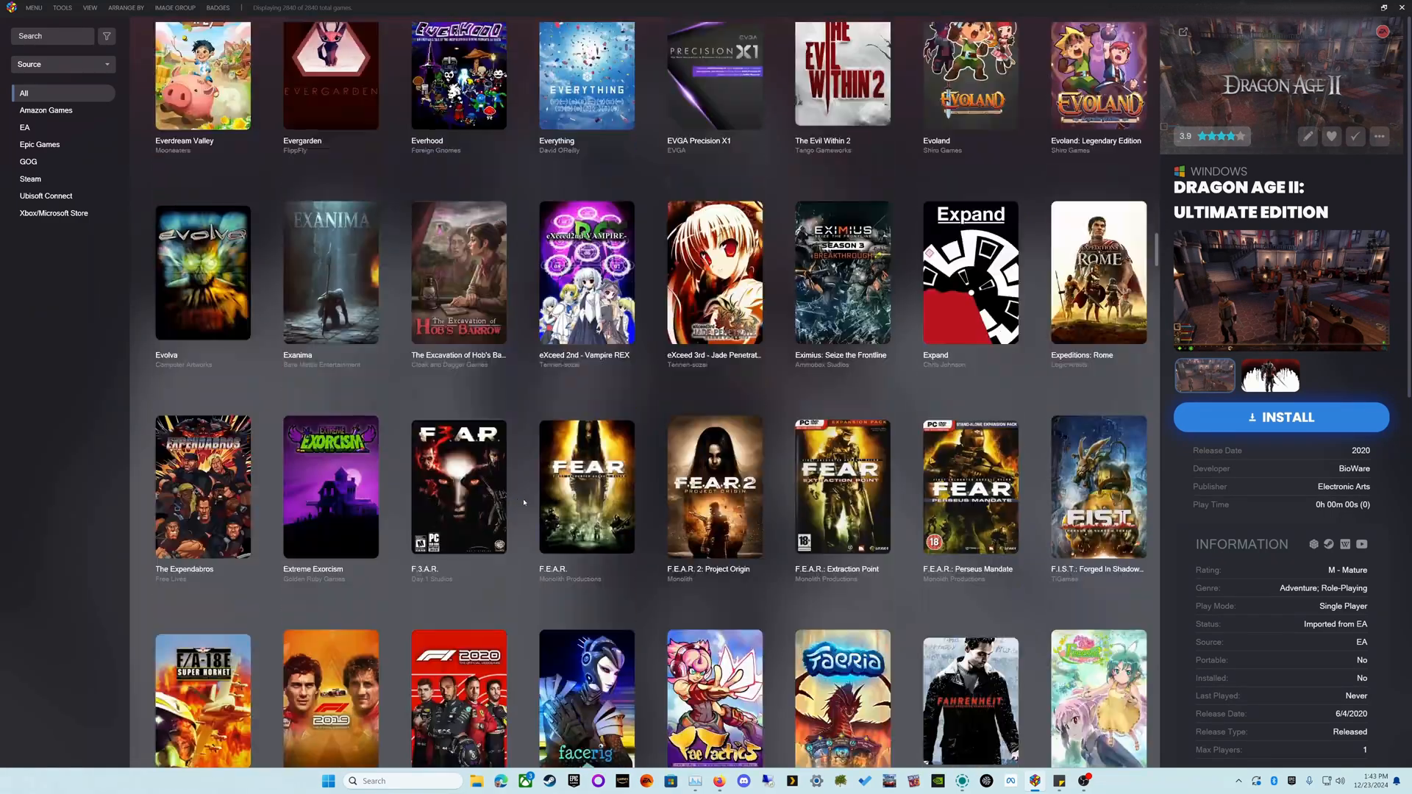
{"action": "scroll", "scroll_direction": "down", "scroll_amount": 3}
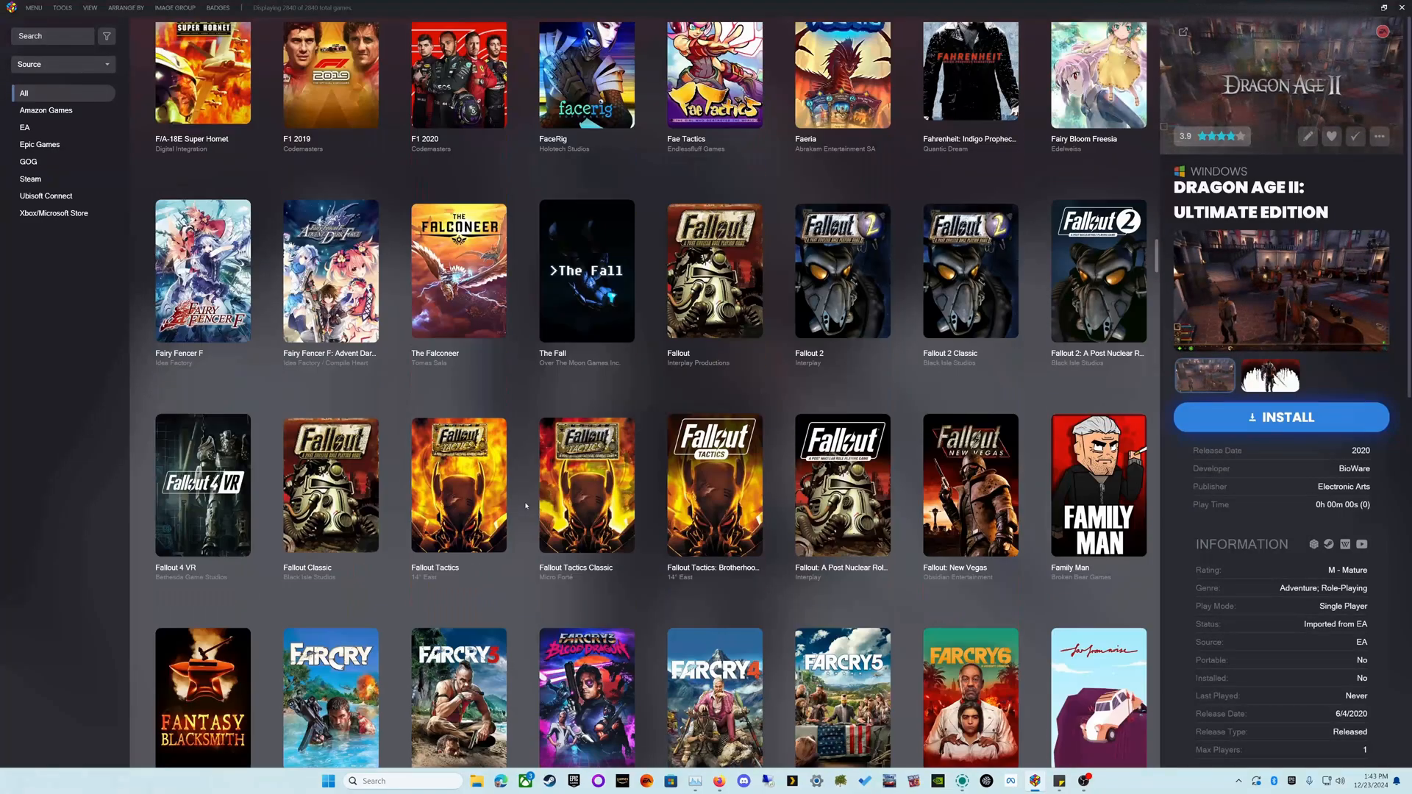
{"action": "scroll", "scroll_direction": "down", "scroll_amount": 3}
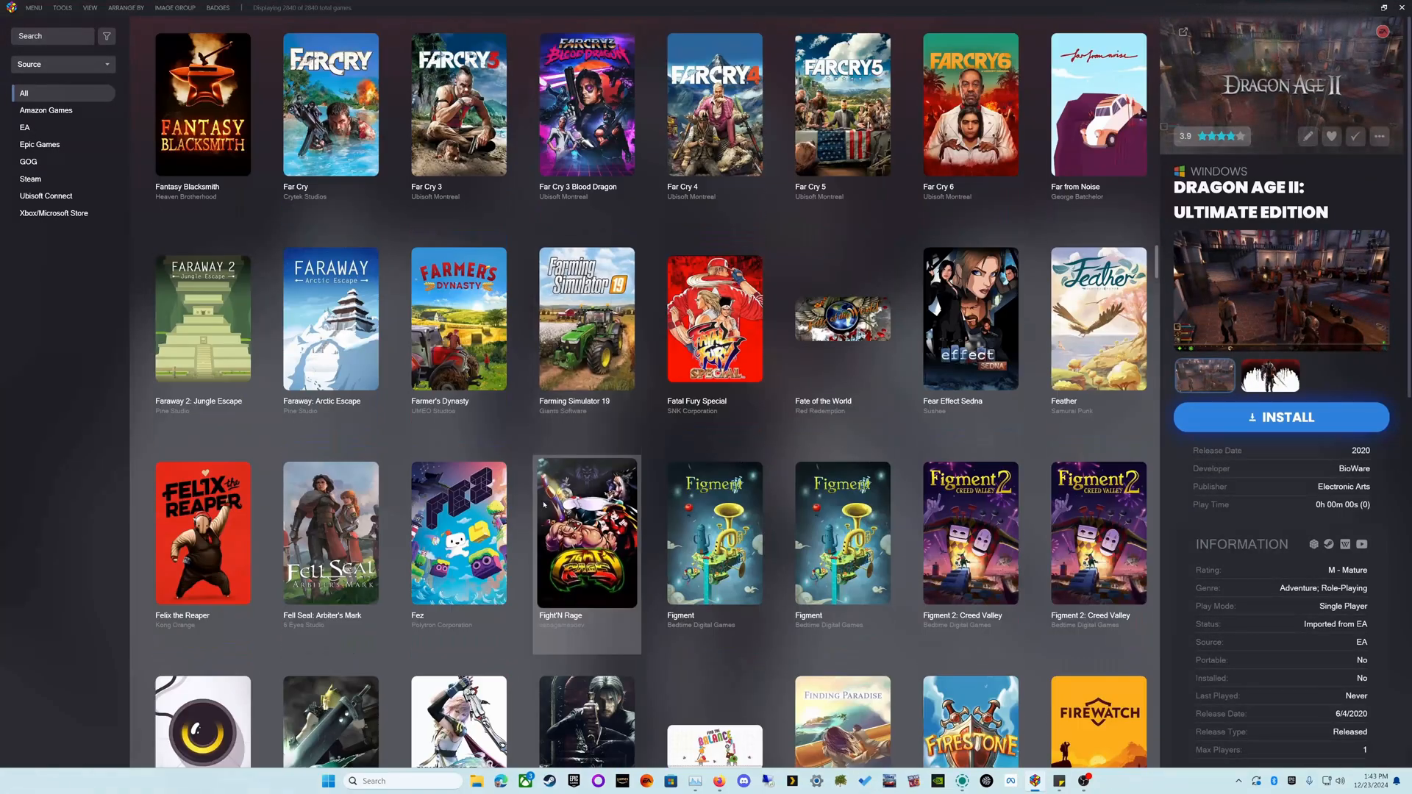
{"action": "scroll", "scroll_direction": "down", "scroll_amount": 3}
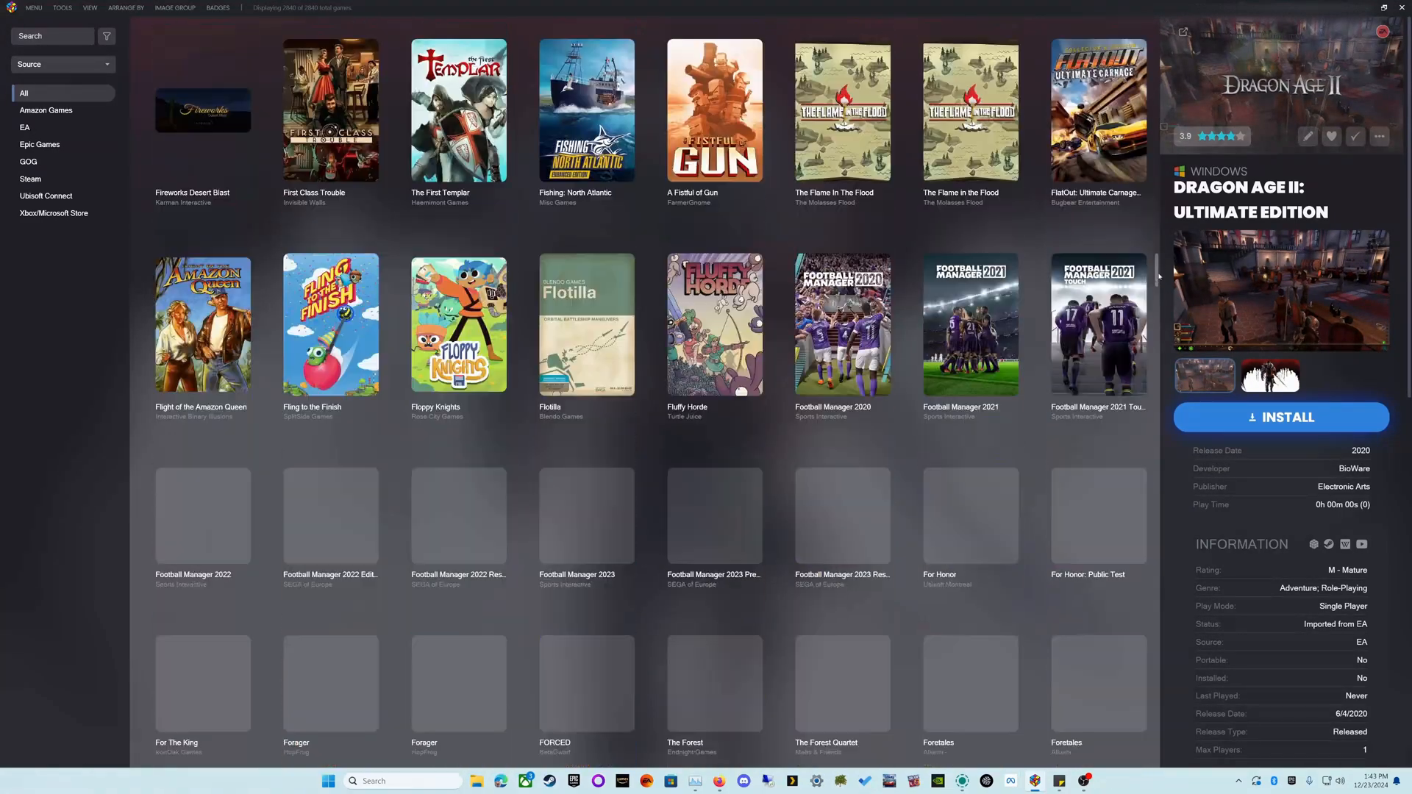
{"action": "scroll", "scroll_direction": "down", "scroll_amount": 3}
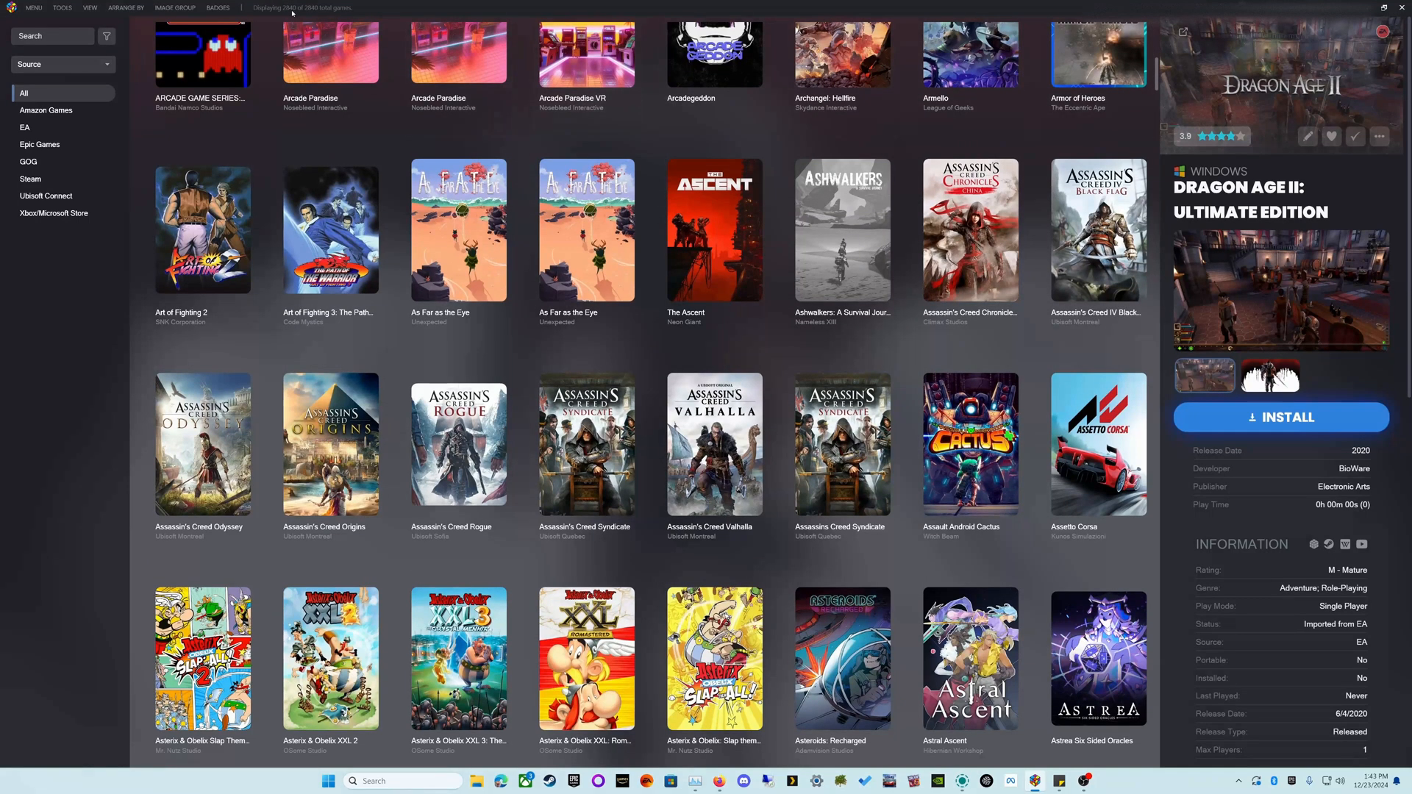
{"action": "mouse_move", "coordinate": [531, 695]}
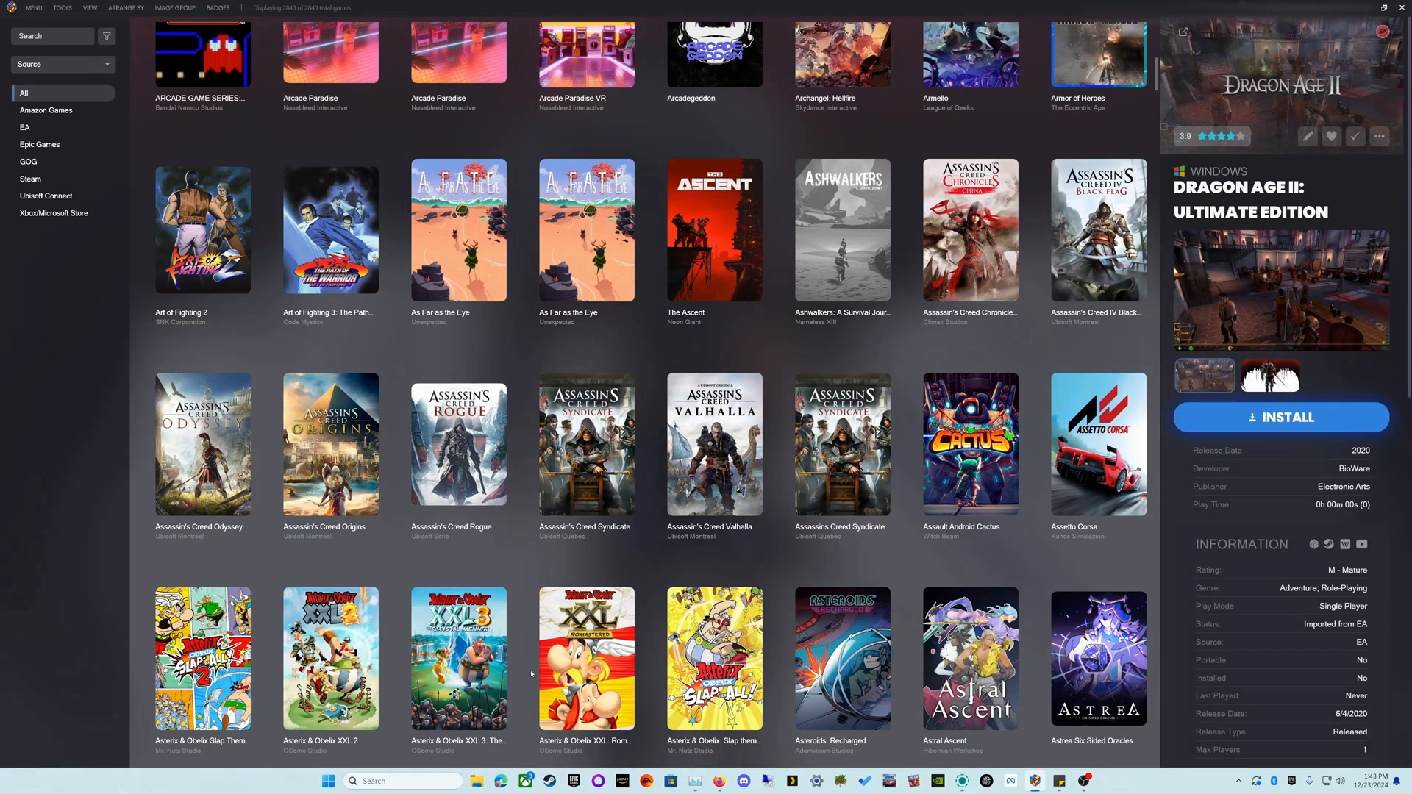